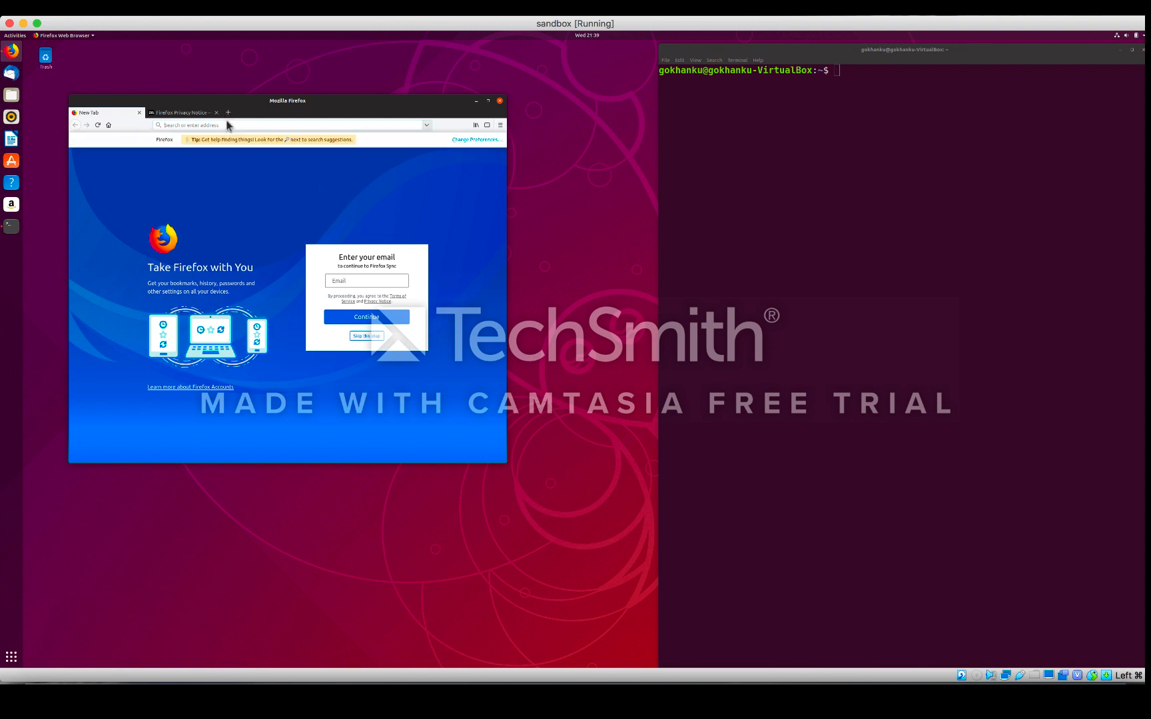
# - Go to piazza.com, bring up the sign-in form and enter the account email
pyautogui.write('piazza.com')
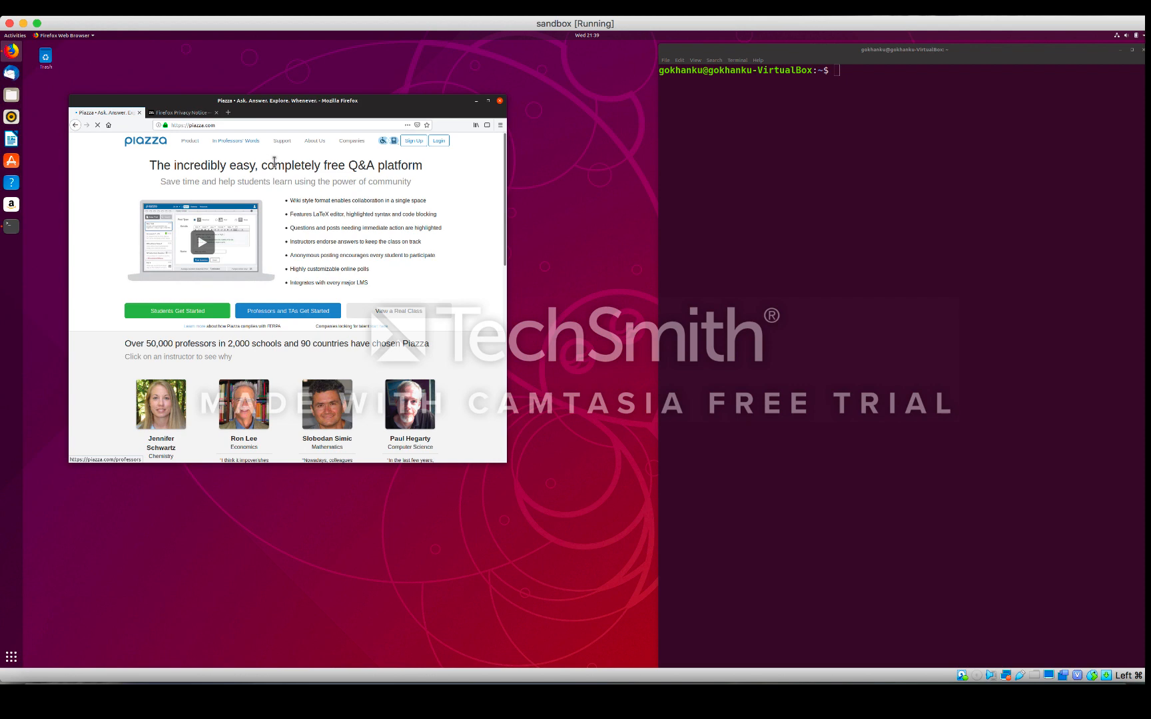
pyautogui.click(439, 140)
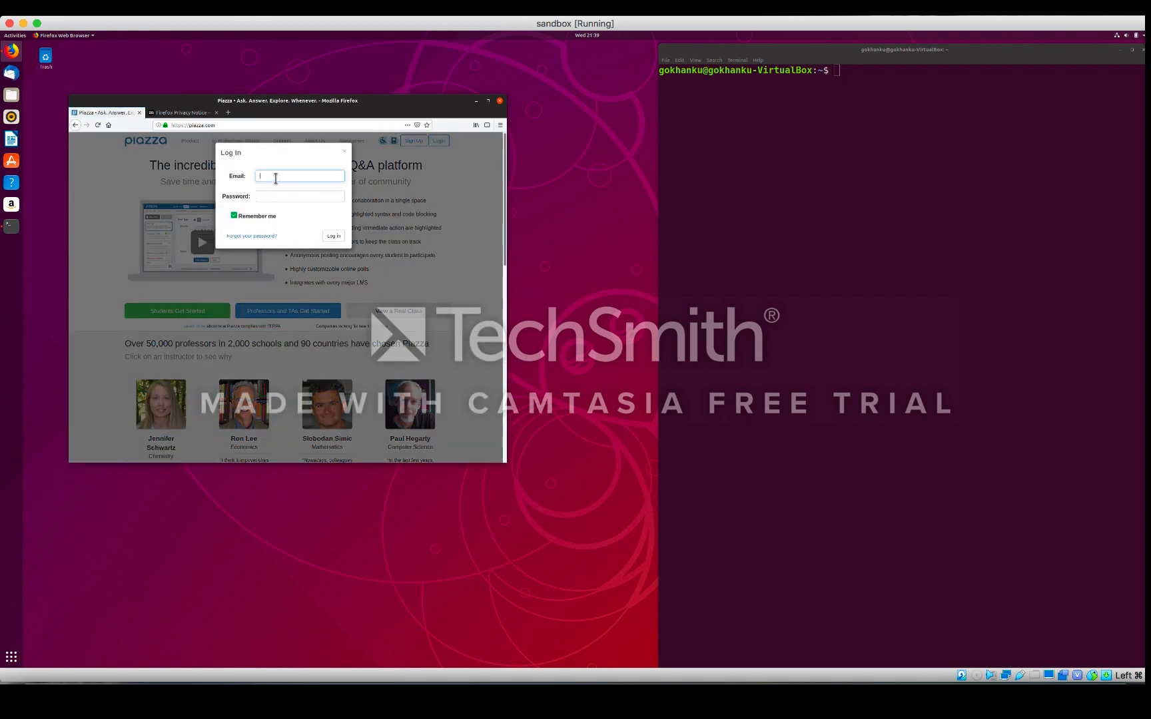
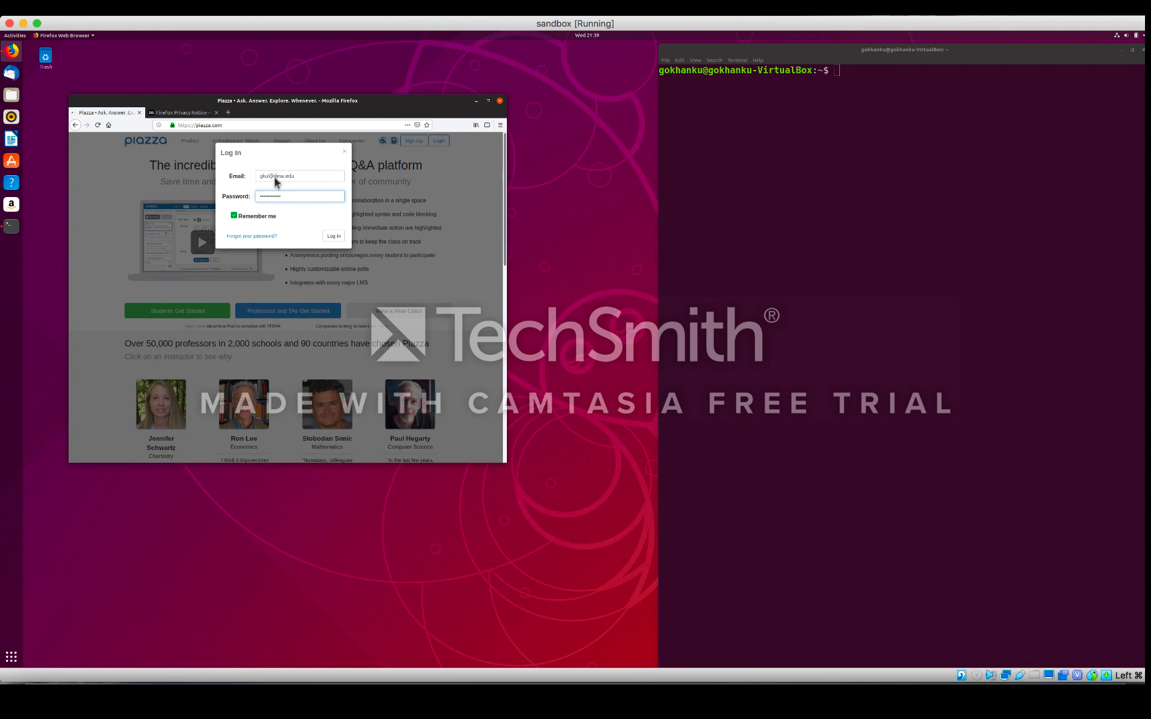
# - Log in with the corrected password and update Firefox's saved login
pyautogui.click(333, 236)
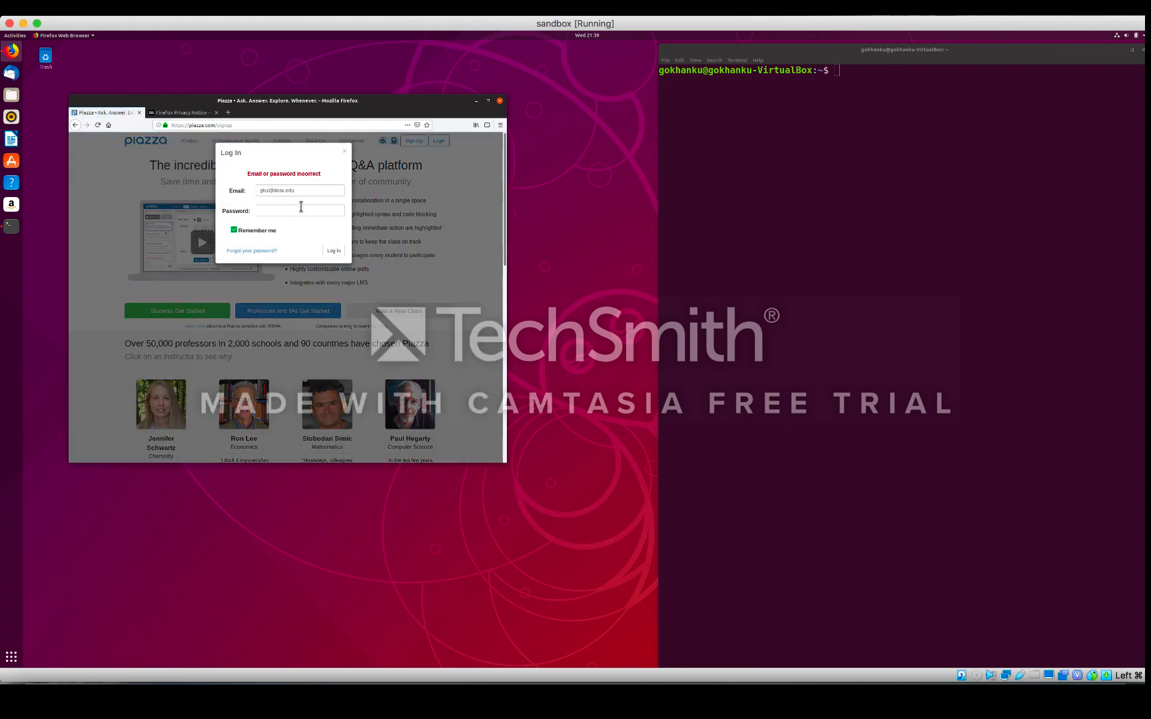
pyautogui.write('•••••')
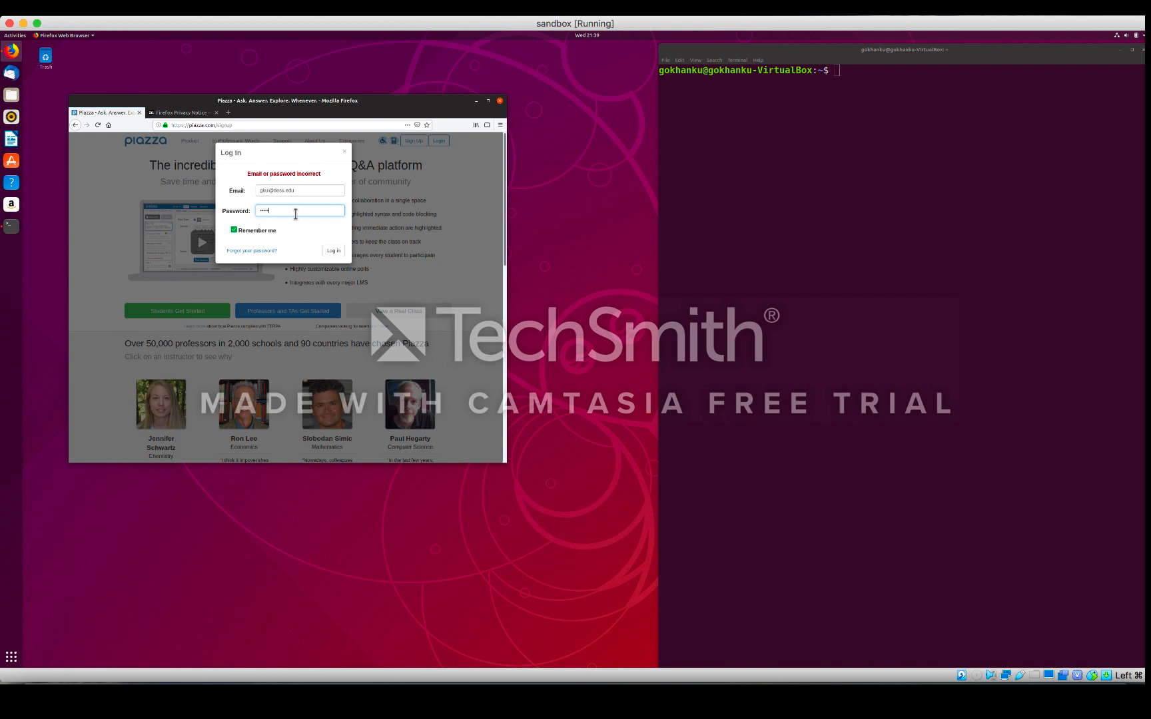
pyautogui.click(333, 251)
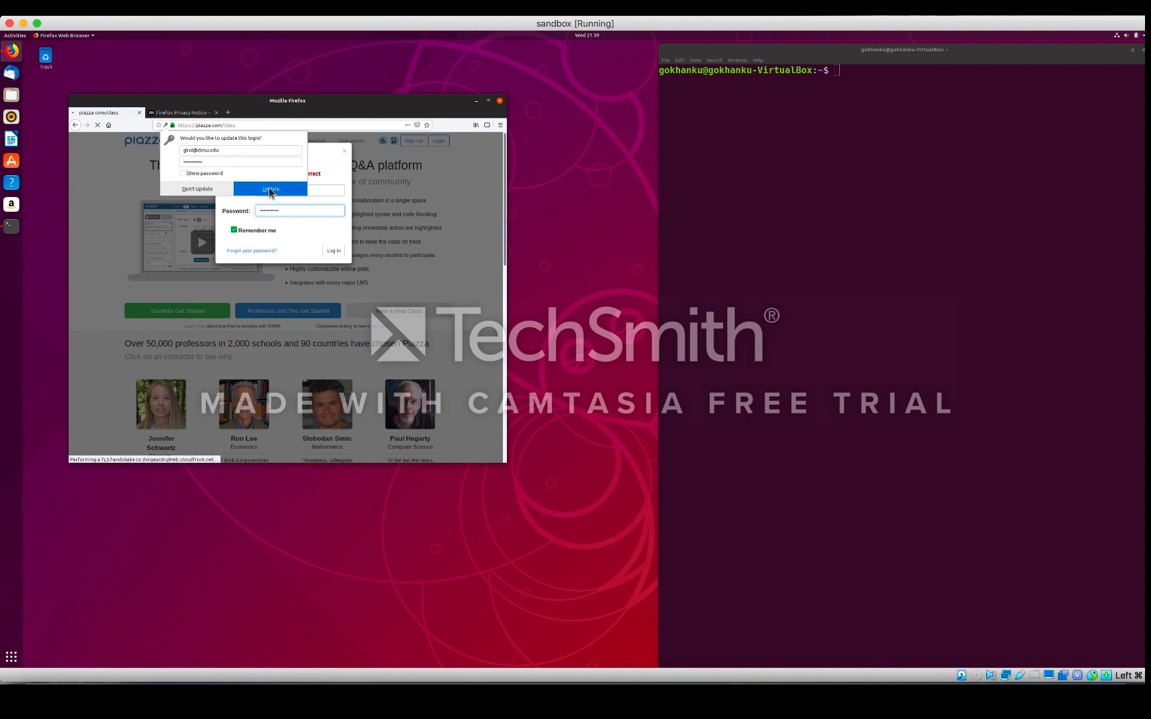
pyautogui.click(270, 188)
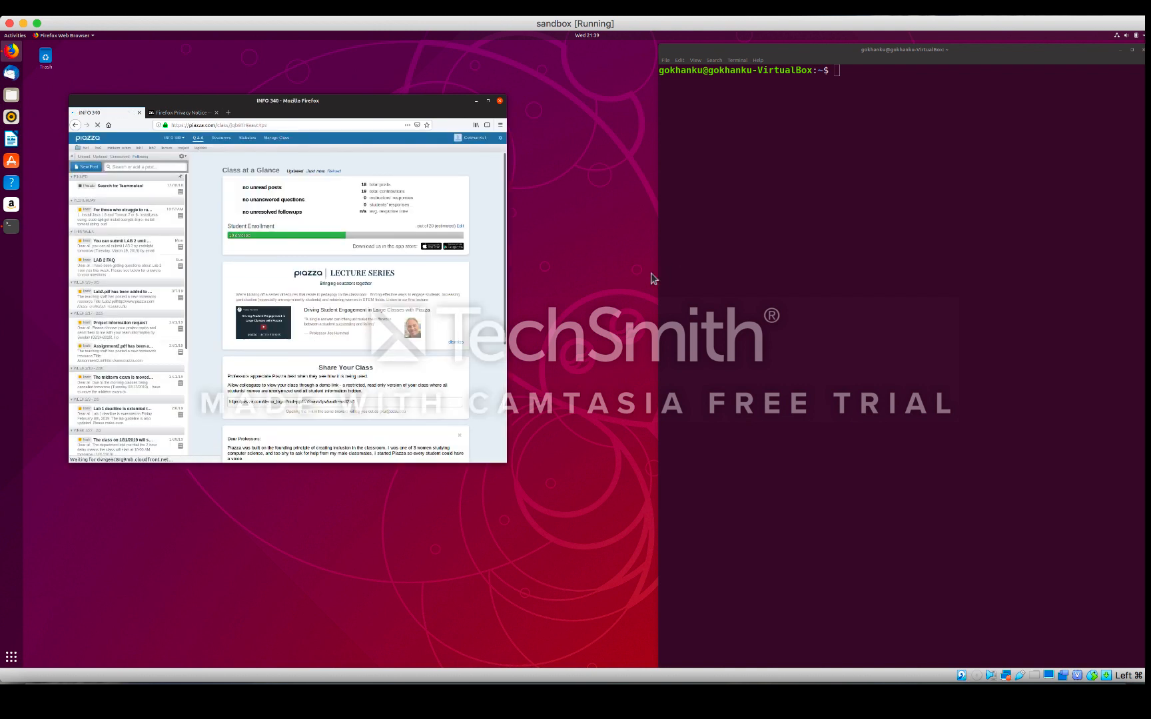
# - Open the Webgoat post, then run sudo apt-get install openjdk-8-jre, confirming with Y
pyautogui.click(123, 209)
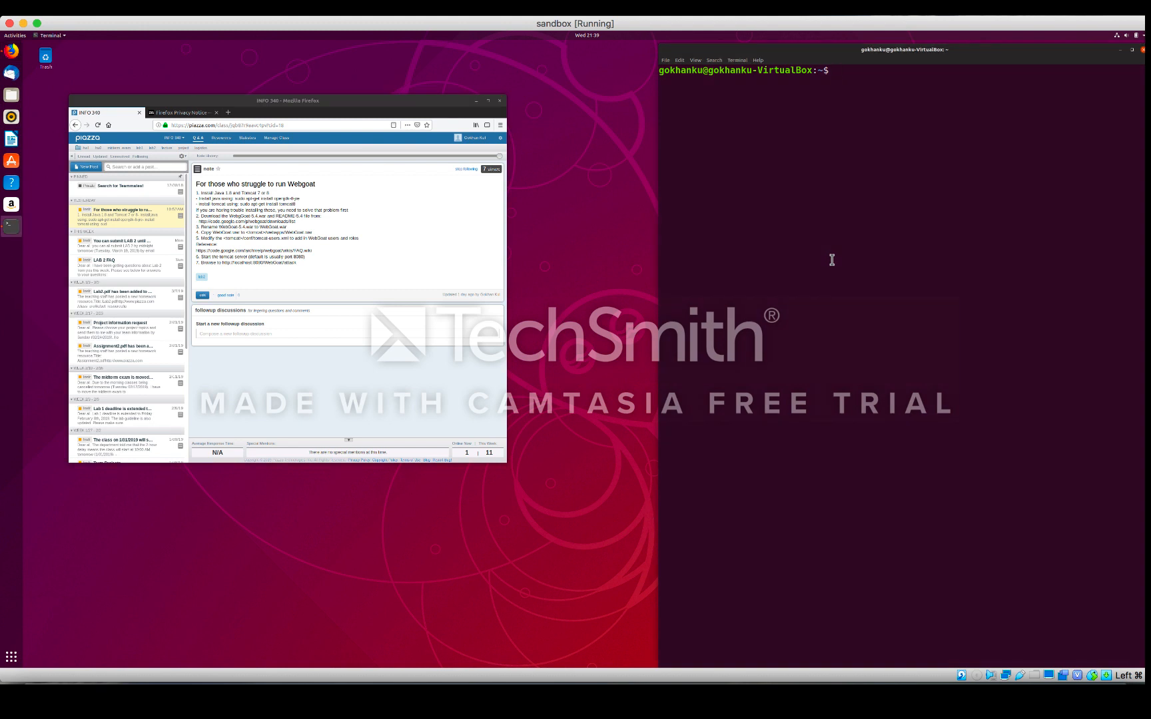
pyautogui.write('sudo apt')
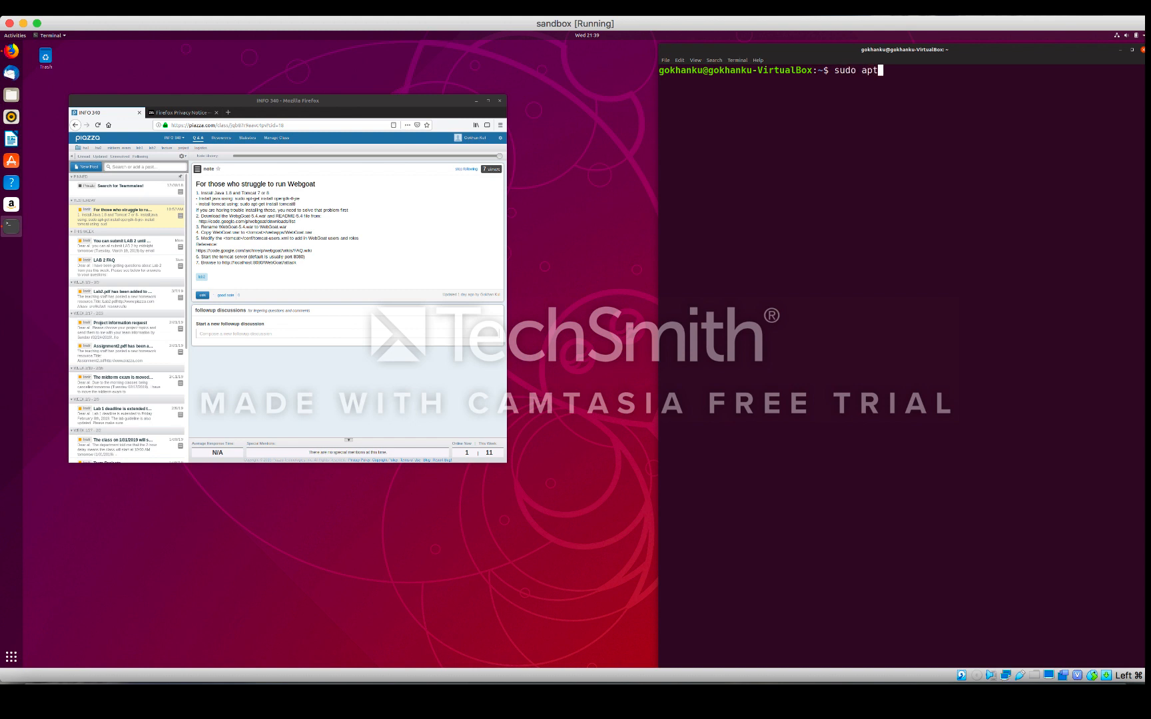
pyautogui.write('-get install open')
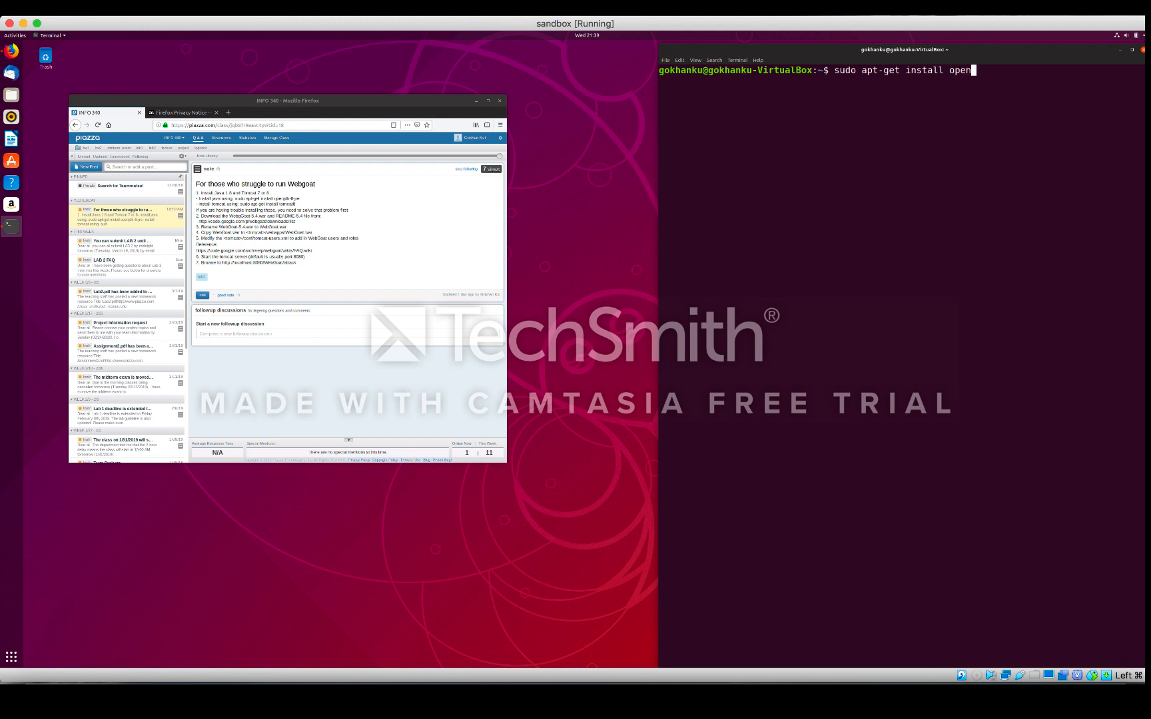
pyautogui.write('jdk-')
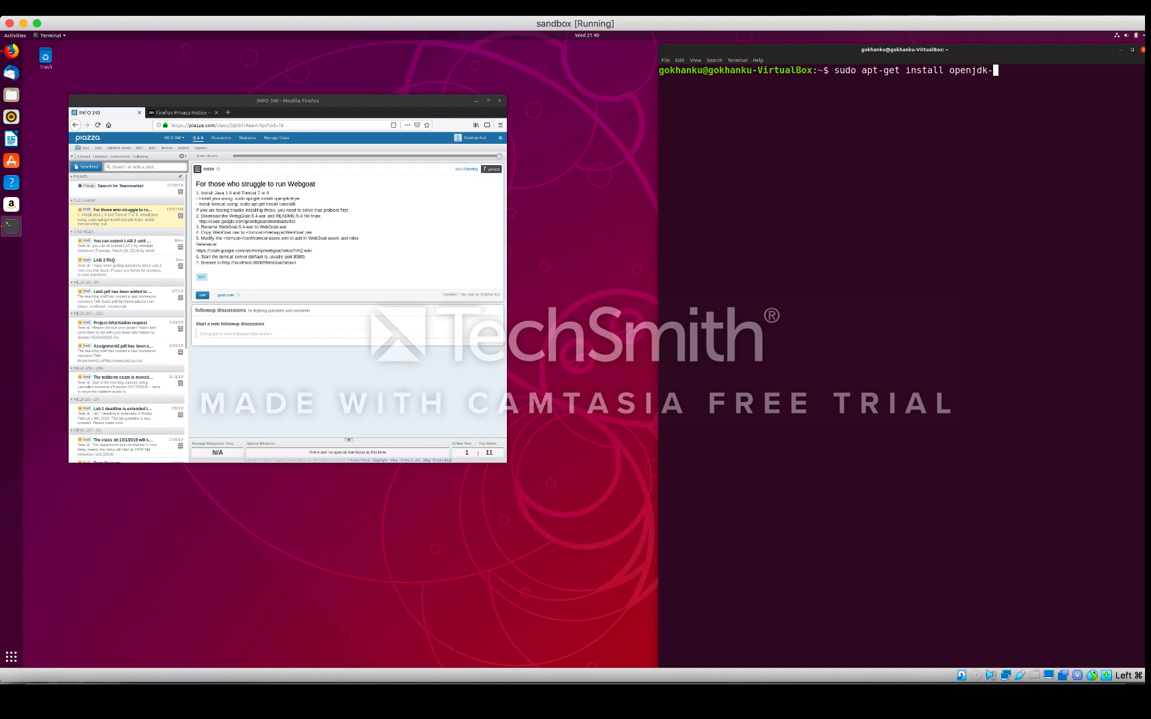
pyautogui.write('8')
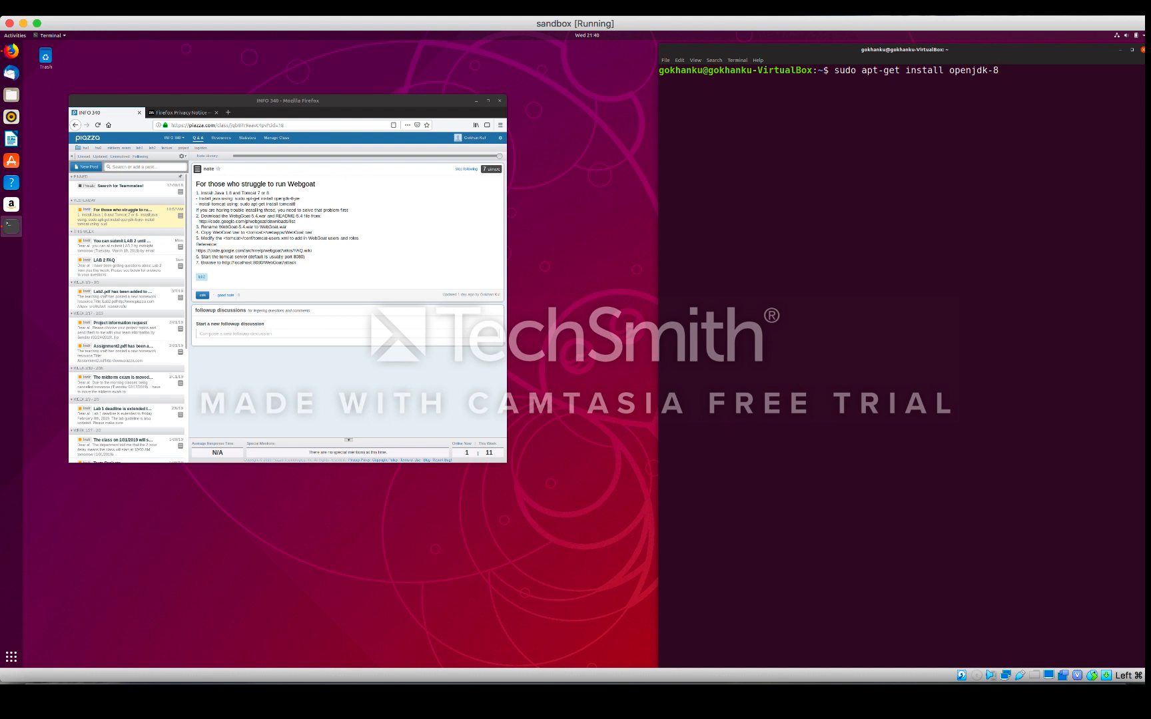
pyautogui.write('-jre')
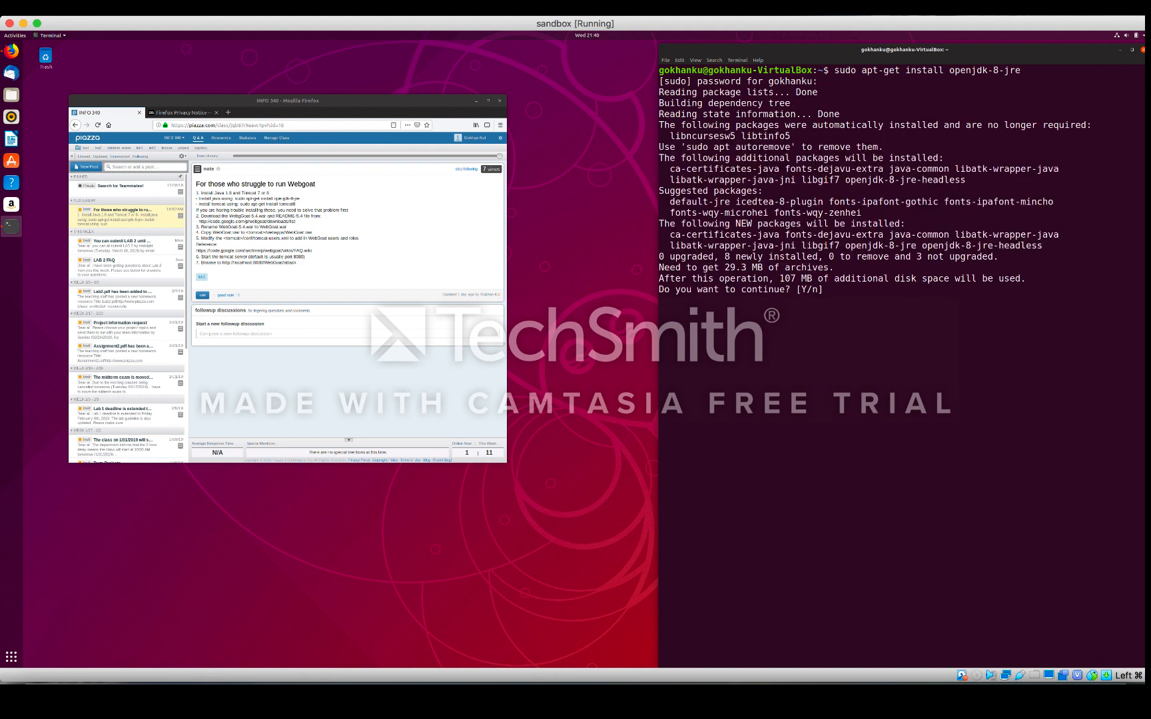
pyautogui.write('Y')
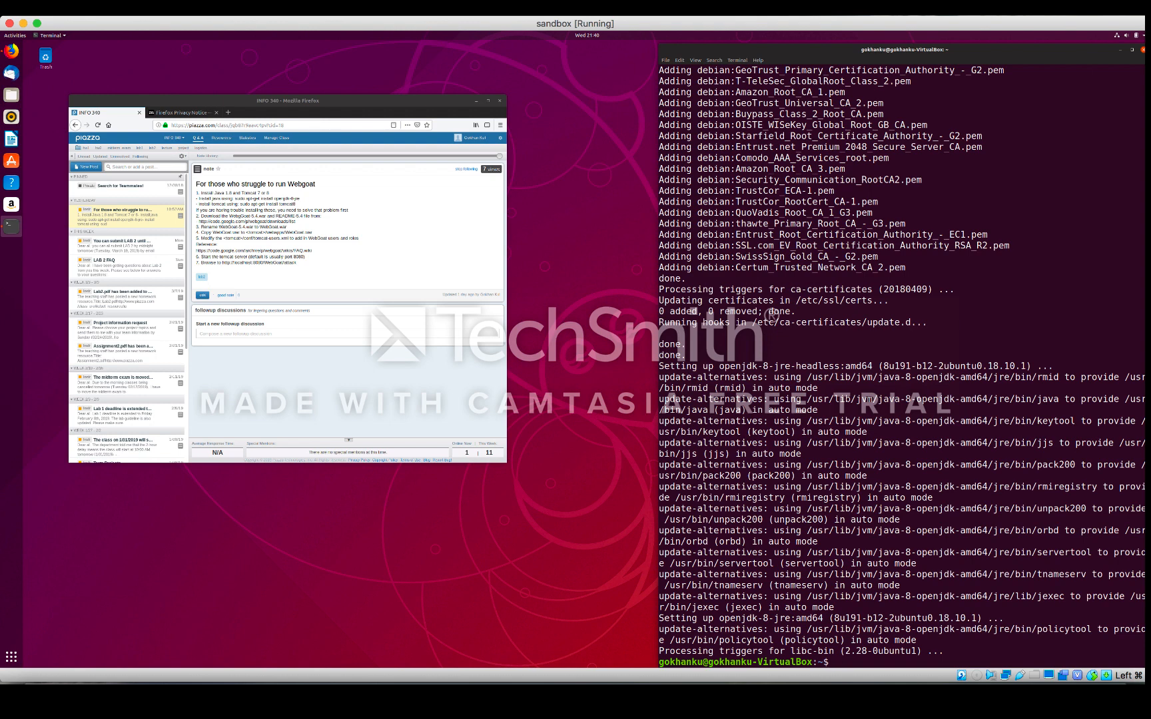
# - Run sudo apt-get install tomcat8 and confirm installing its dependencies
pyautogui.write('sudo')
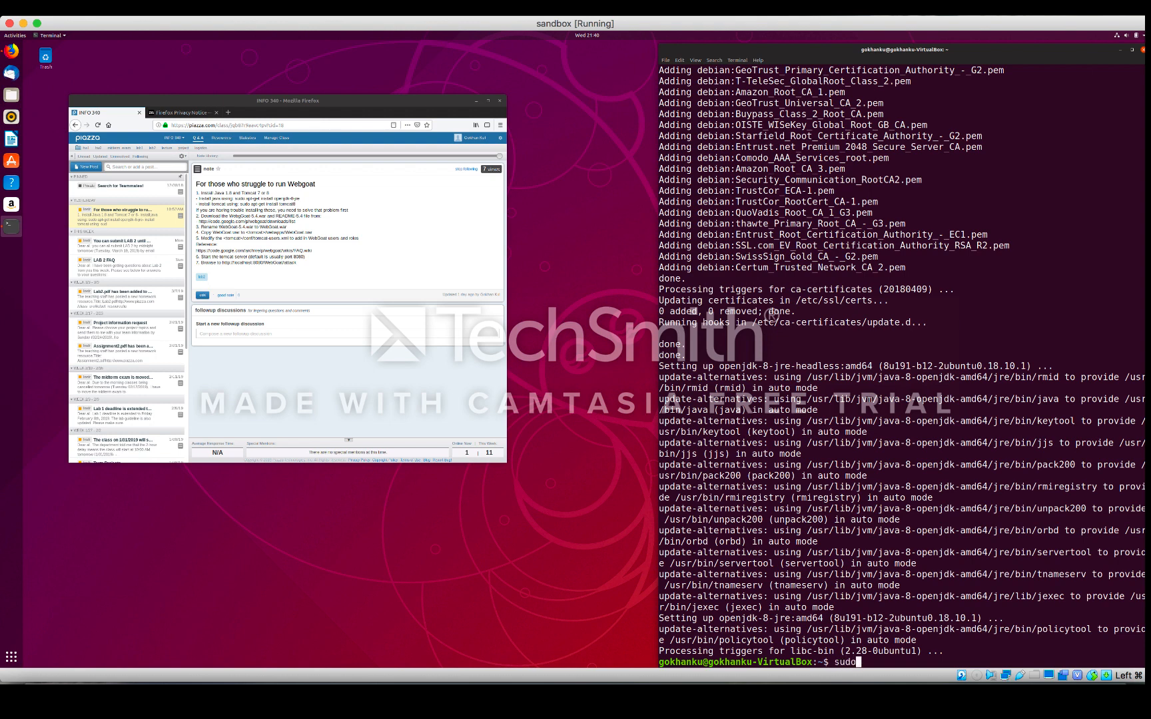
pyautogui.write('apt-get install')
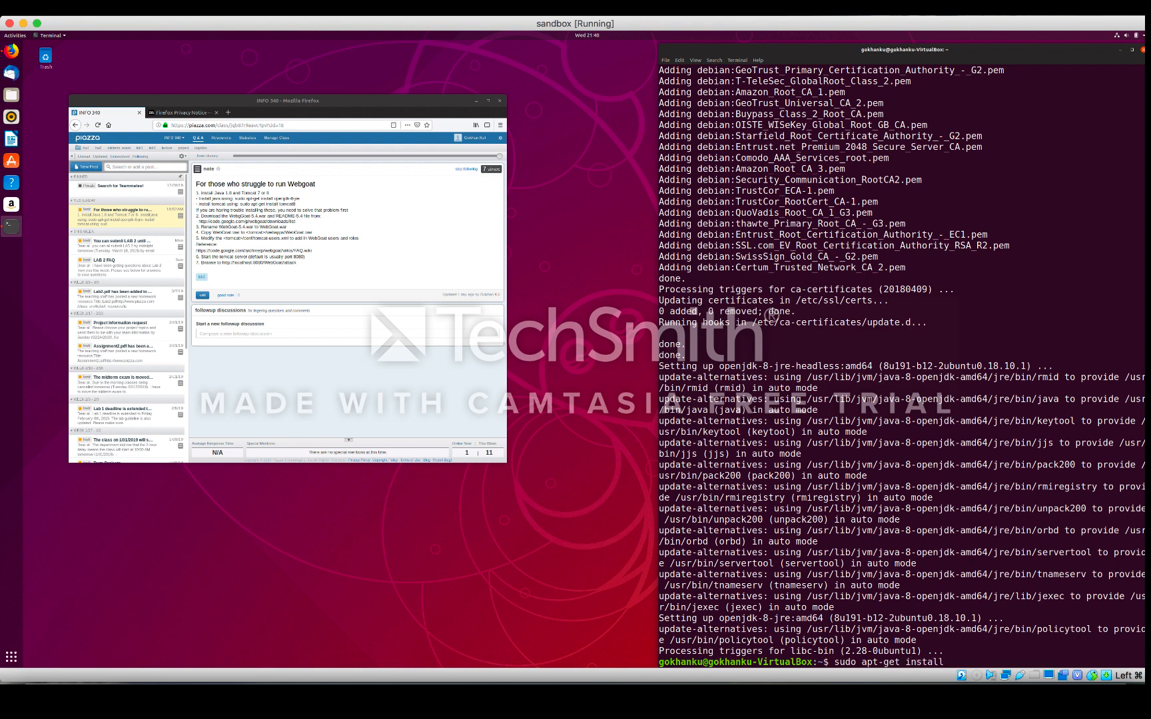
pyautogui.write('tomcat8')
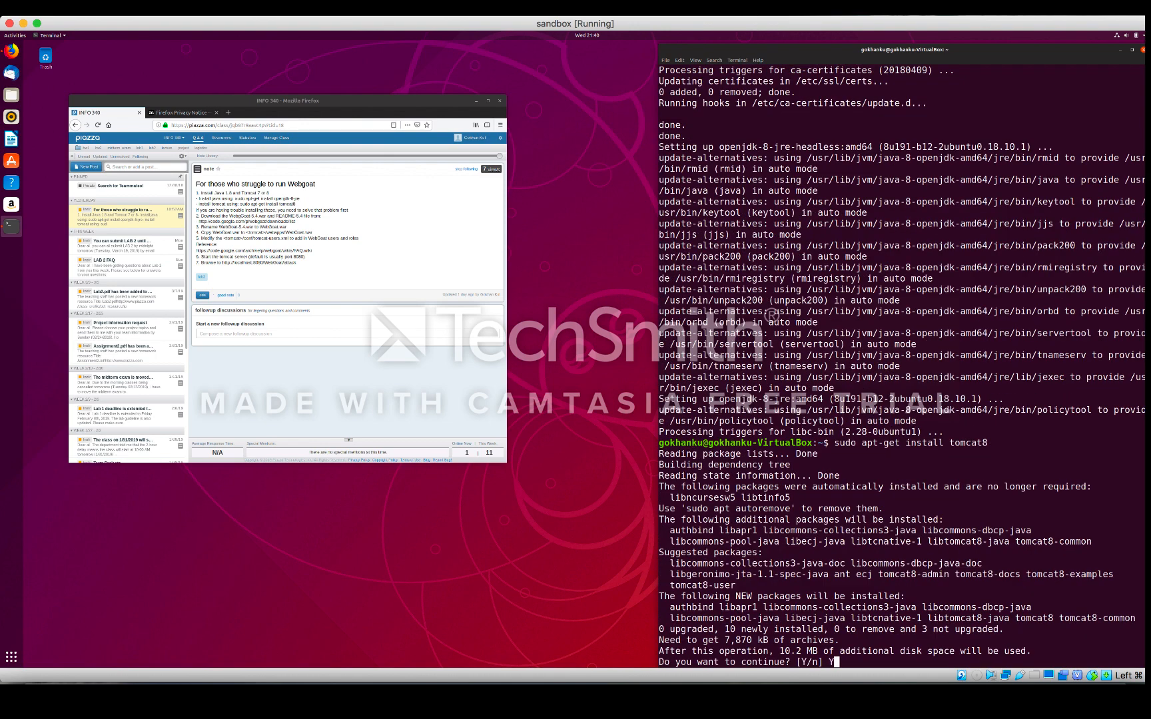
pyautogui.press('Return')
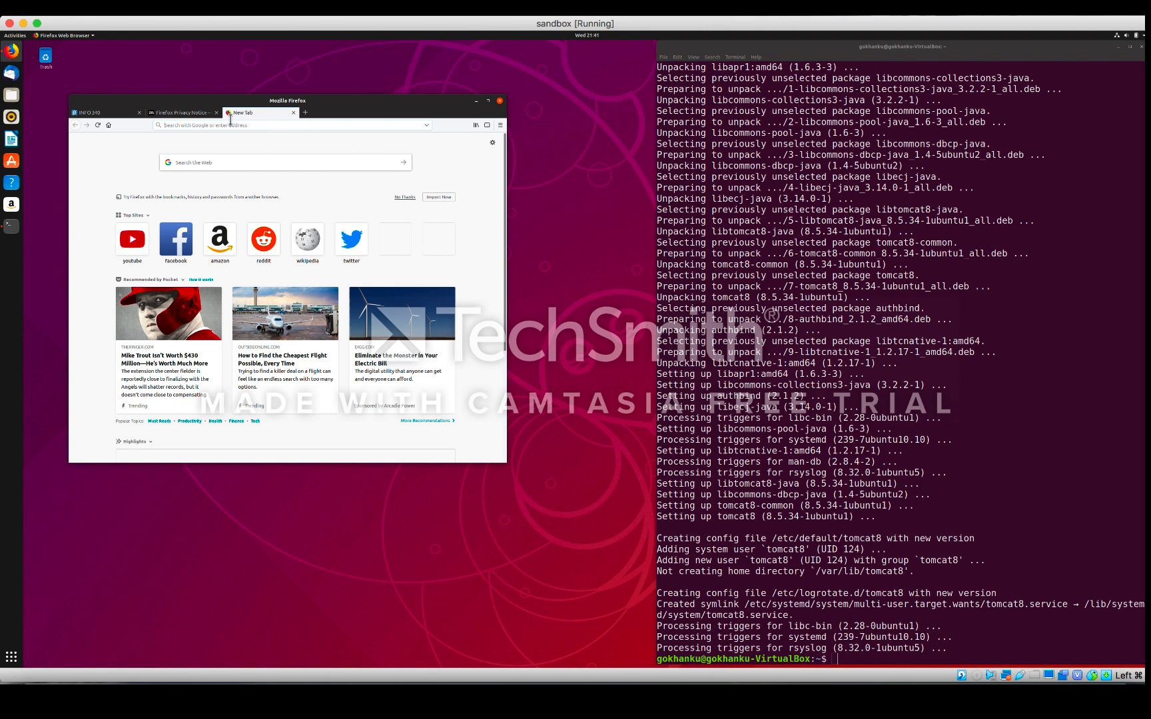
# - Load code.google.com/p/webgoat/downloads/list and save the WebGoat-5.4.war link to disk
pyautogui.write('http://code.google.com/p/webgoat/downloads/list')
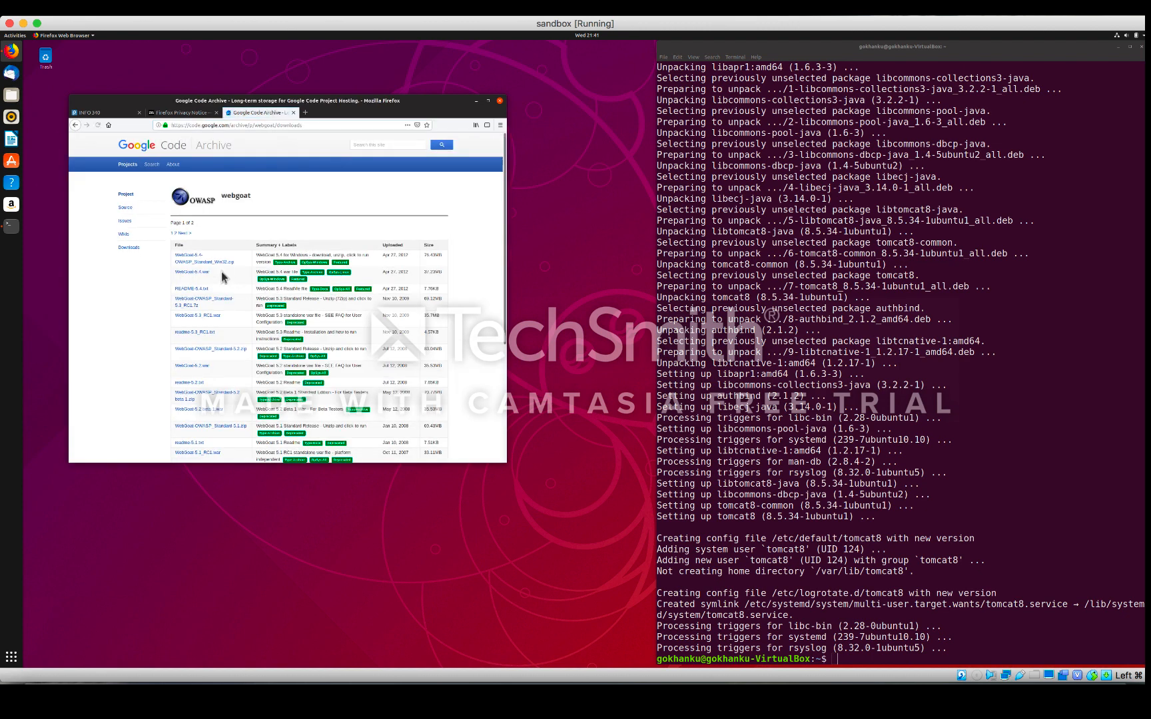
pyautogui.moveTo(197, 275)
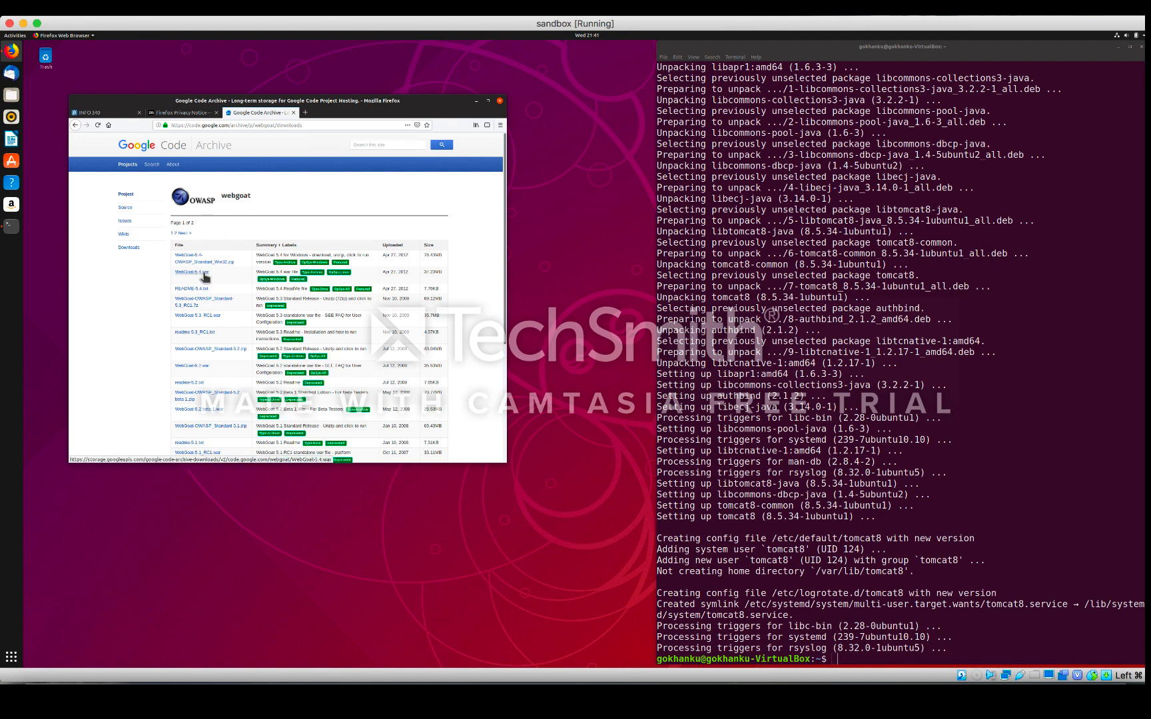
pyautogui.rightClick(191, 272)
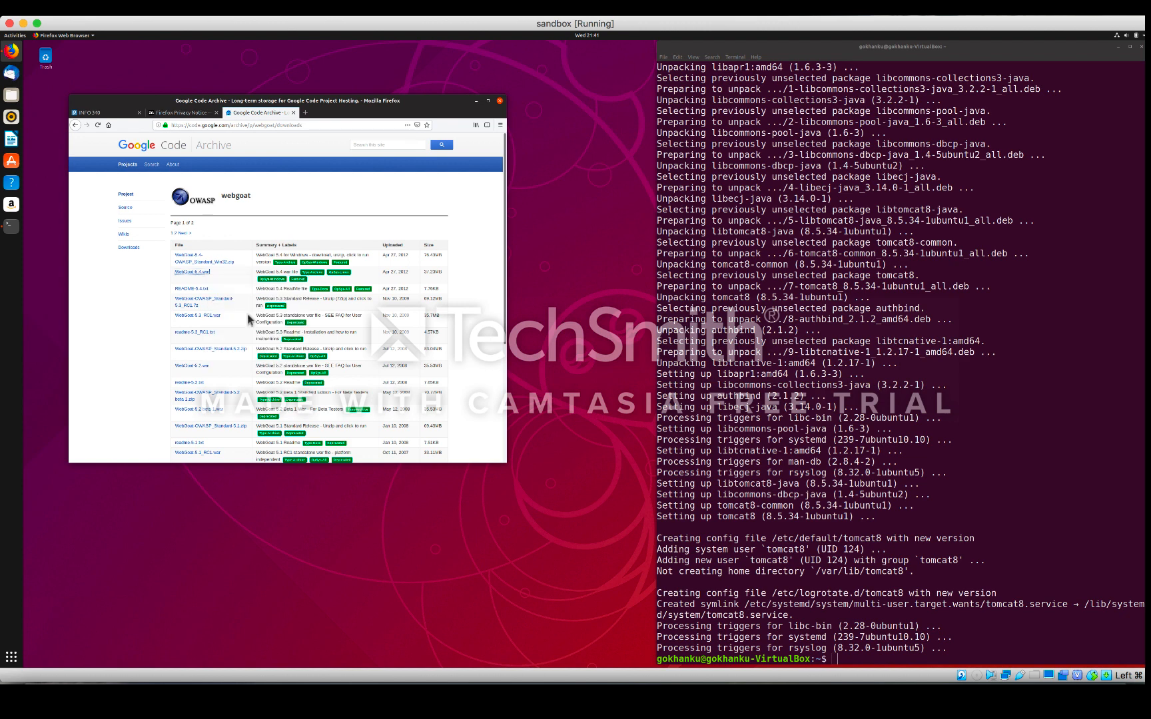
pyautogui.click(191, 272)
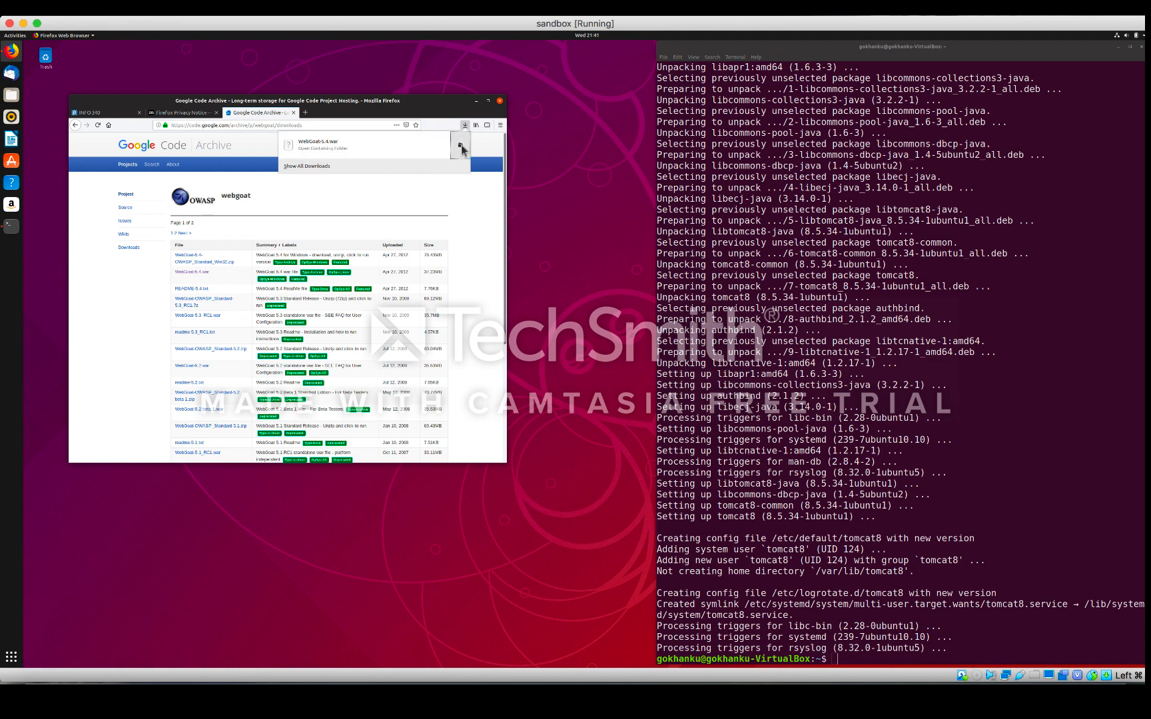
# - Open Downloads from Firefox's panel and rename WebGoat-5.4.war to WebGoat.war
pyautogui.click(309, 148)
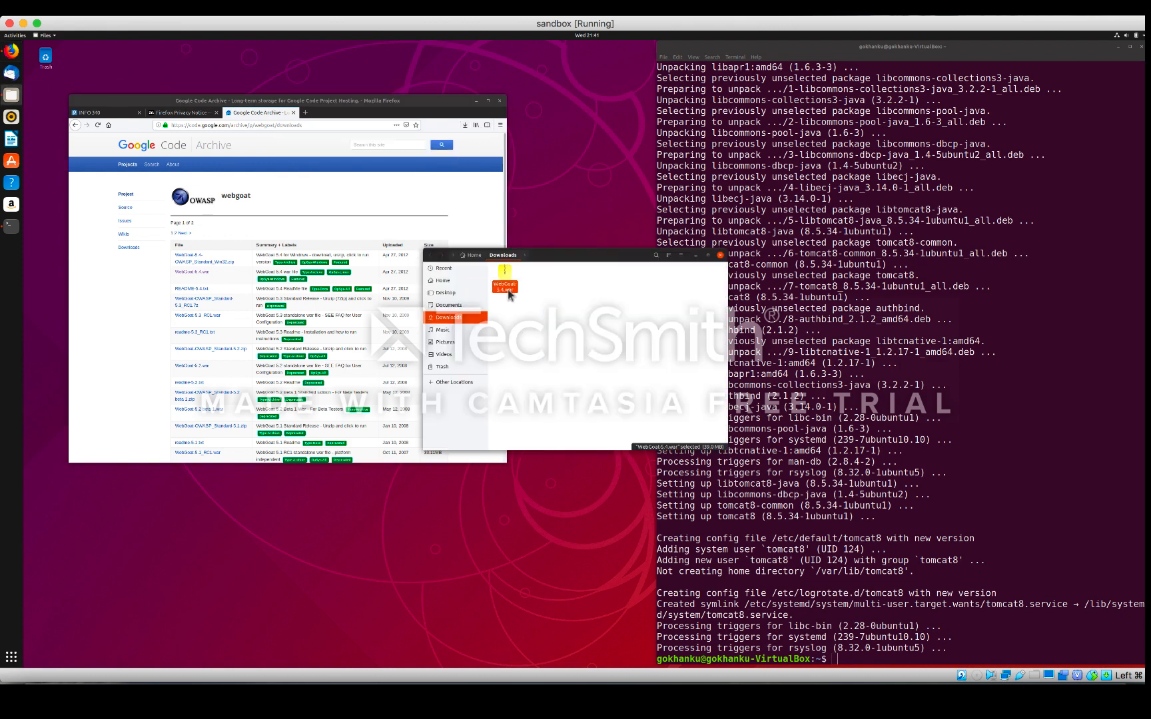
pyautogui.rightClick(505, 286)
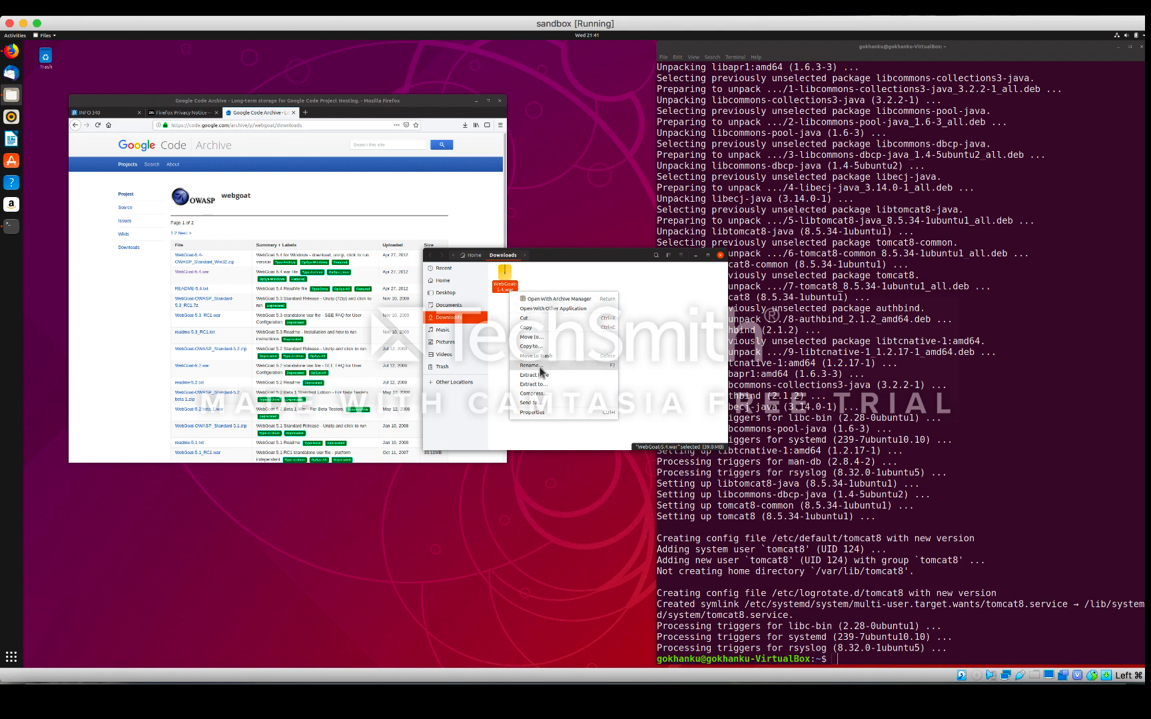
pyautogui.click(530, 365)
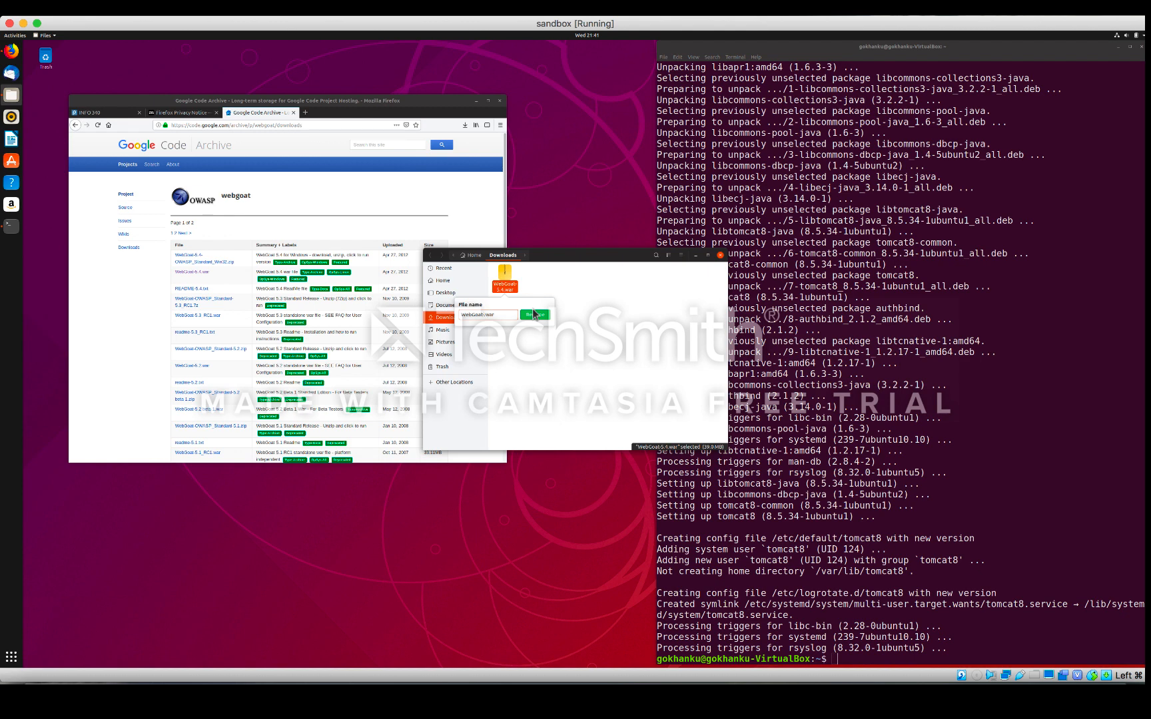
pyautogui.click(535, 315)
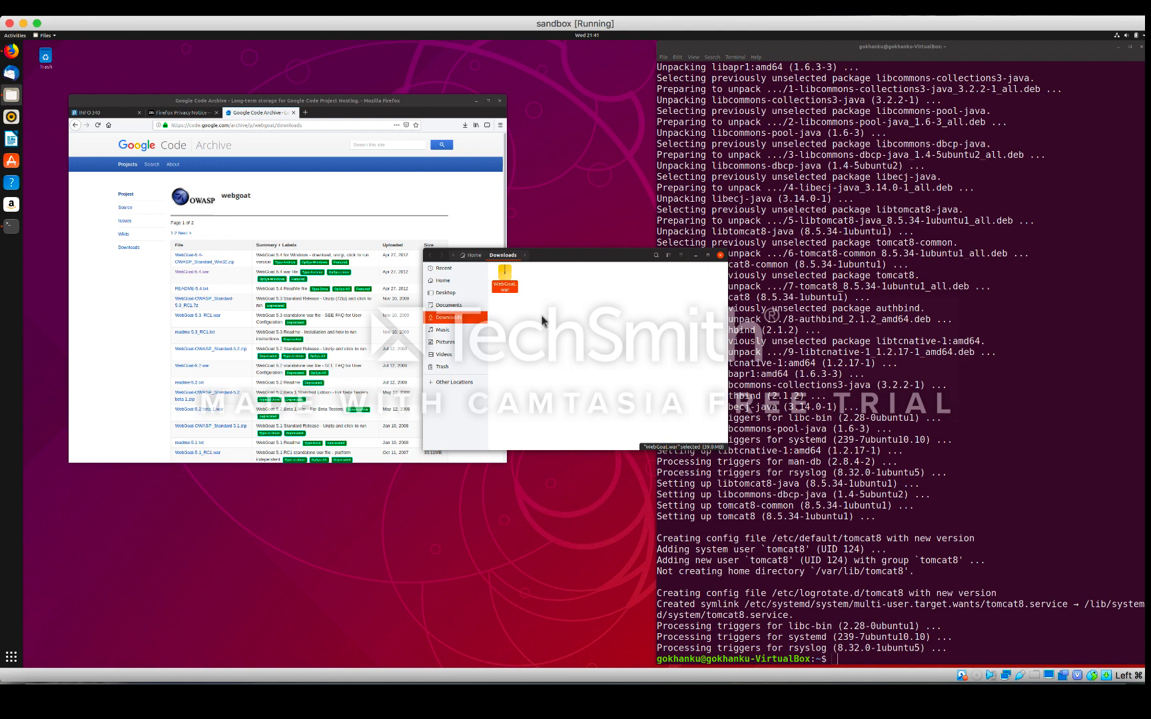
pyautogui.moveTo(559, 286)
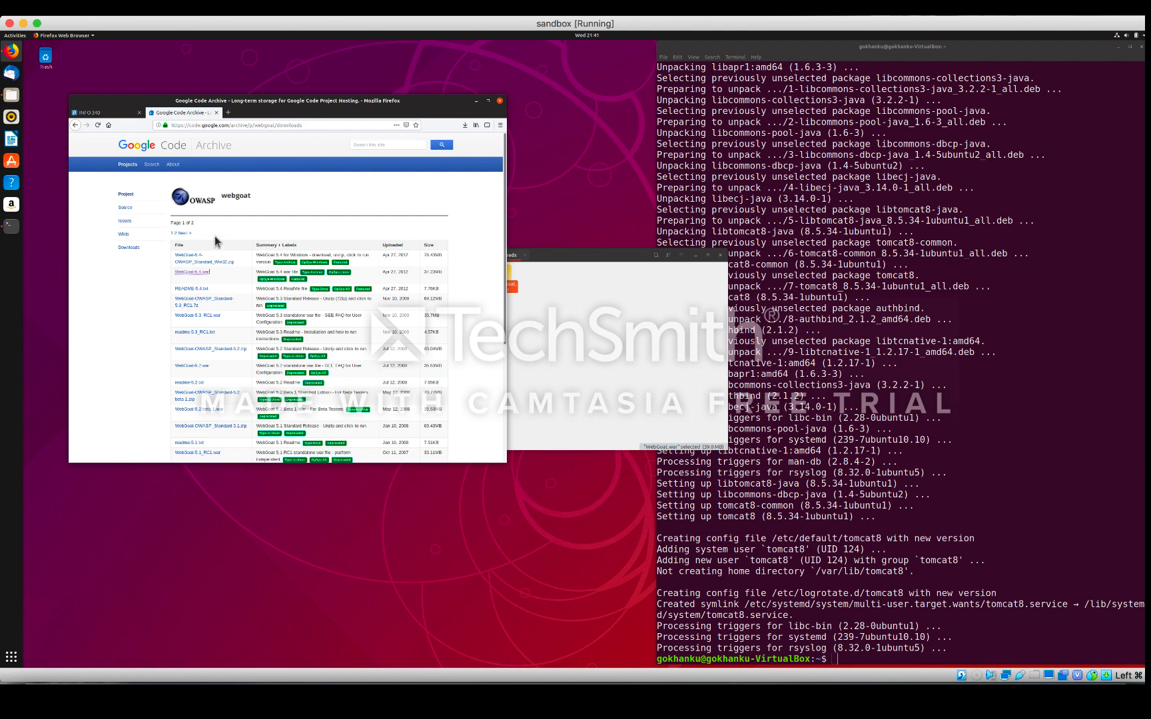
# - Revisit the Webgoat post, then run sudo chmod -R 777 /var/lib/tomcat8/
pyautogui.click(103, 112)
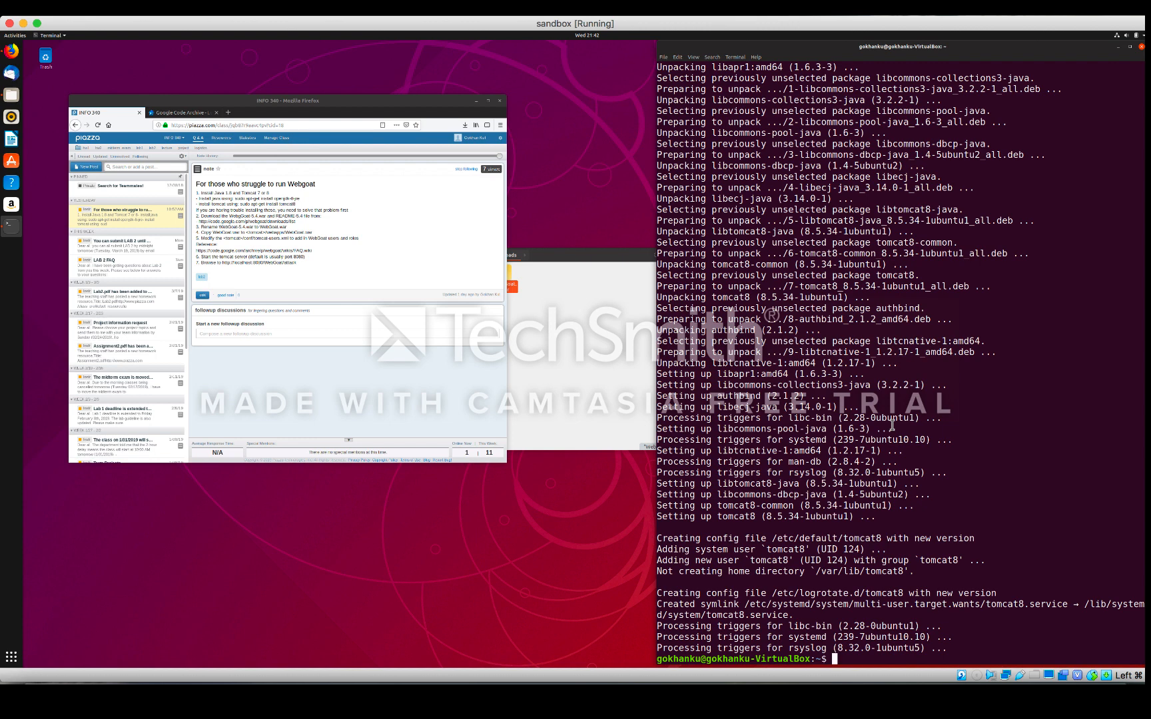
pyautogui.write('sudo')
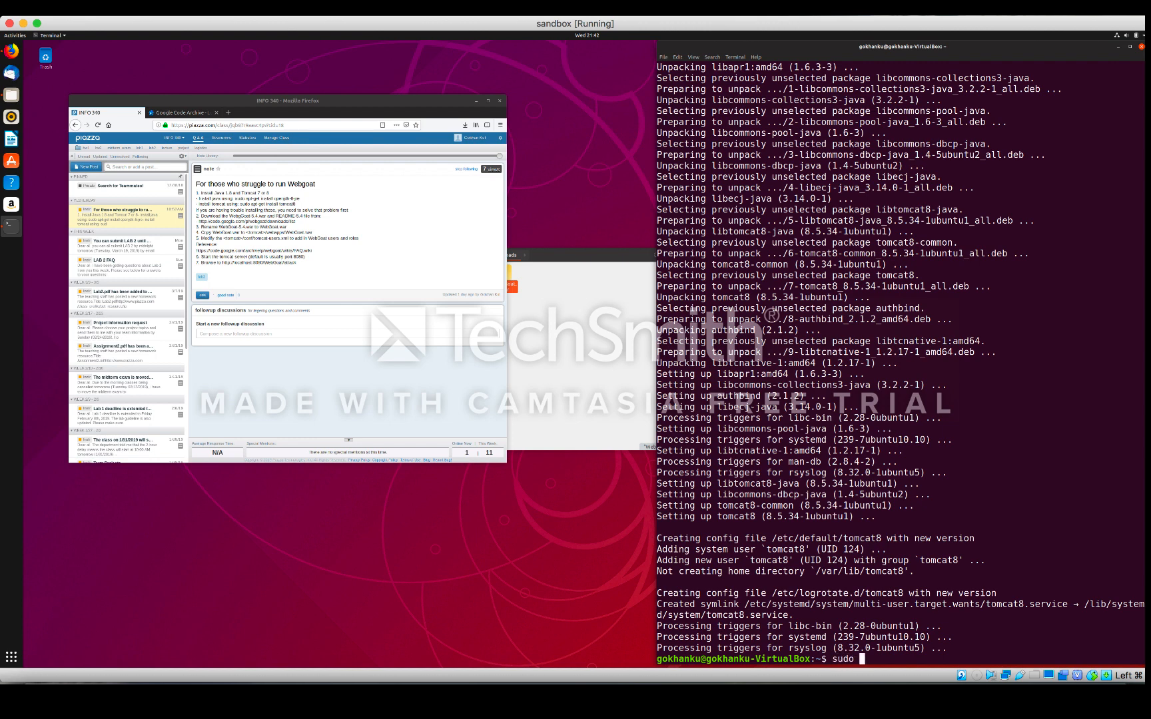
pyautogui.write('chmod')
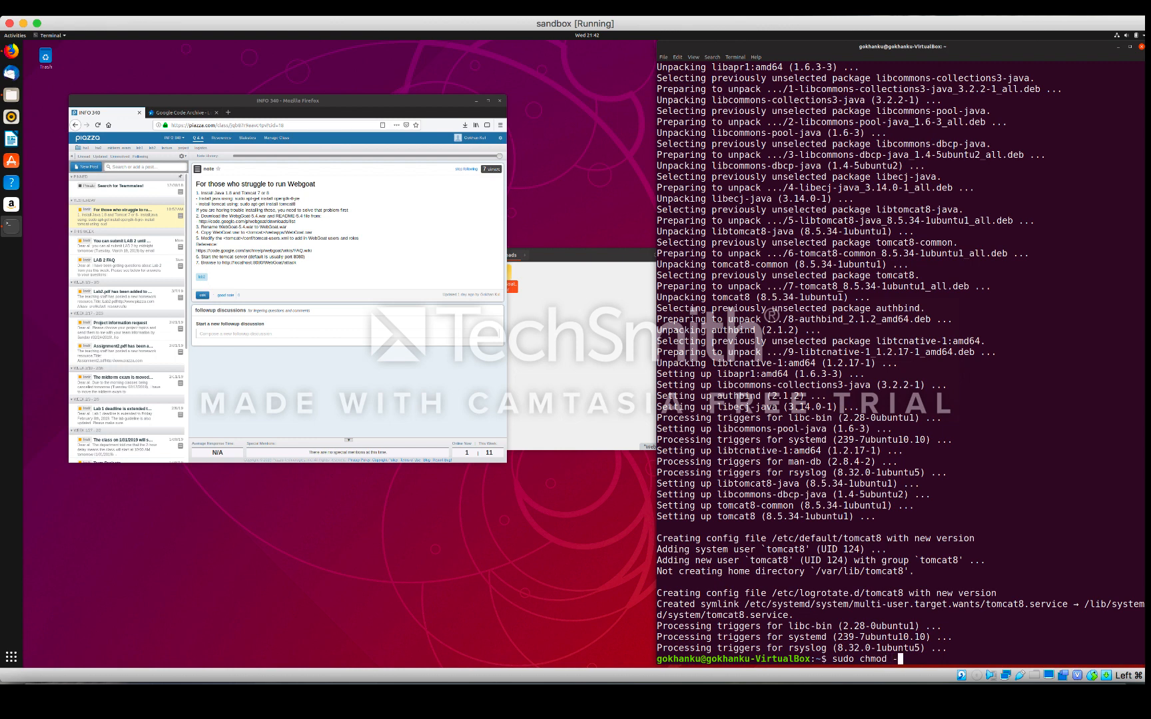
pyautogui.write('-R /var')
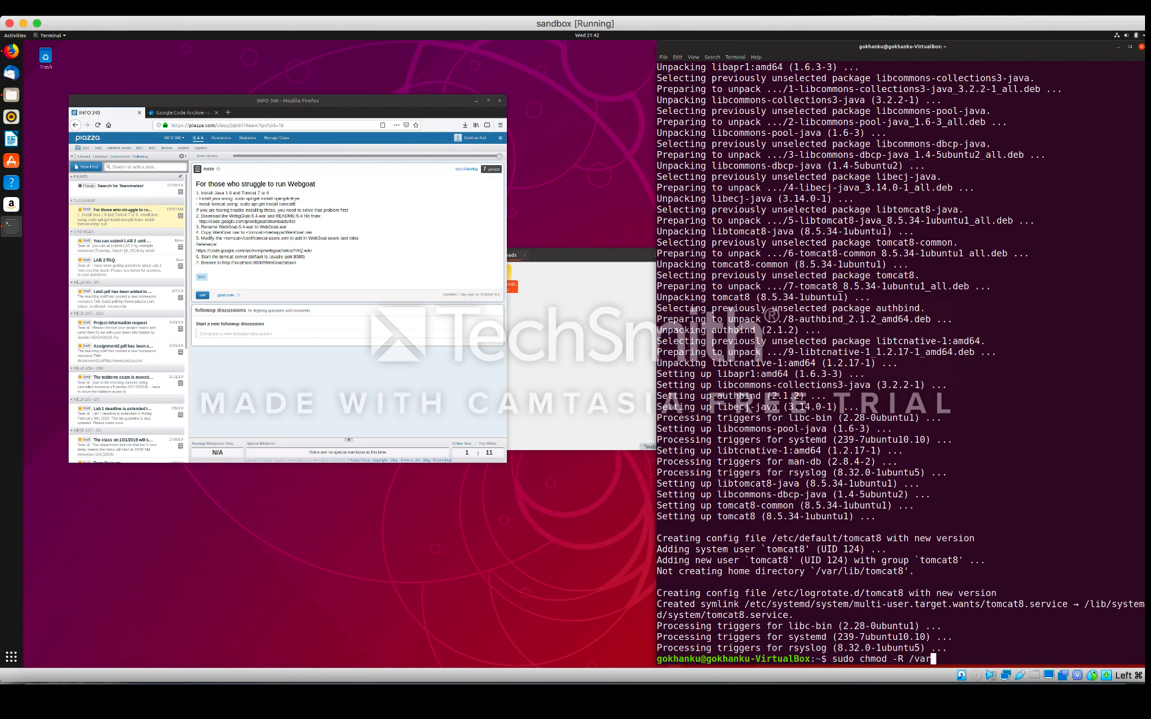
pyautogui.write('lib/')
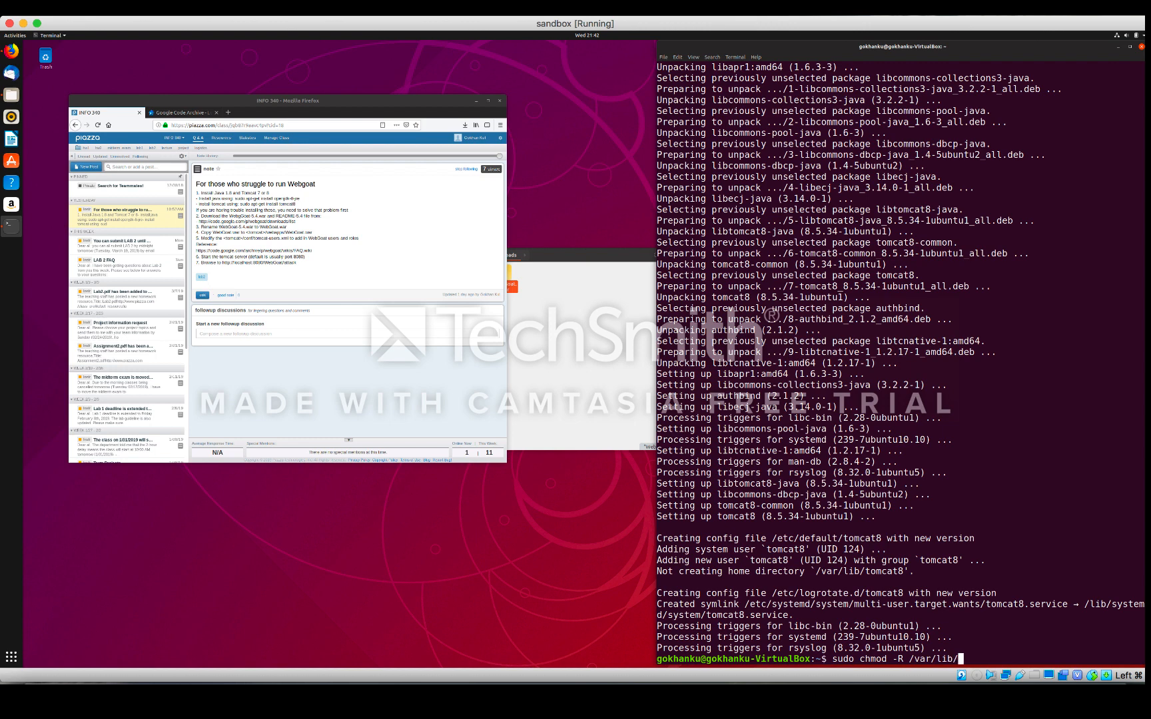
pyautogui.write('tomcat8/')
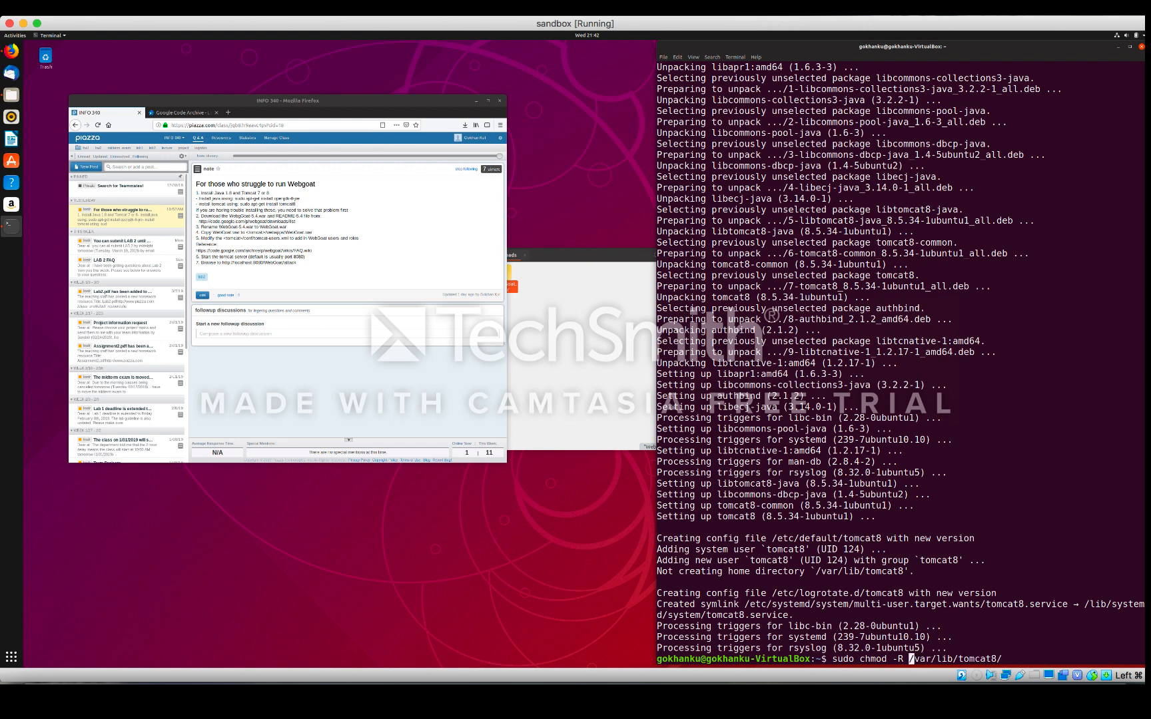
pyautogui.write('777')
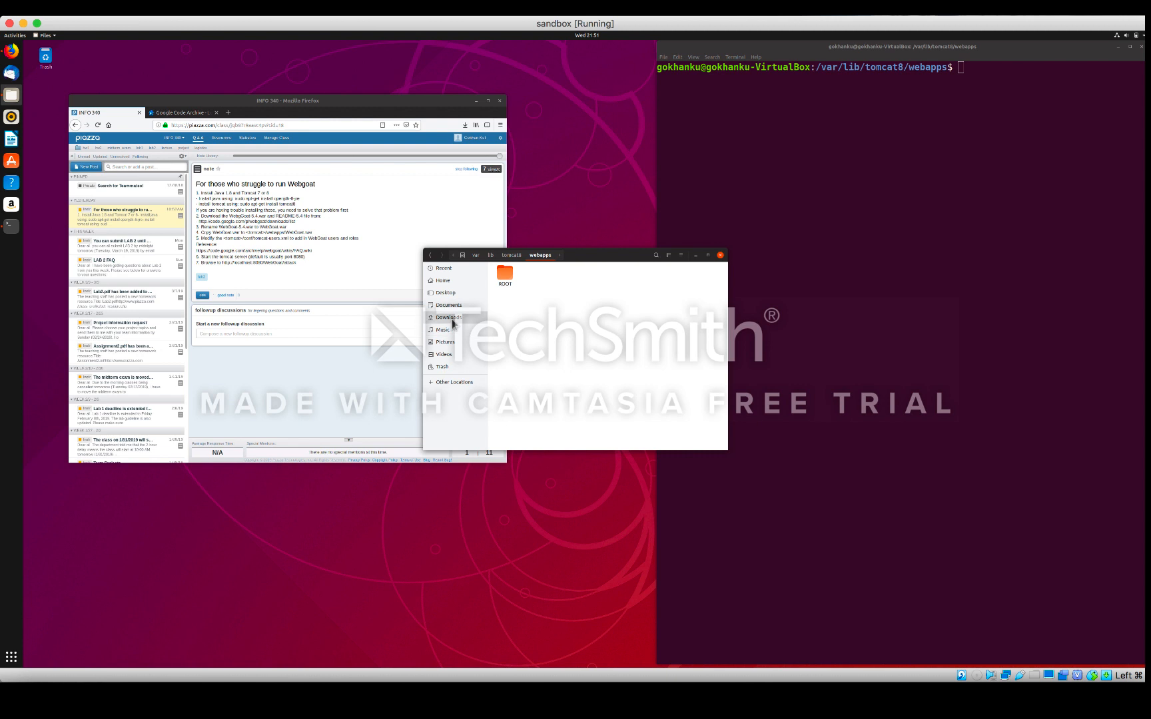
# - Extract WebGoat.war in Downloads, then move the war file to Trash
pyautogui.click(449, 317)
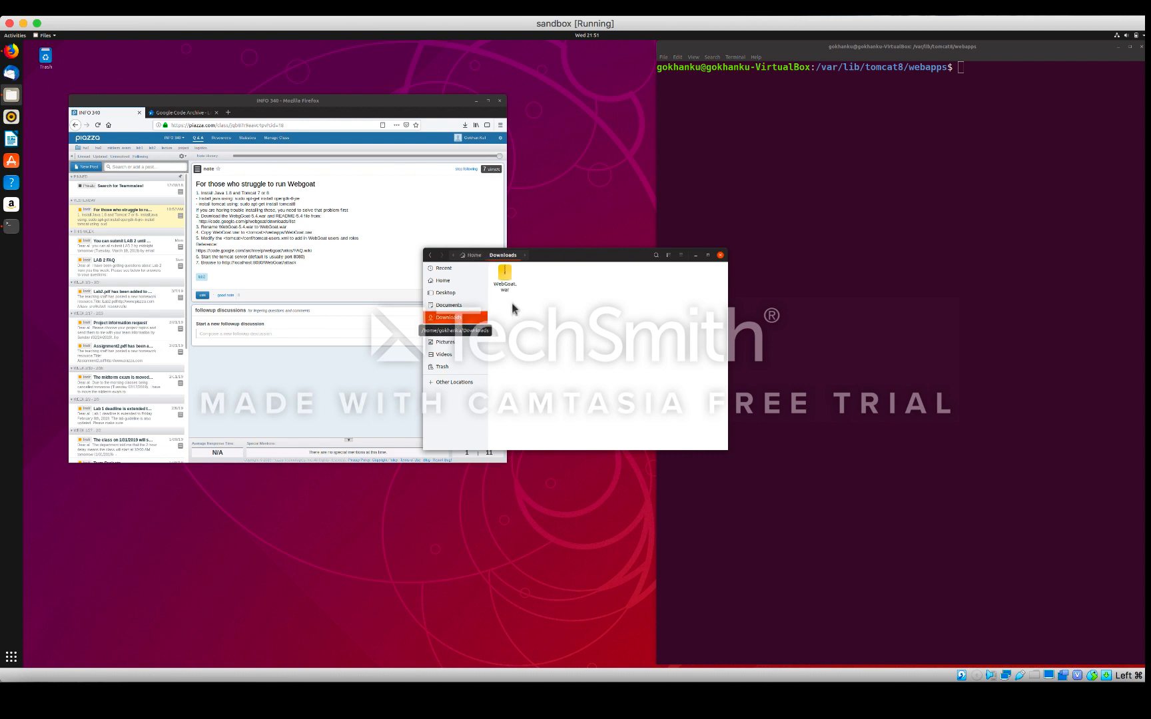
pyautogui.rightClick(504, 276)
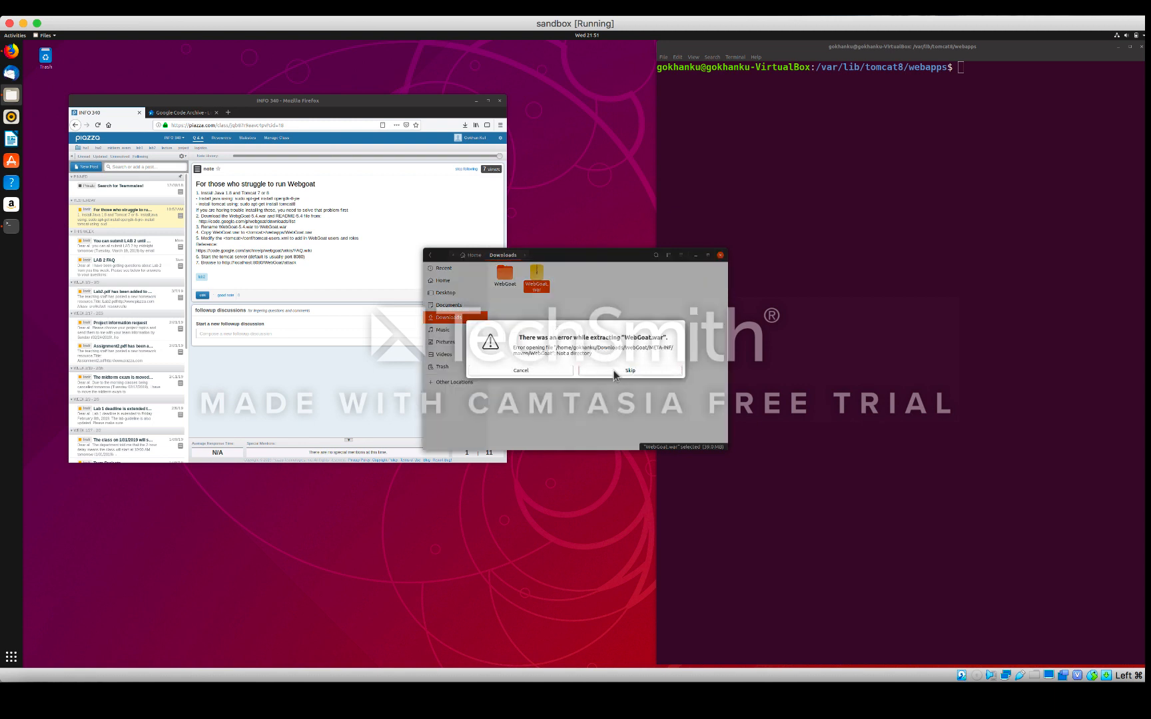
pyautogui.rightClick(537, 275)
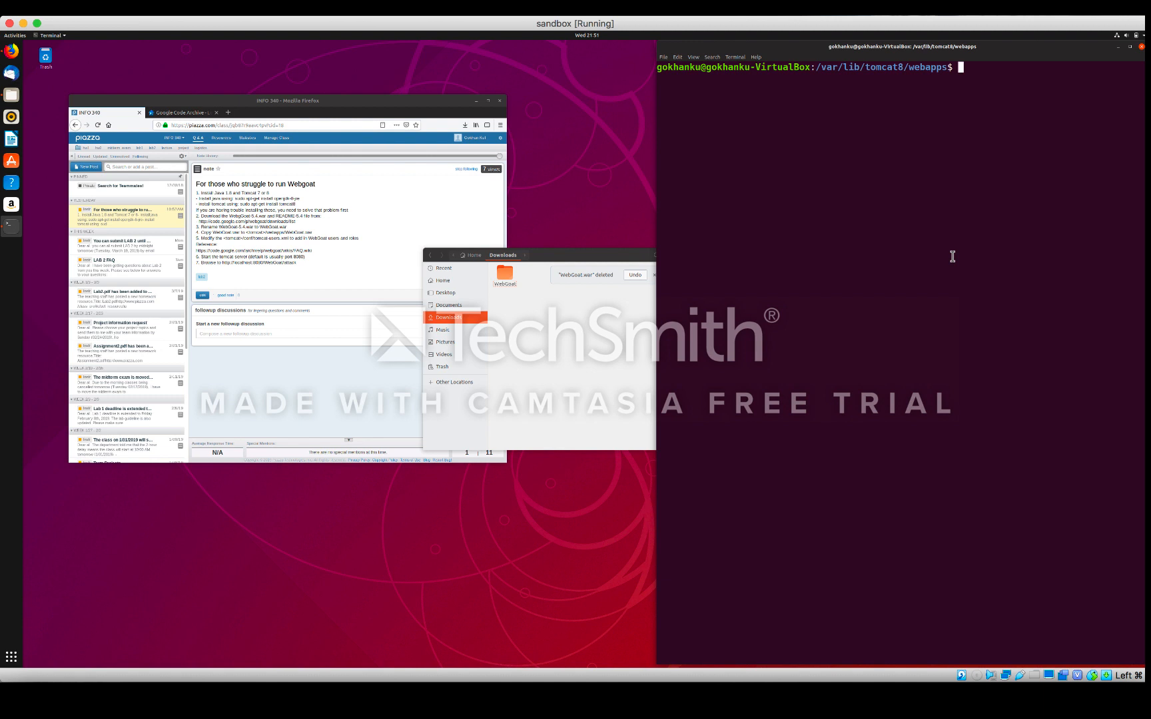
# - Run cd commands into ~/Downloads and toward the WebGoat and /var/lib/tomcat8/webapps paths
pyautogui.write('cd ~/Downloads/')
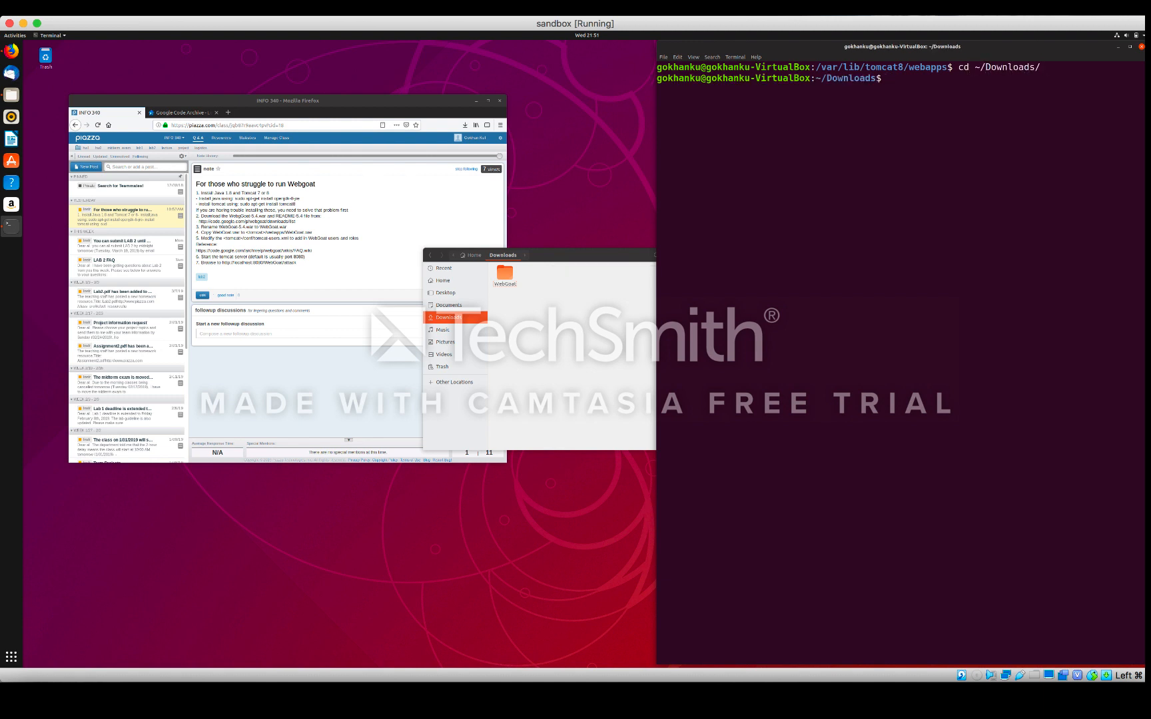
pyautogui.write('cd')
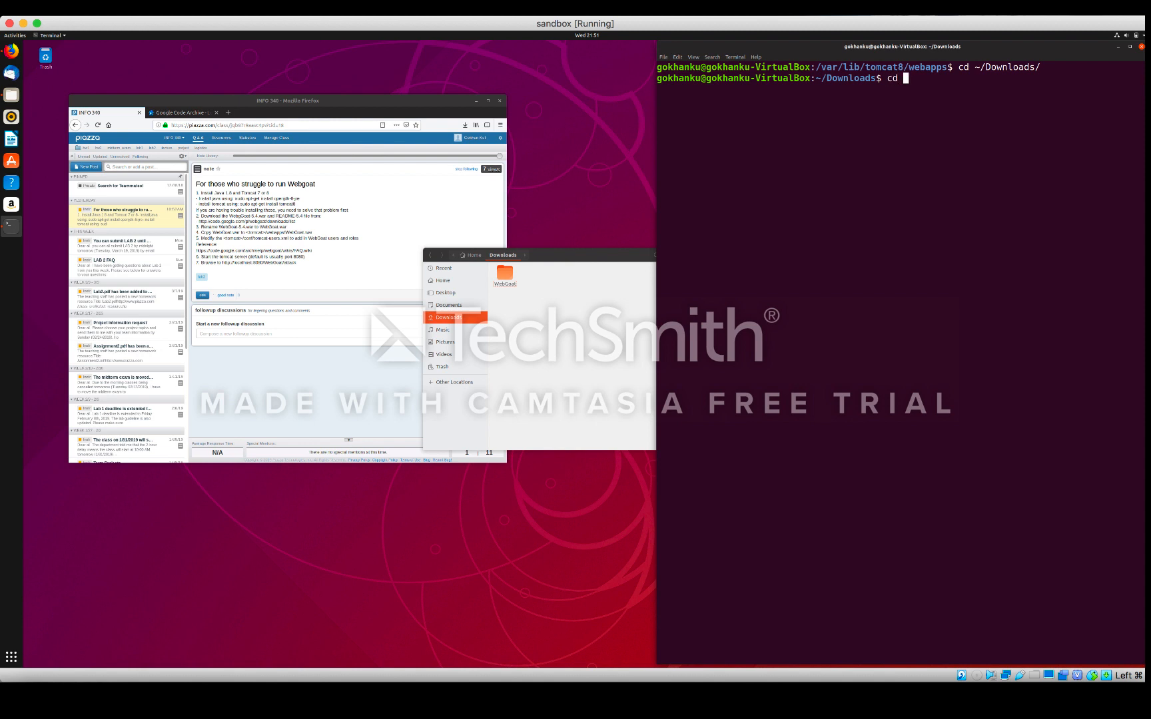
pyautogui.write('WebGoat/ /va')
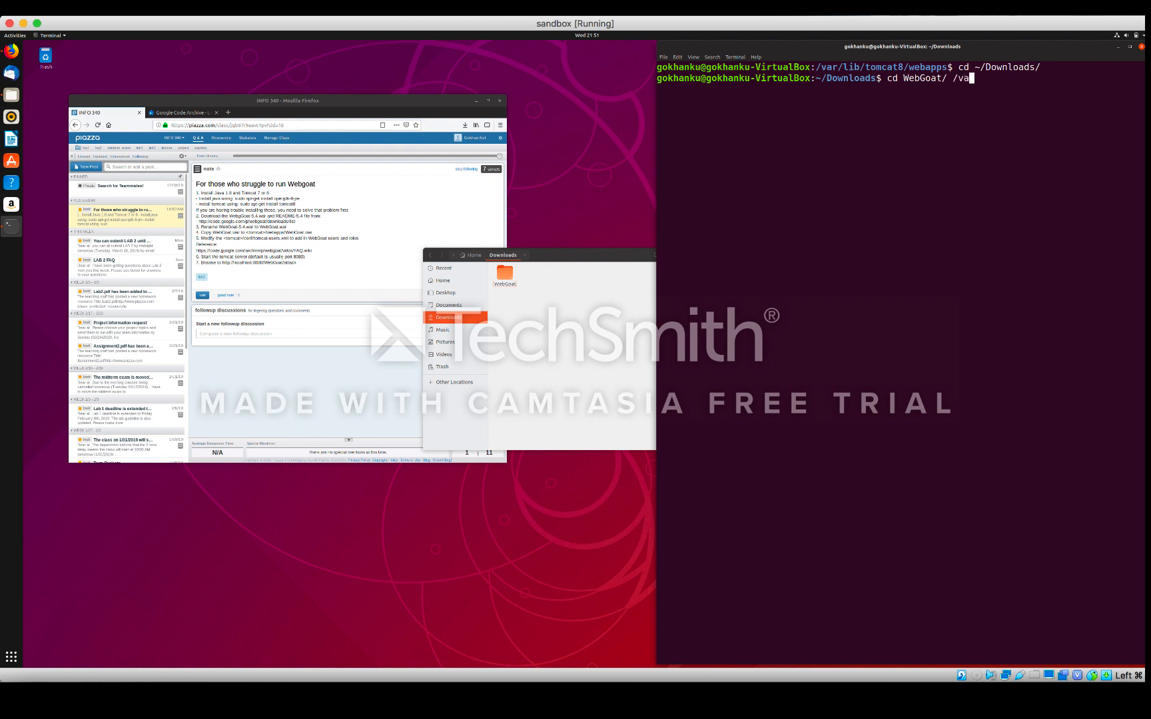
pyautogui.write('r/lib/tomcat8/')
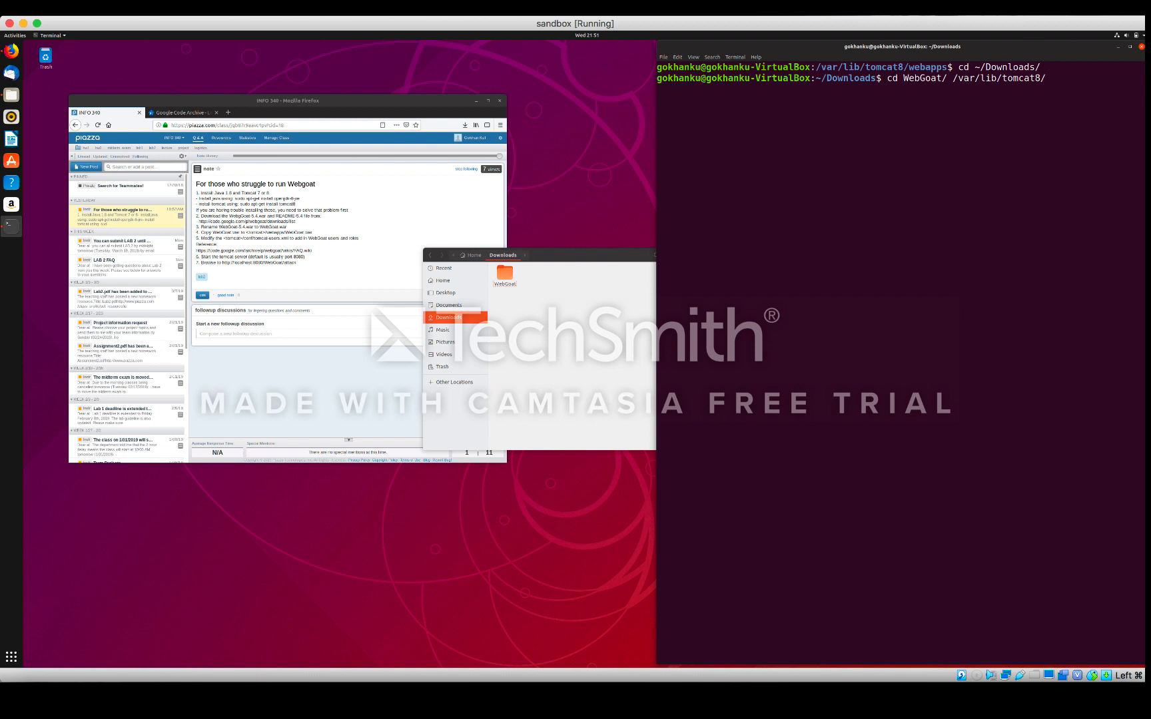
pyautogui.write('webapps/')
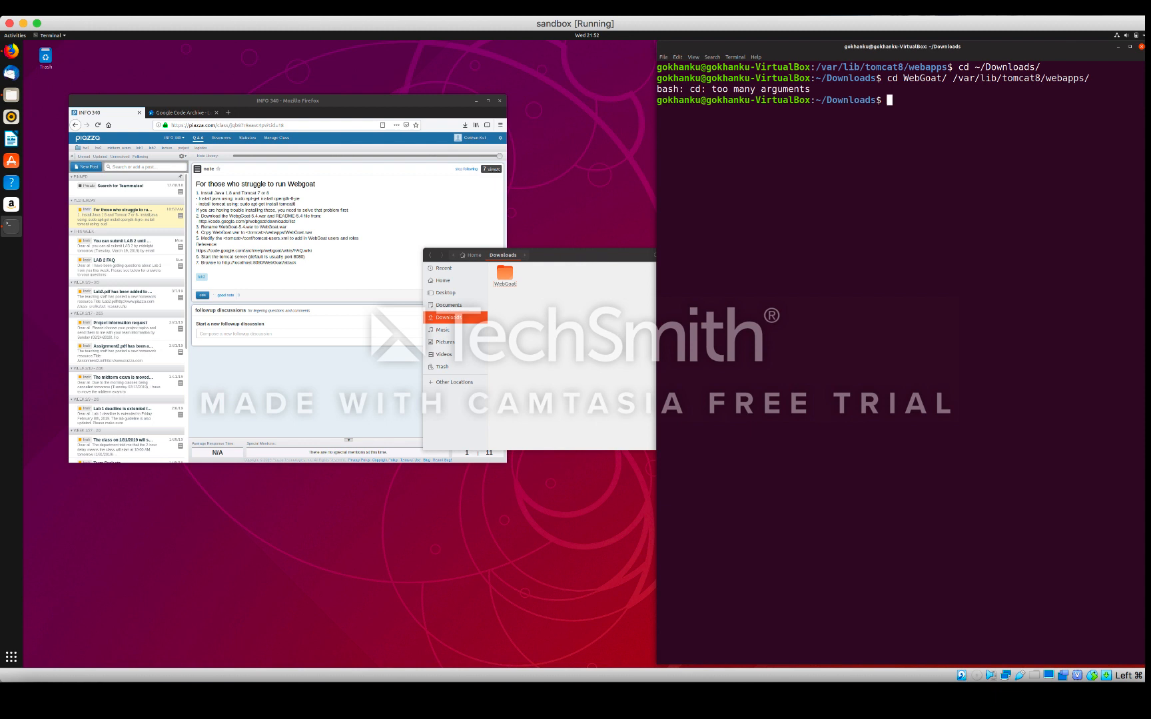
# - Run cp -r WebGoat/ /var/lib/tomcat8/webapps/, adding -r after a first attempt
pyautogui.write('cp')
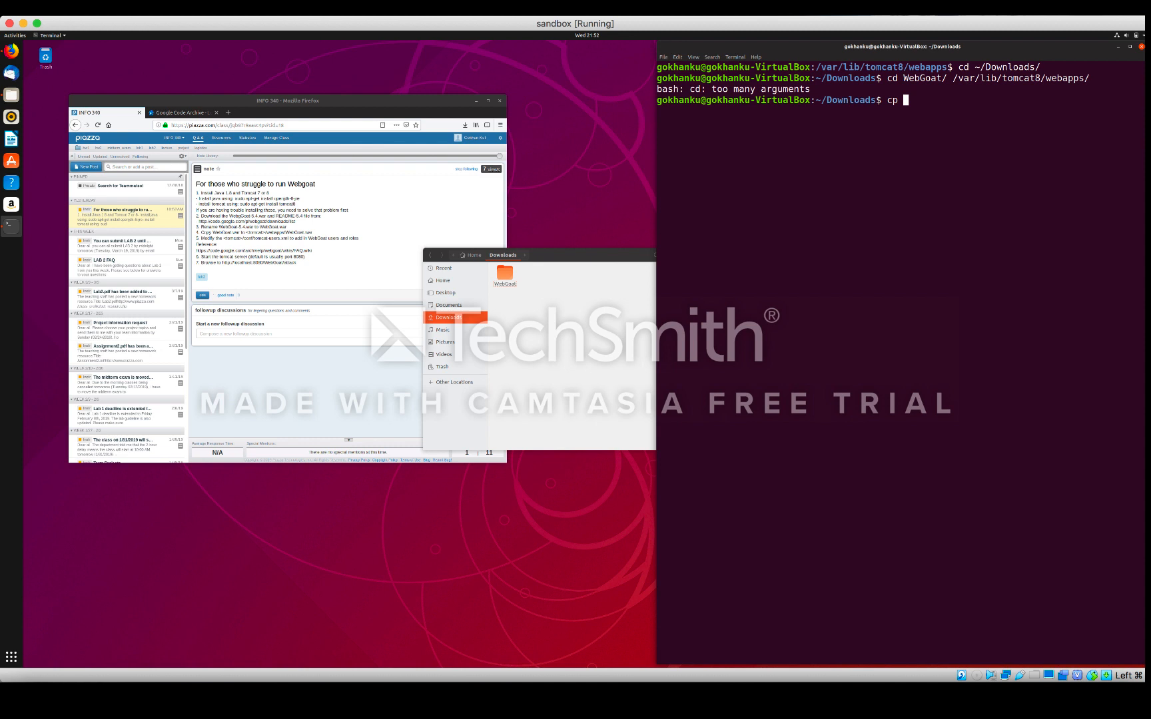
pyautogui.write('WebGoat/ /')
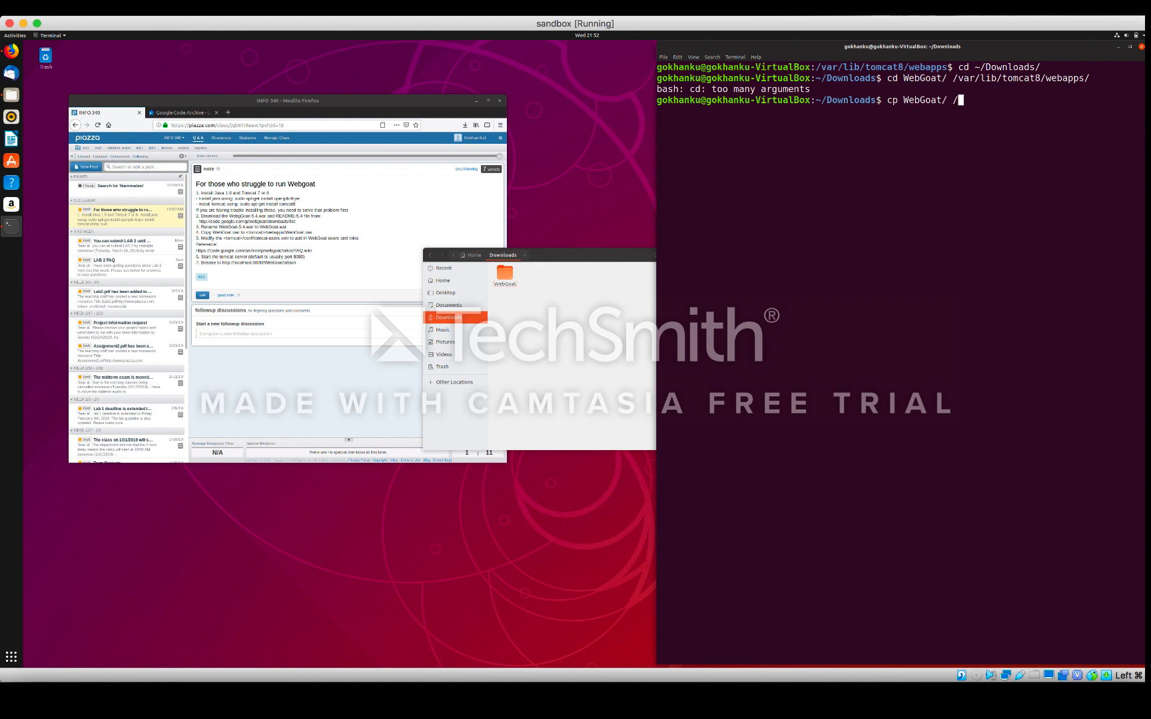
pyautogui.write('var/lib/')
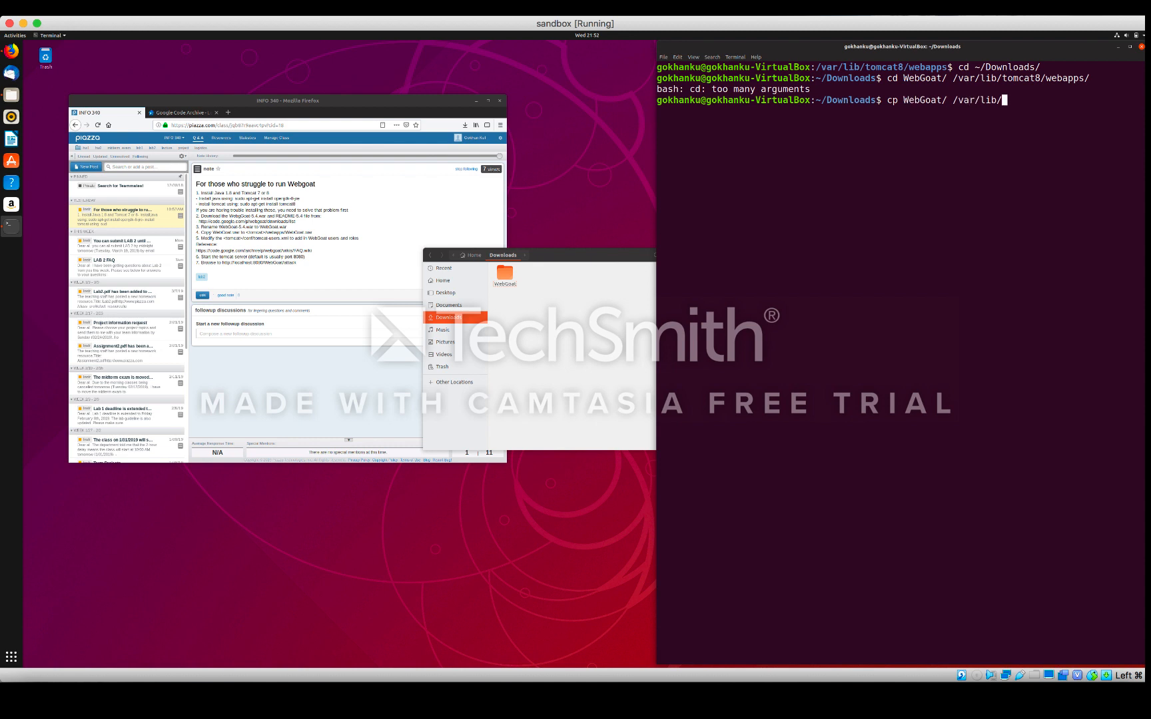
pyautogui.write('tomcat8/webapps/')
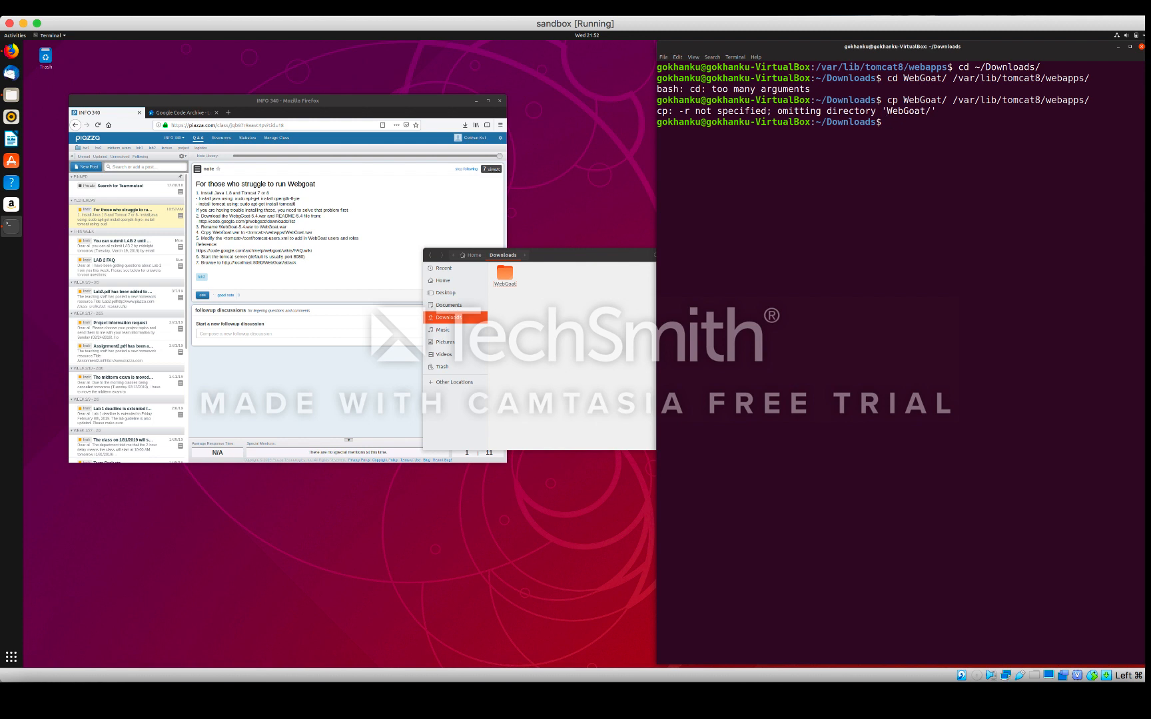
pyautogui.write('cp WebGoat/ /var/lib/tomcat8/webapps/')
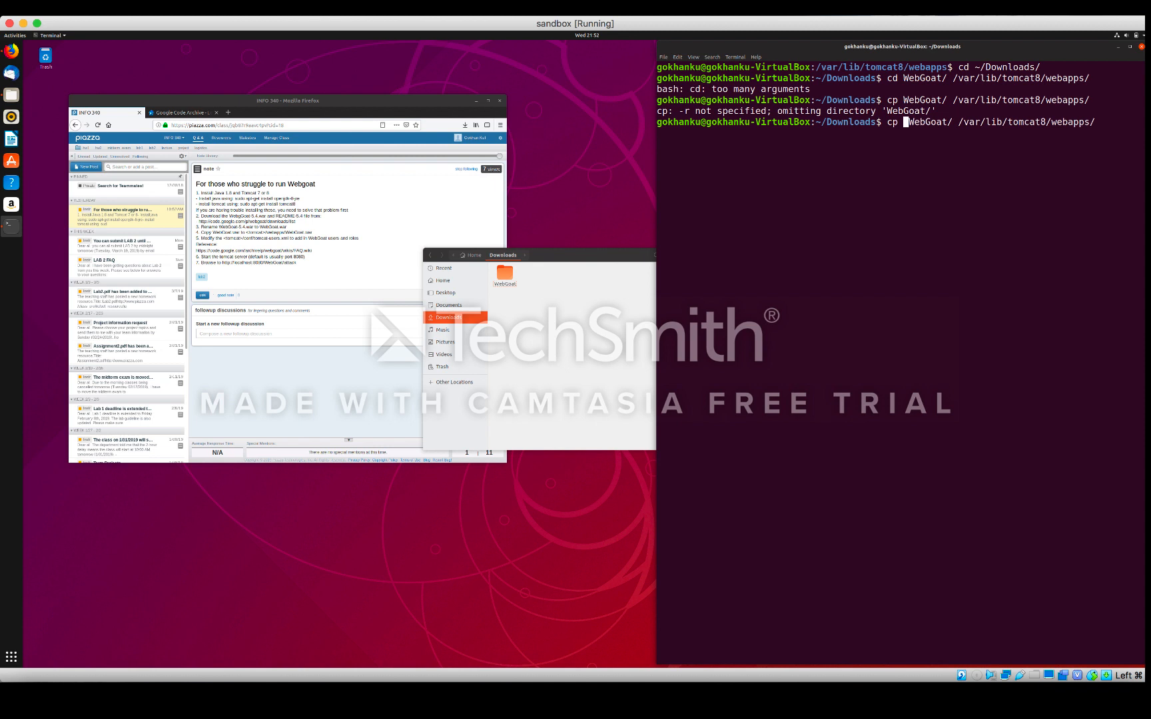
pyautogui.write('-r')
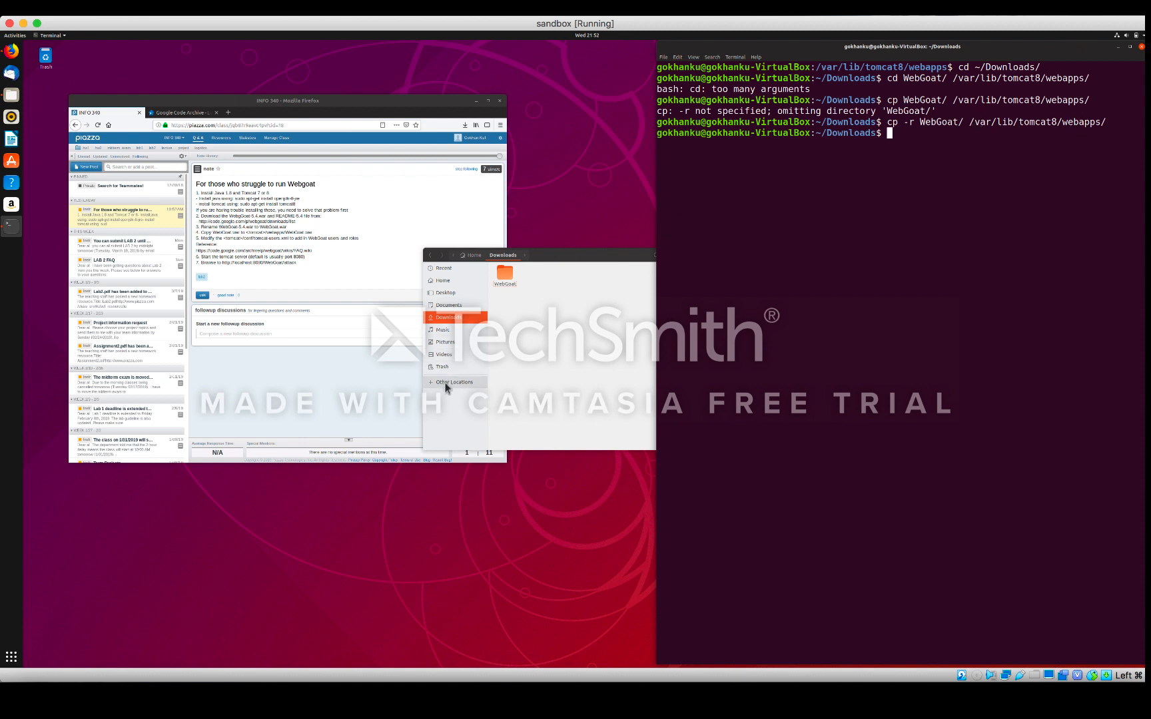
# - Browse Other Locations to /var/lib/tomcat8/webapps, then select the FAQ link in the post
pyautogui.click(454, 382)
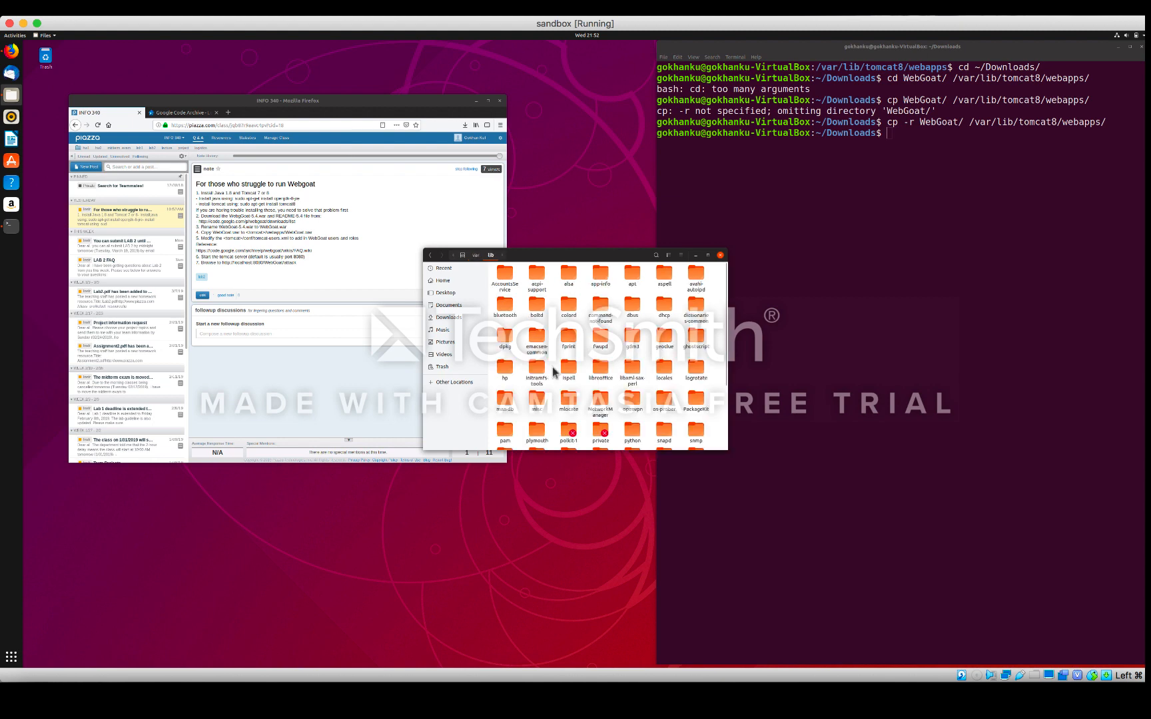
pyautogui.scroll(-3)
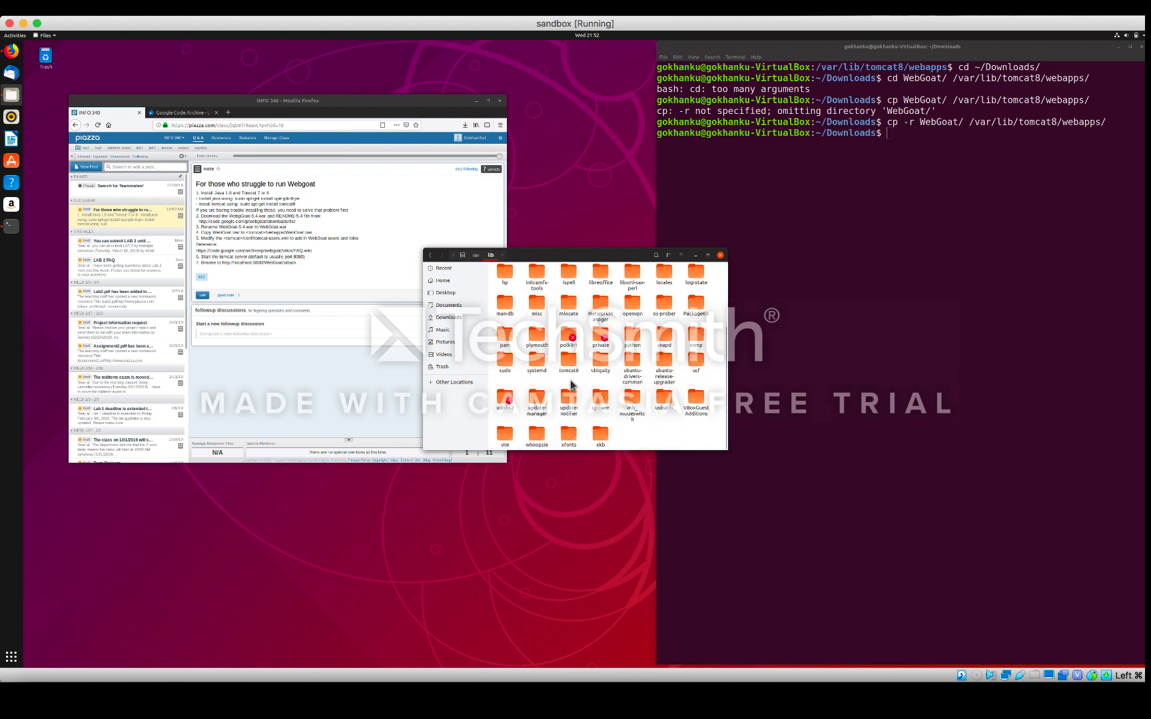
pyautogui.doubleClick(569, 366)
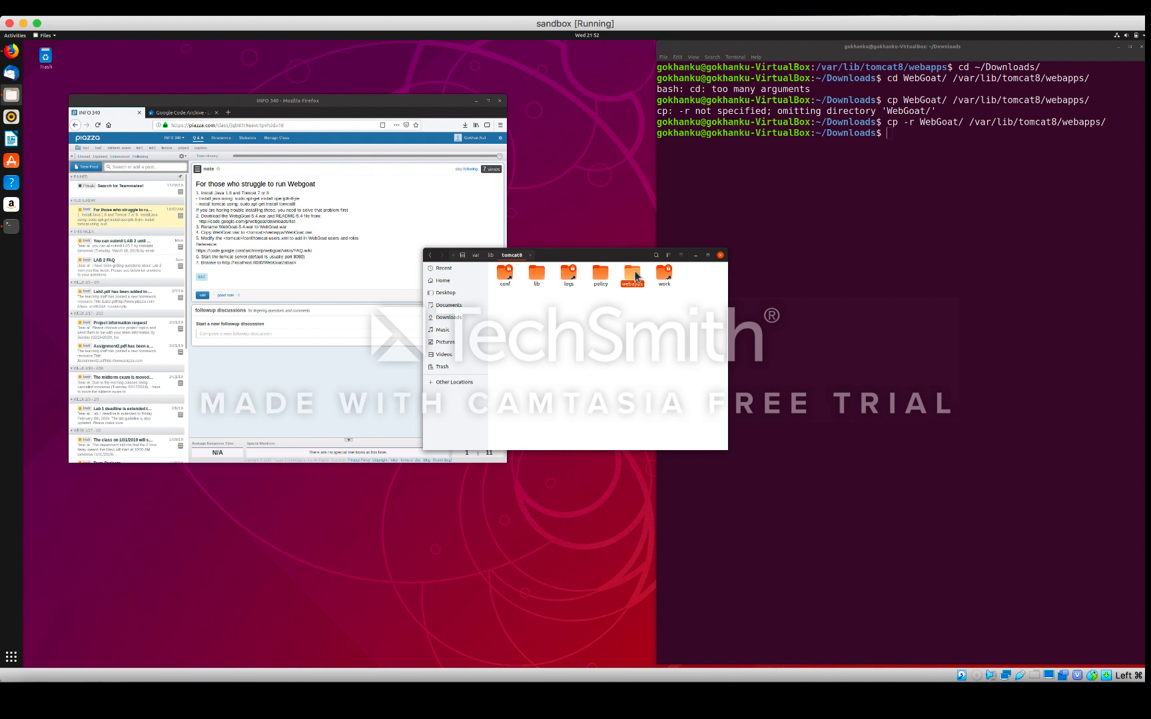
pyautogui.doubleClick(632, 275)
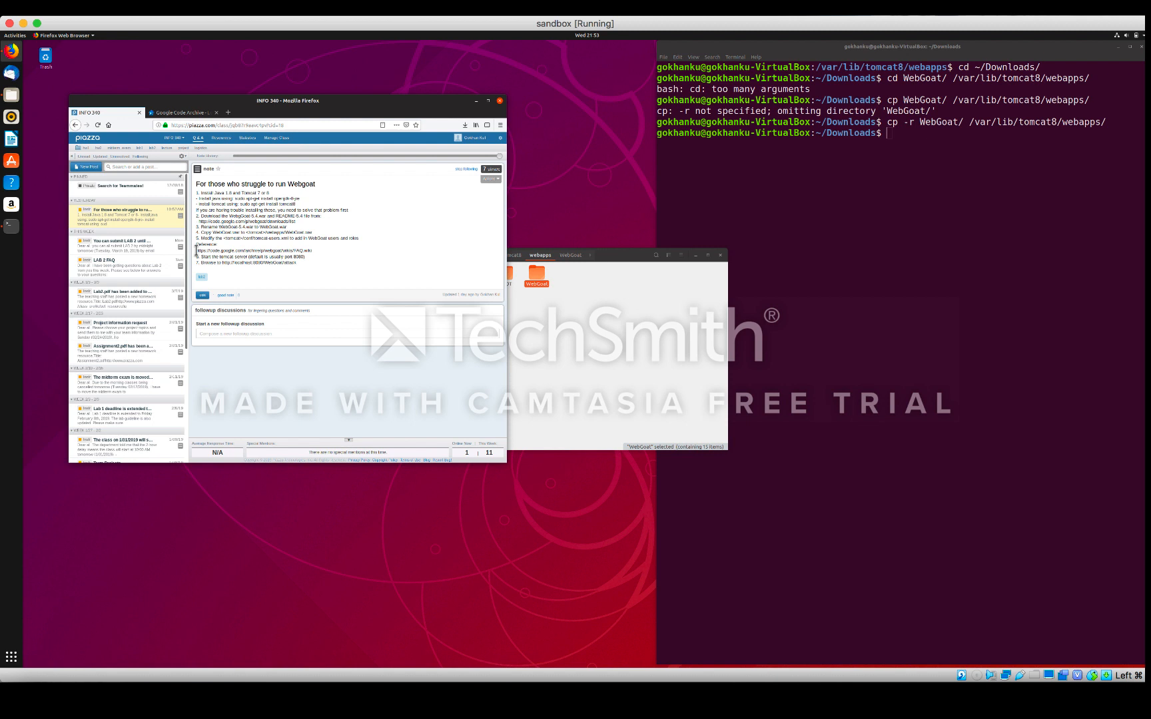
pyautogui.doubleClick(257, 250)
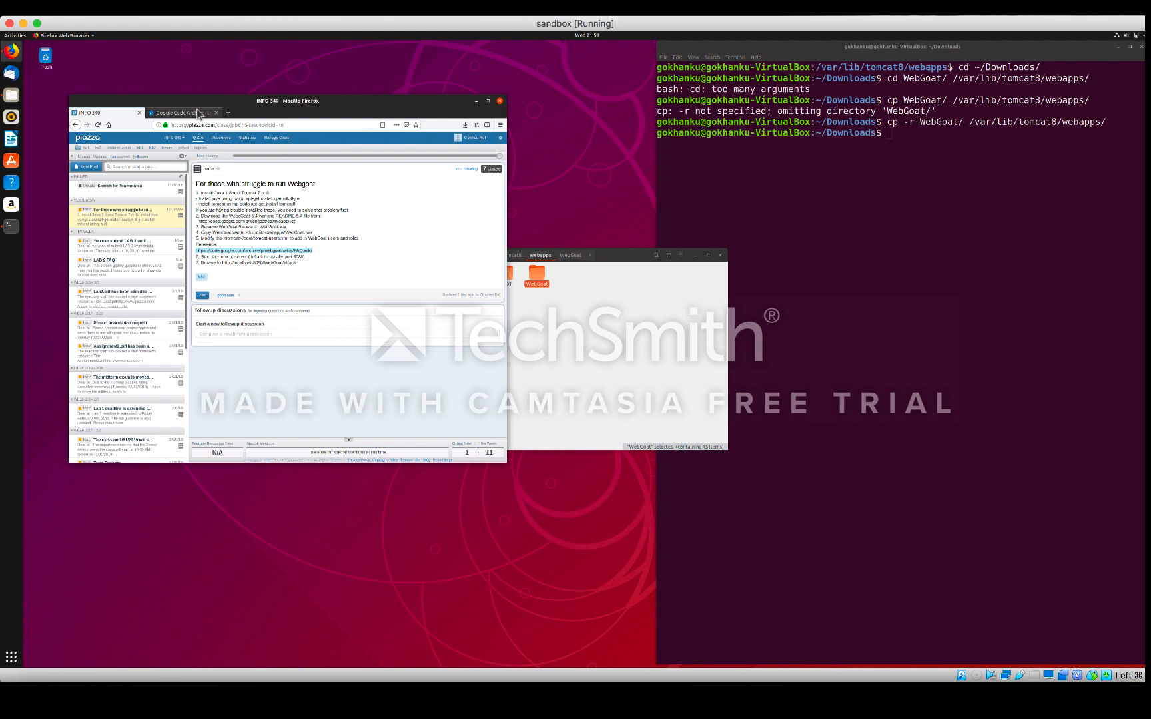
# - Load the FAQ link in a new tab, select the tomcat-users roles XML, return to Piazza
pyautogui.click(228, 112)
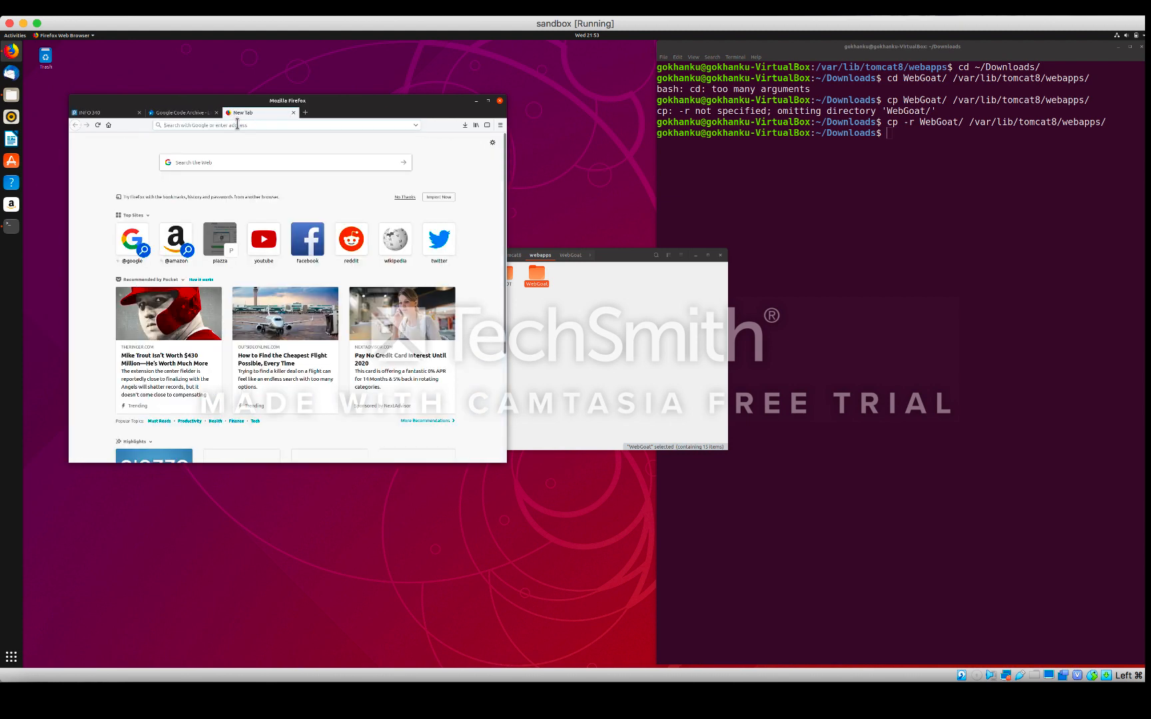
pyautogui.rightClick(237, 125)
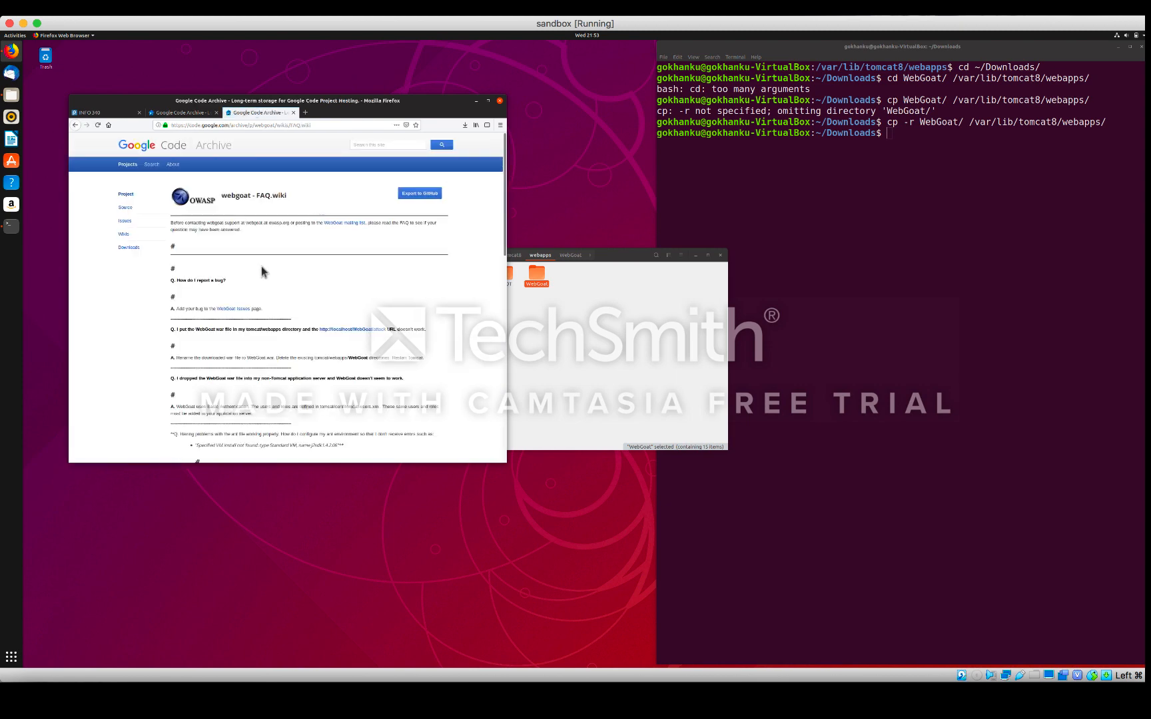
pyautogui.scroll(-3)
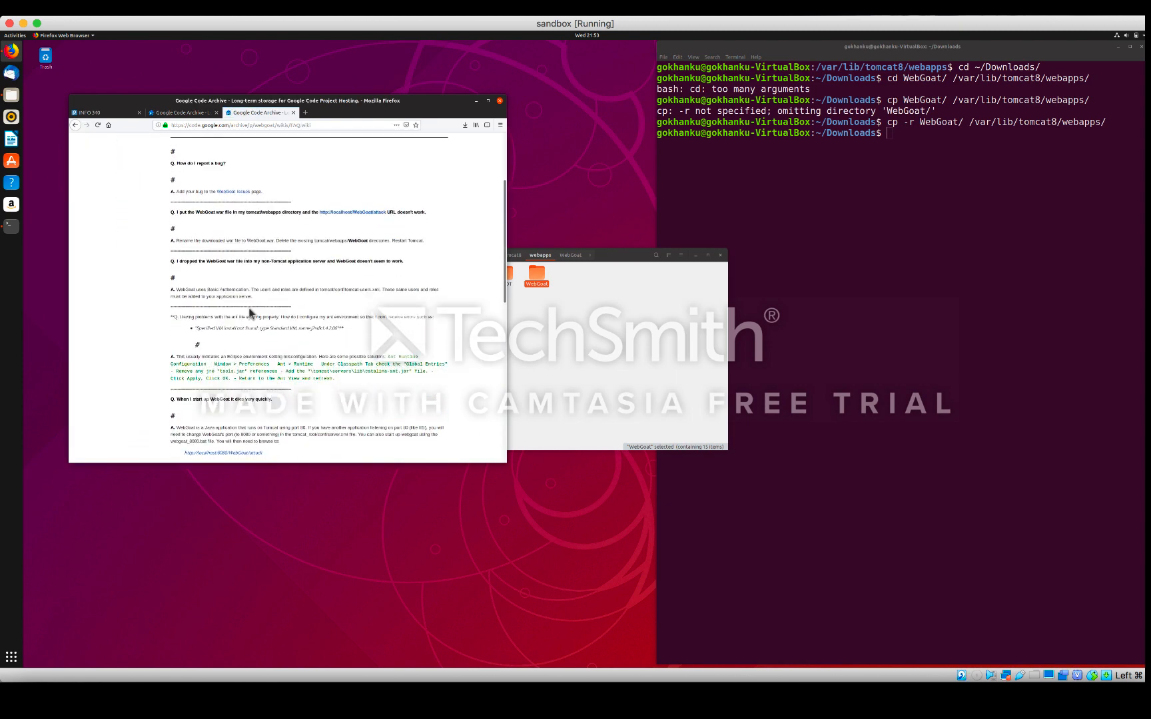
pyautogui.scroll(-3)
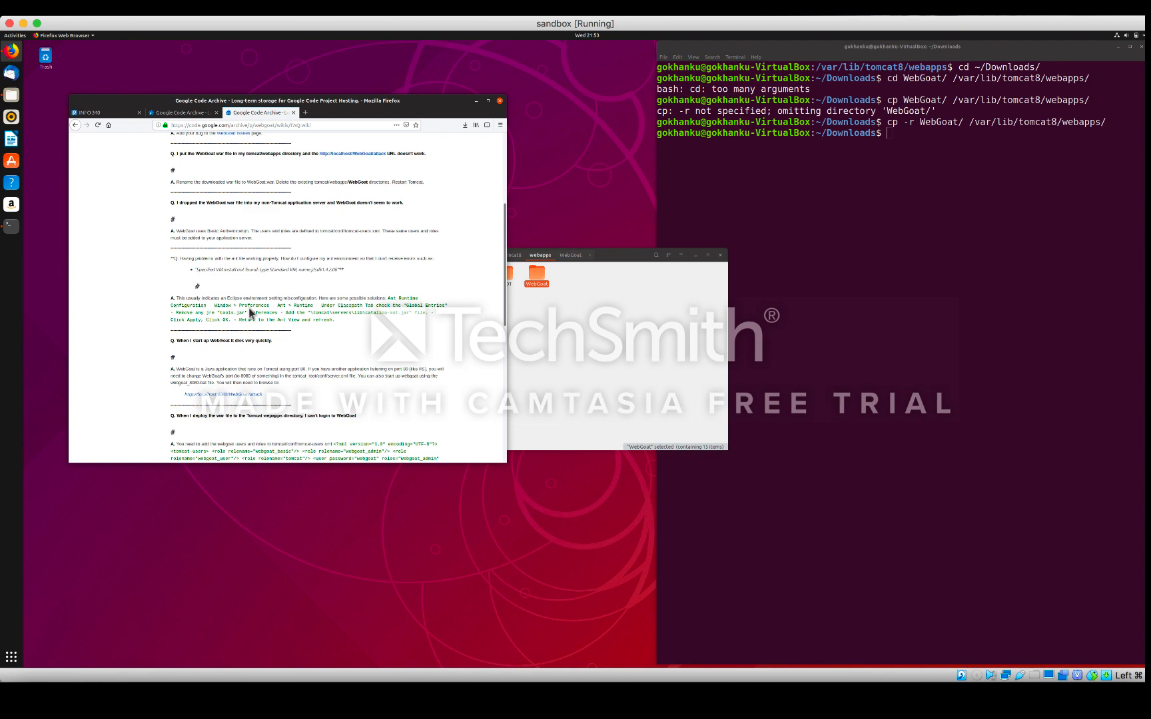
pyautogui.scroll(-3)
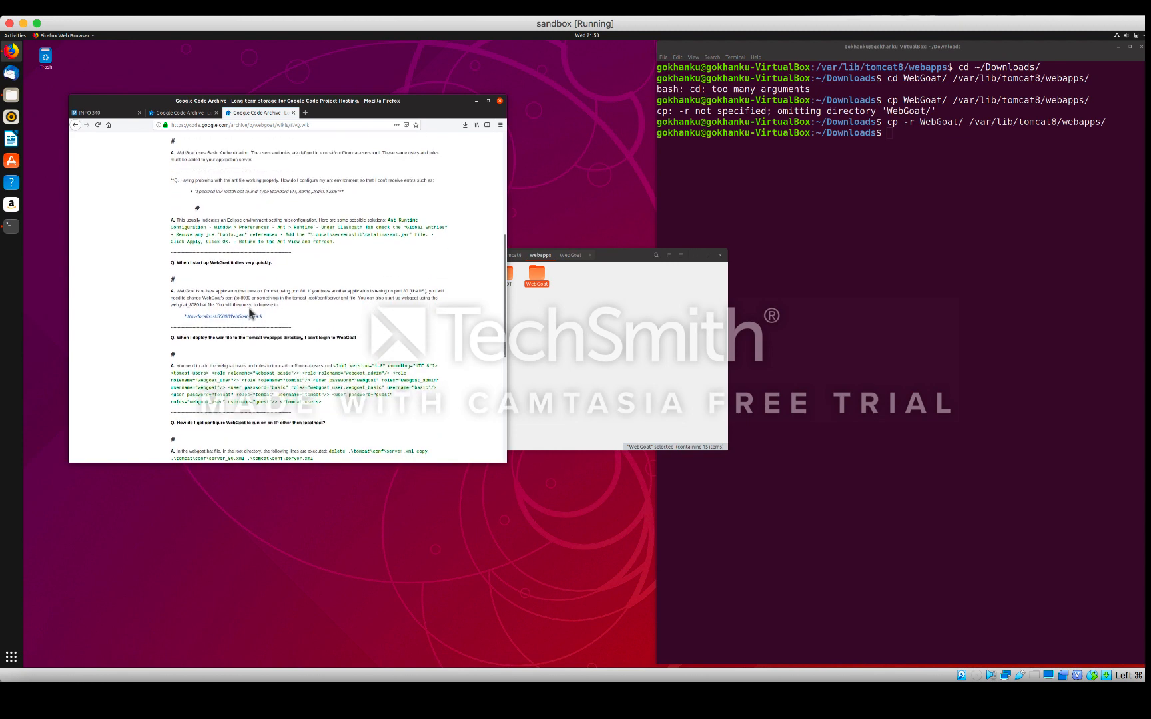
pyautogui.scroll(-3)
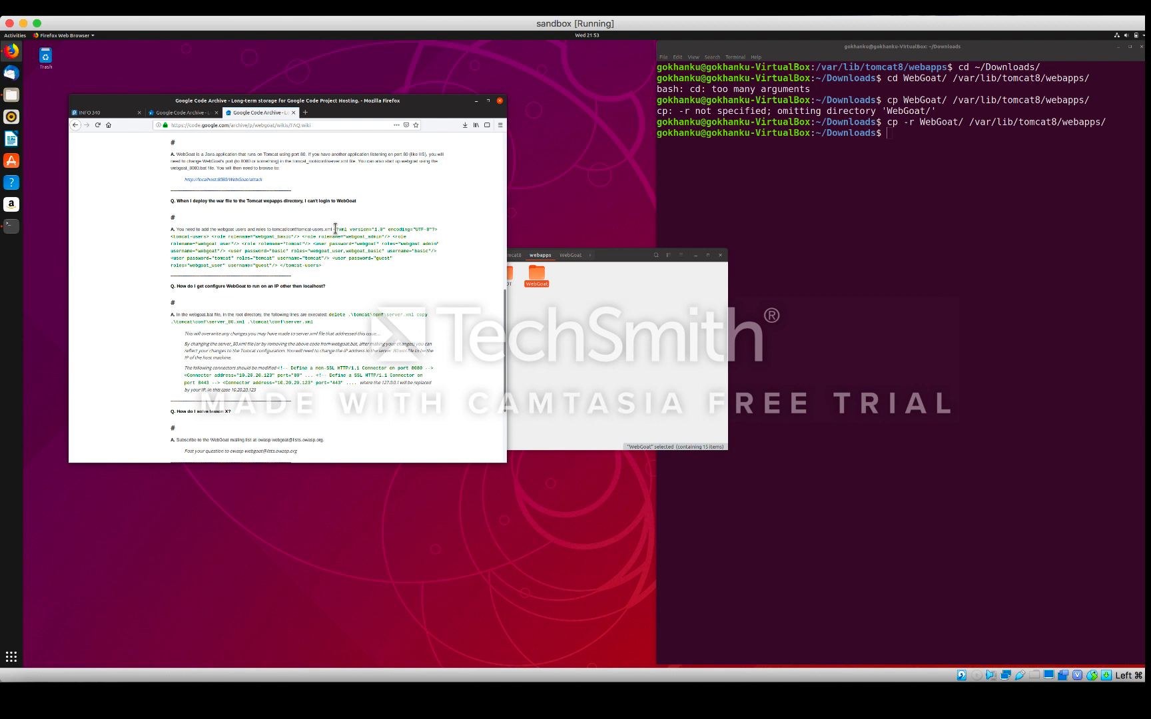
pyautogui.moveTo(334, 228); pyautogui.dragTo(320, 265)
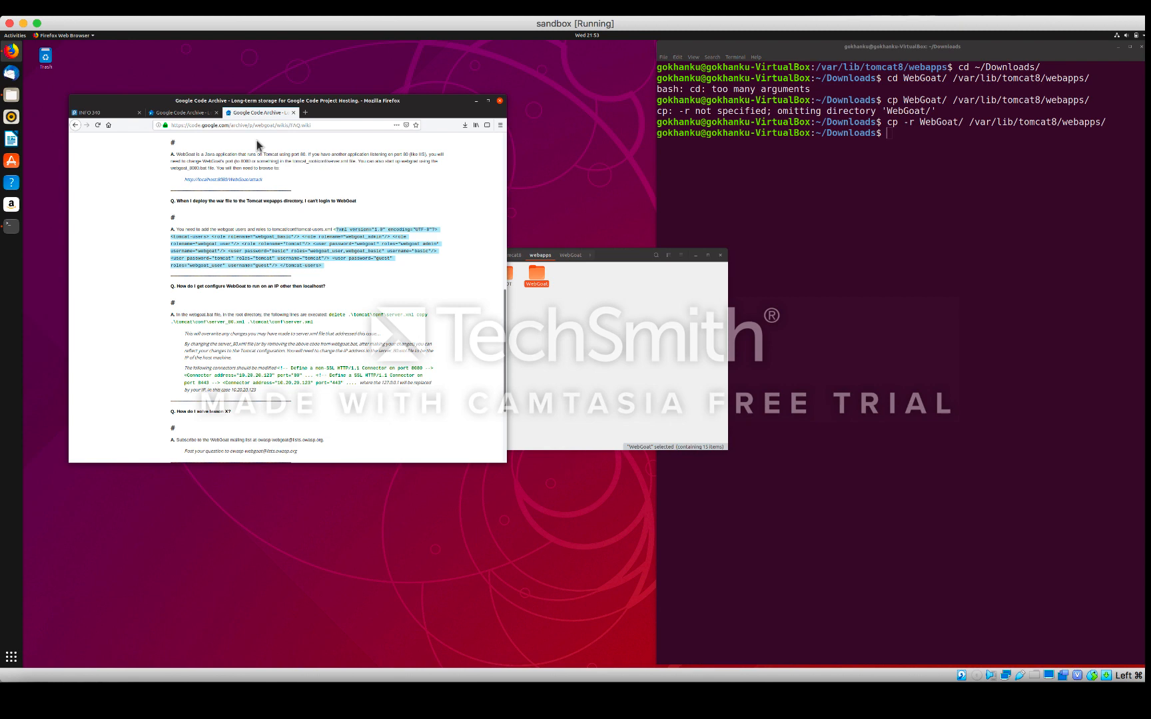
pyautogui.click(93, 112)
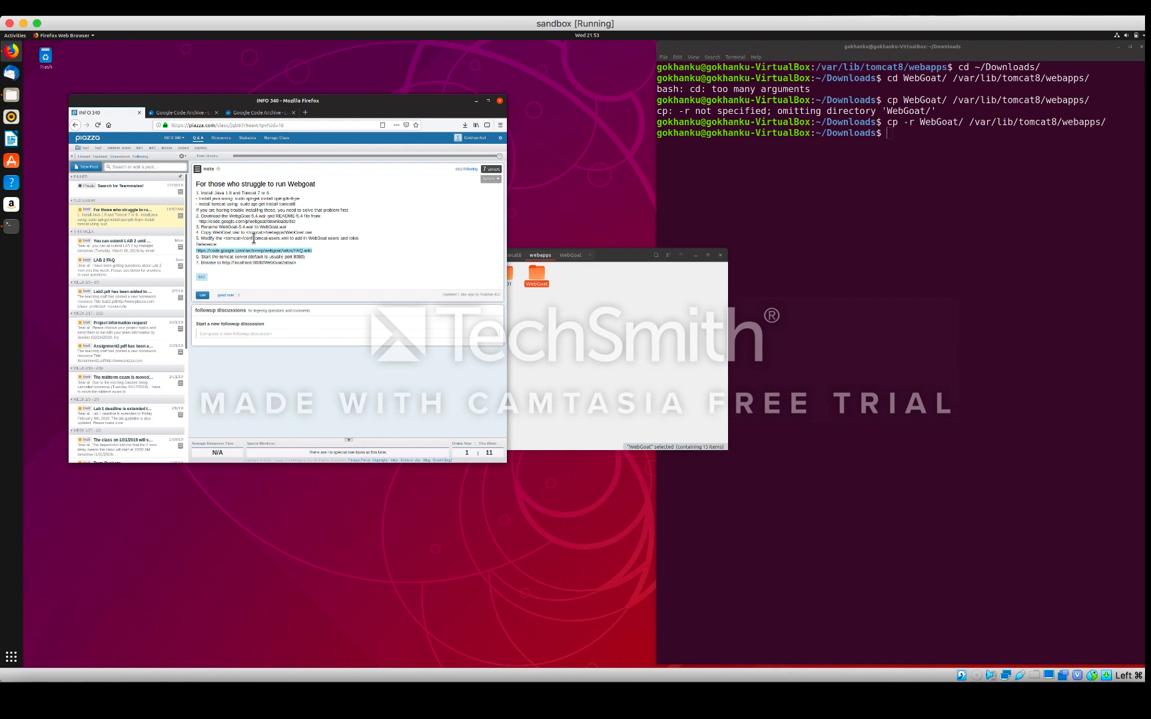
pyautogui.moveTo(797, 234)
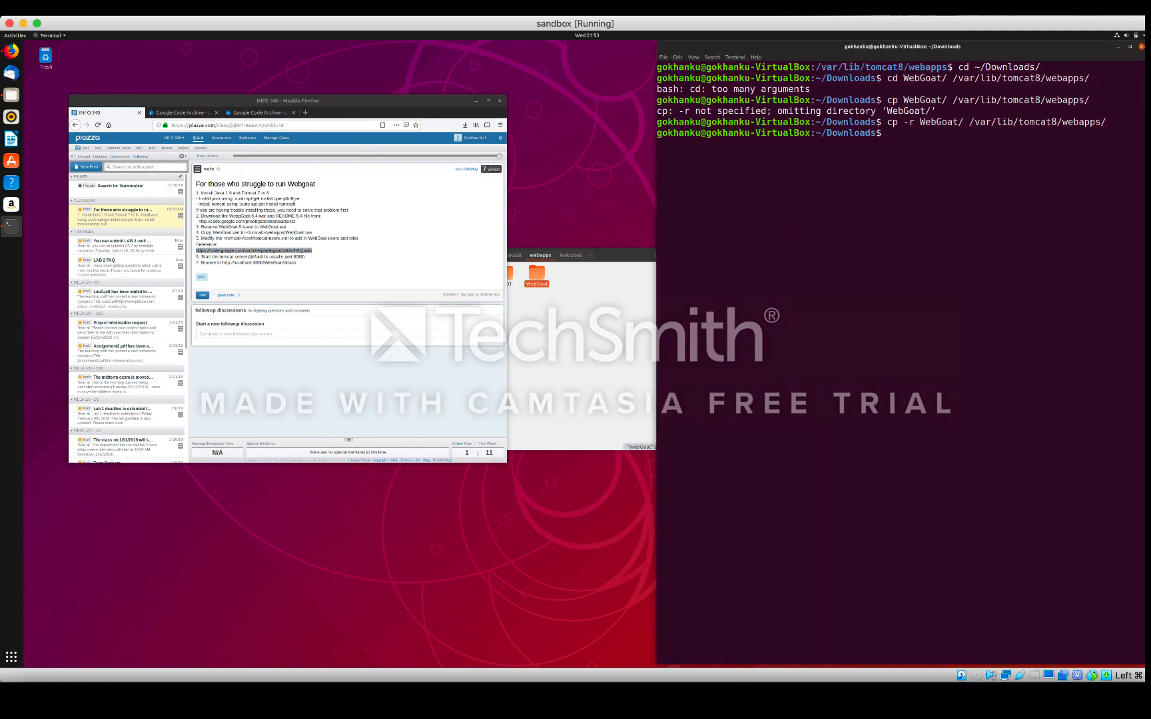
# - Run 'sudo nano /var/lib/tomcat8/conf/tomcat-users.xml', using Tab completion to find the path
pyautogui.write('cd')
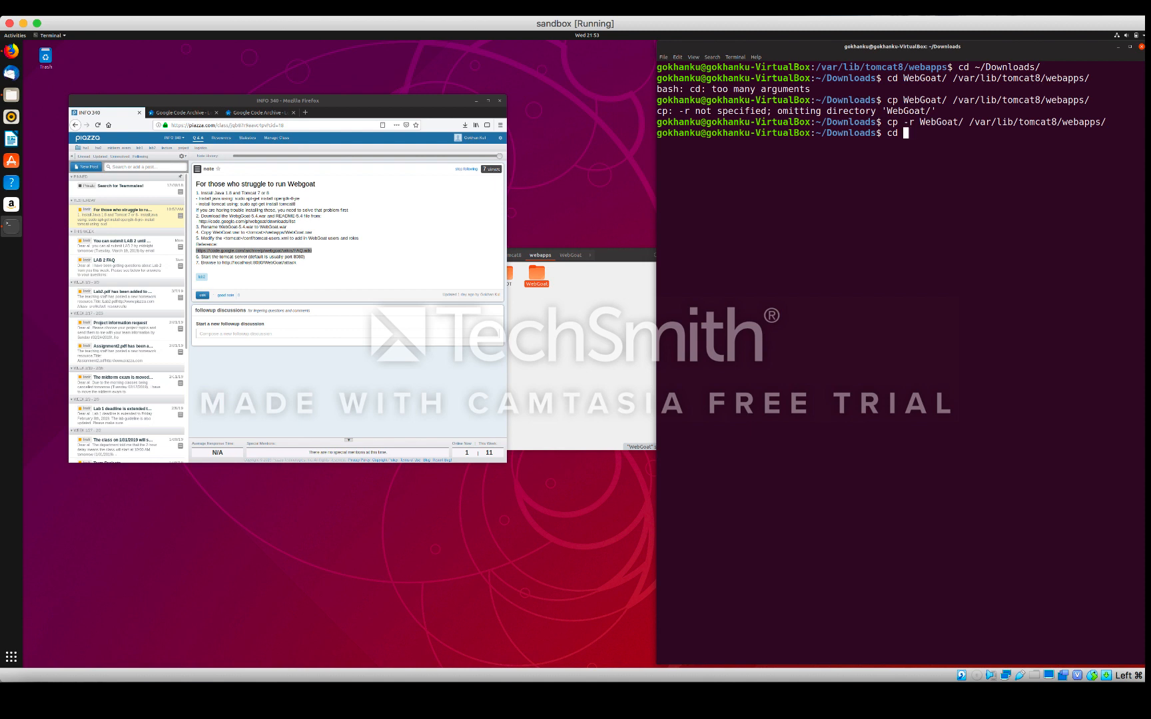
pyautogui.write('sudo nano')
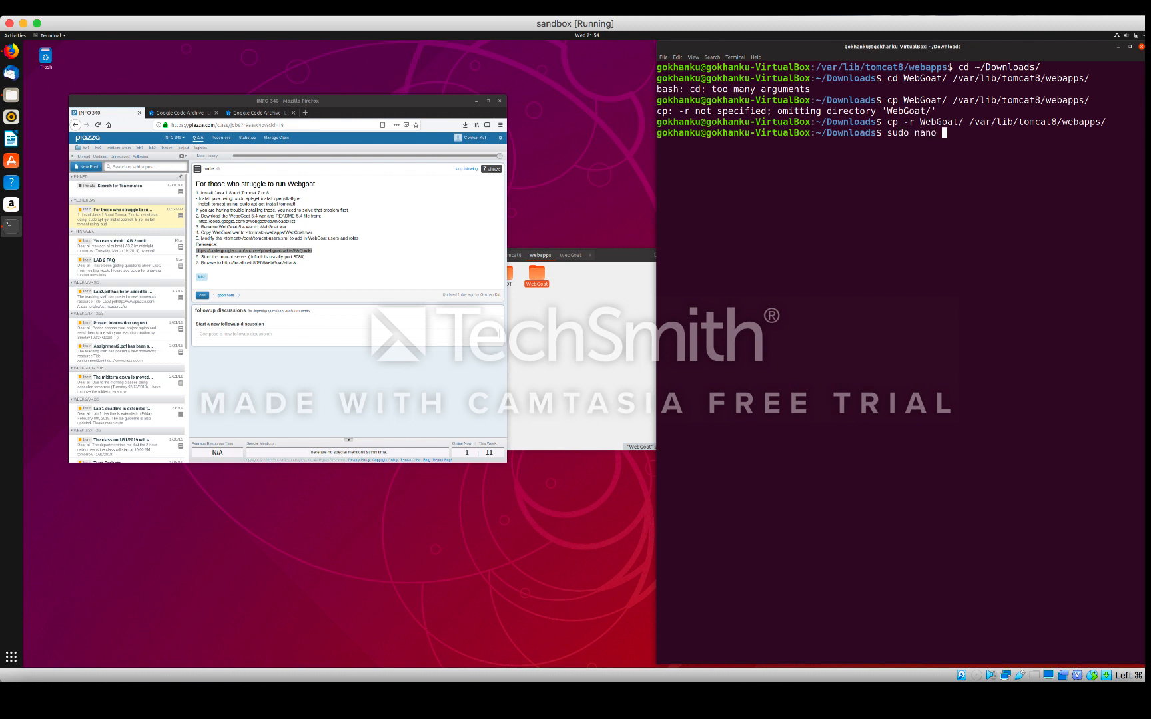
pyautogui.write('/')
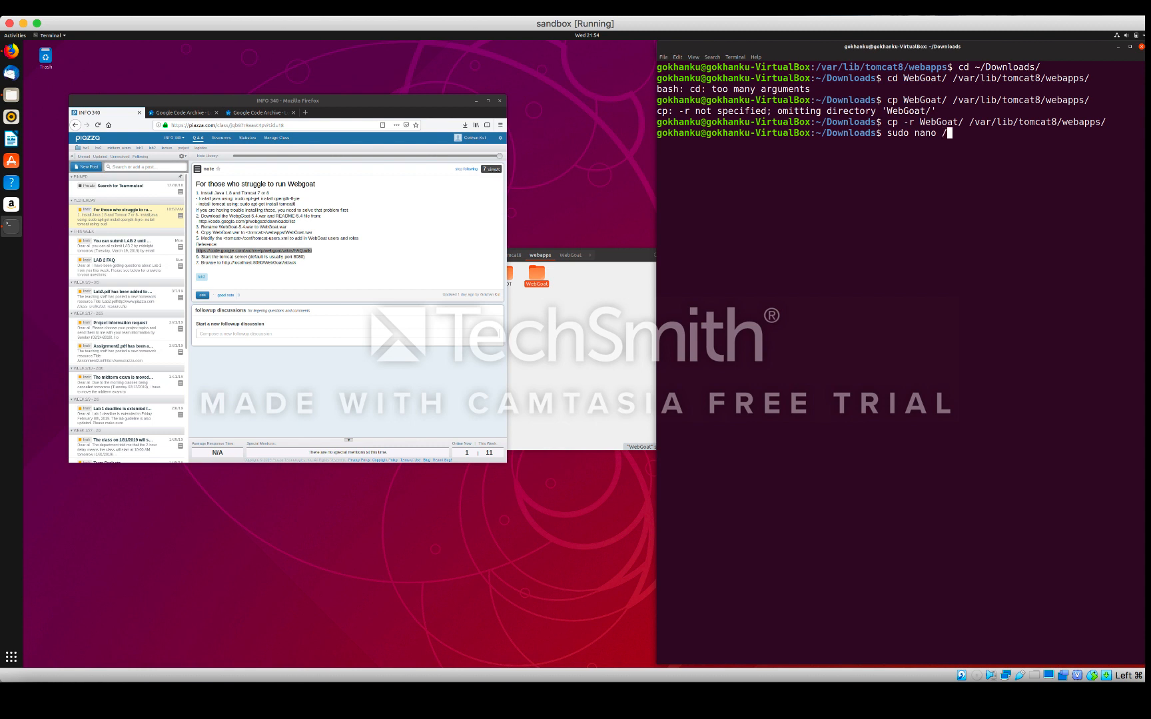
pyautogui.write('var/lib/tomcat8/con')
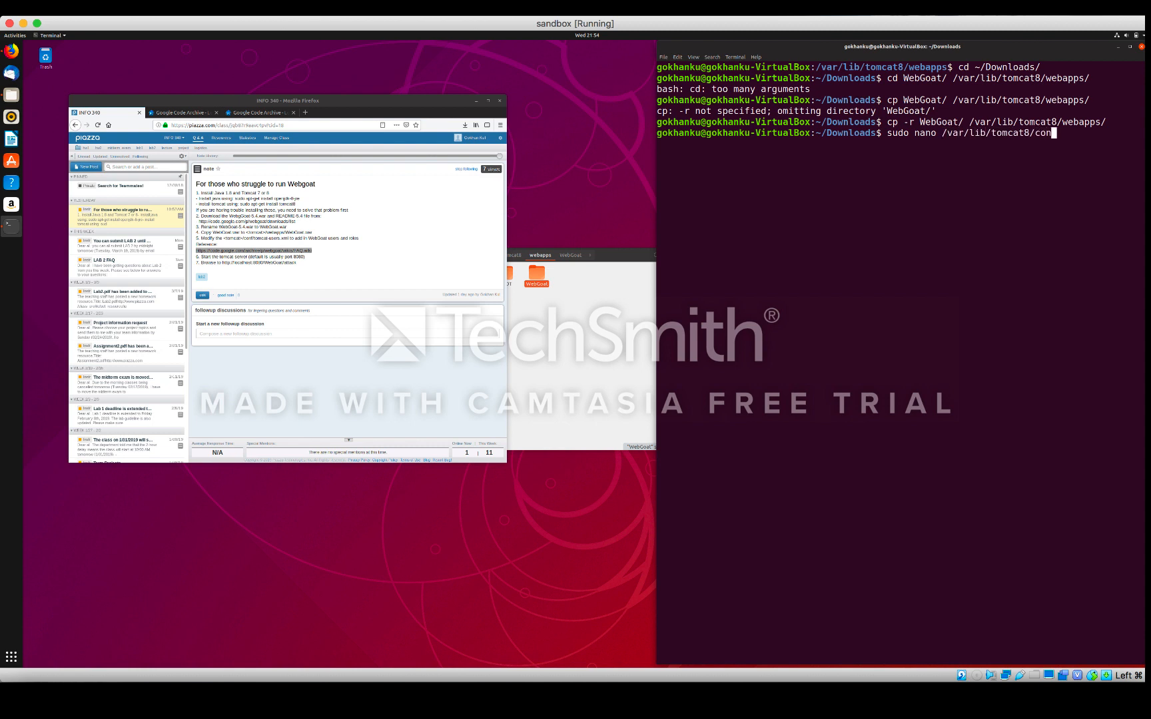
pyautogui.write('f')
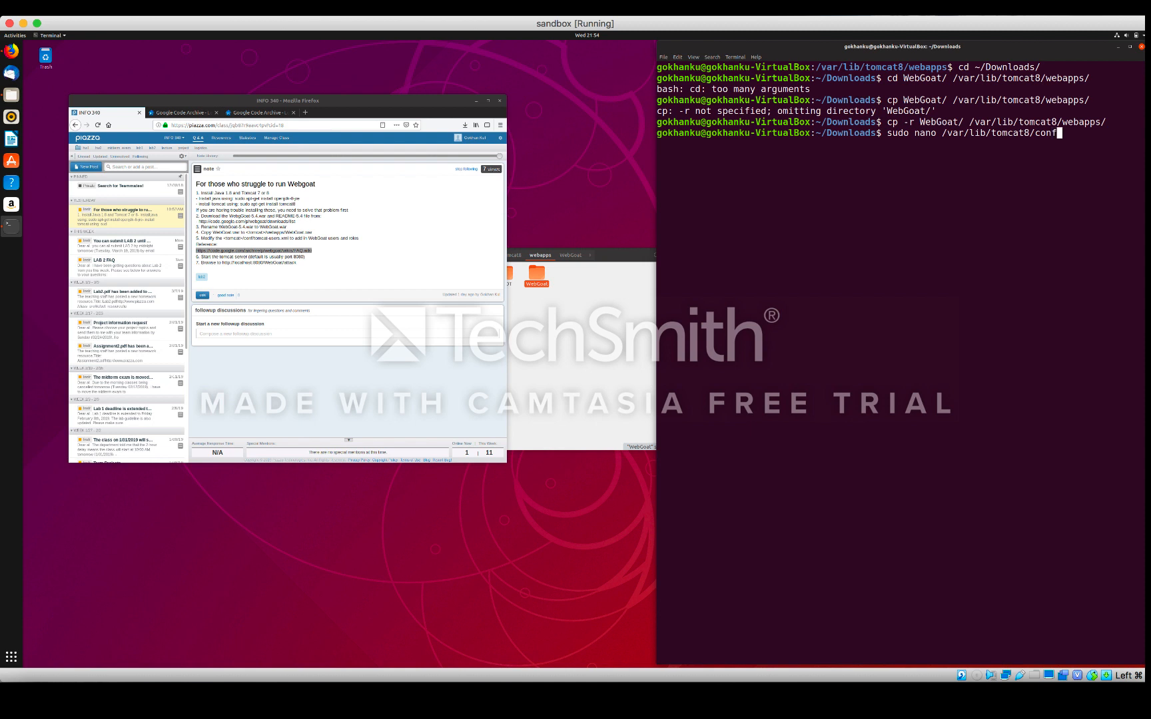
pyautogui.write('/')
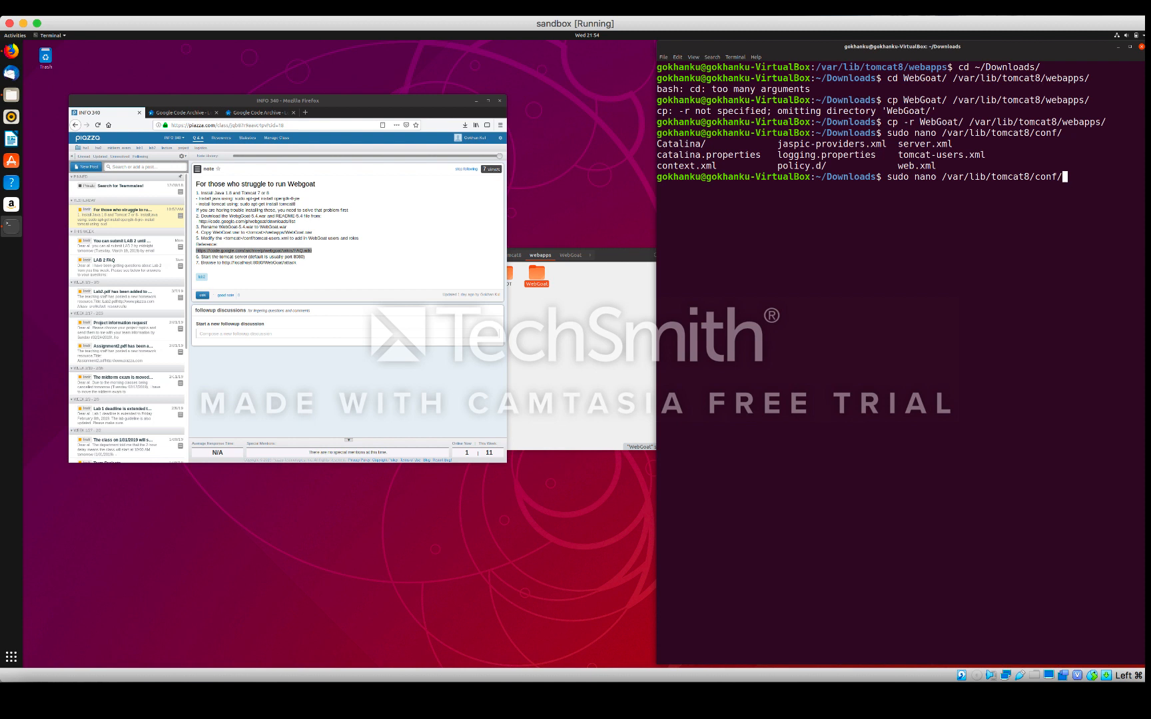
pyautogui.write('tom')
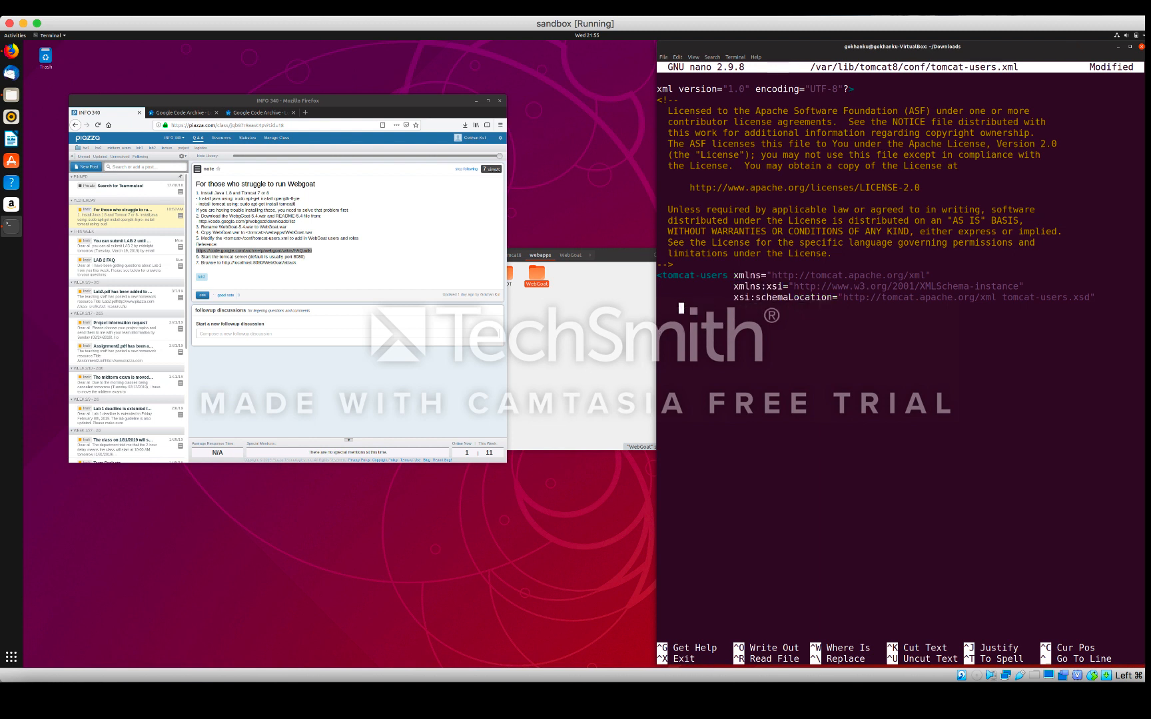
# - Cut every existing line from tomcat-users.xml until the nano buffer is empty
pyautogui.press('BackSpace')
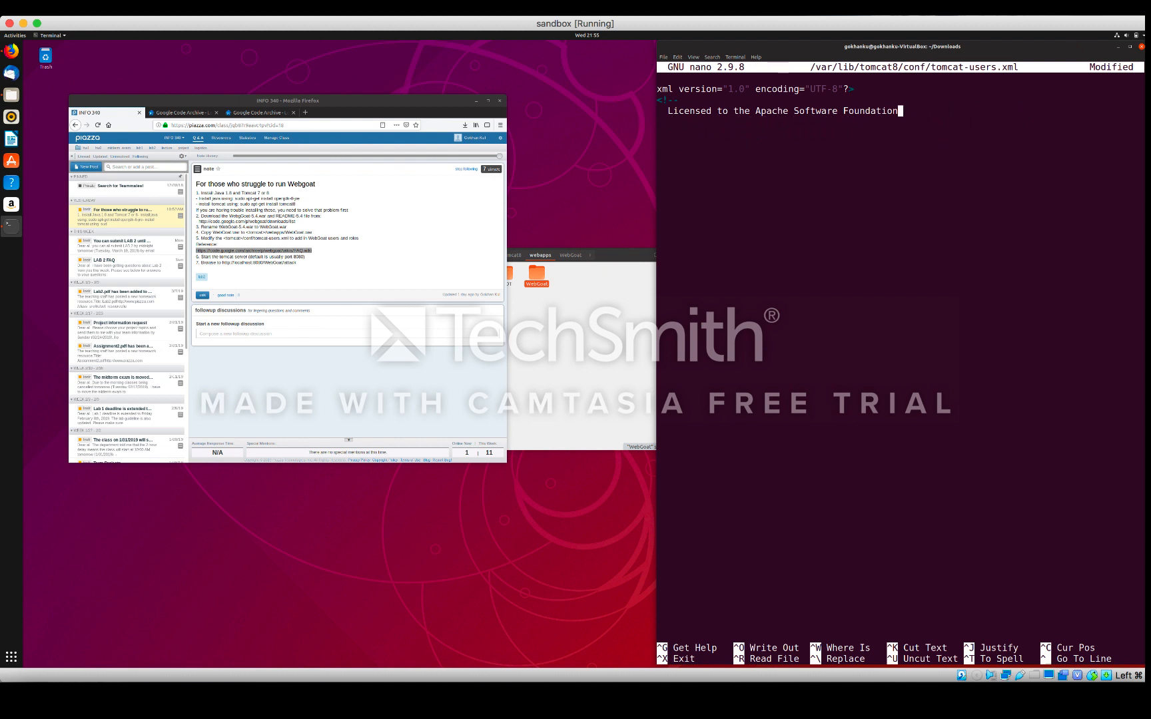
pyautogui.press('BackSpace')
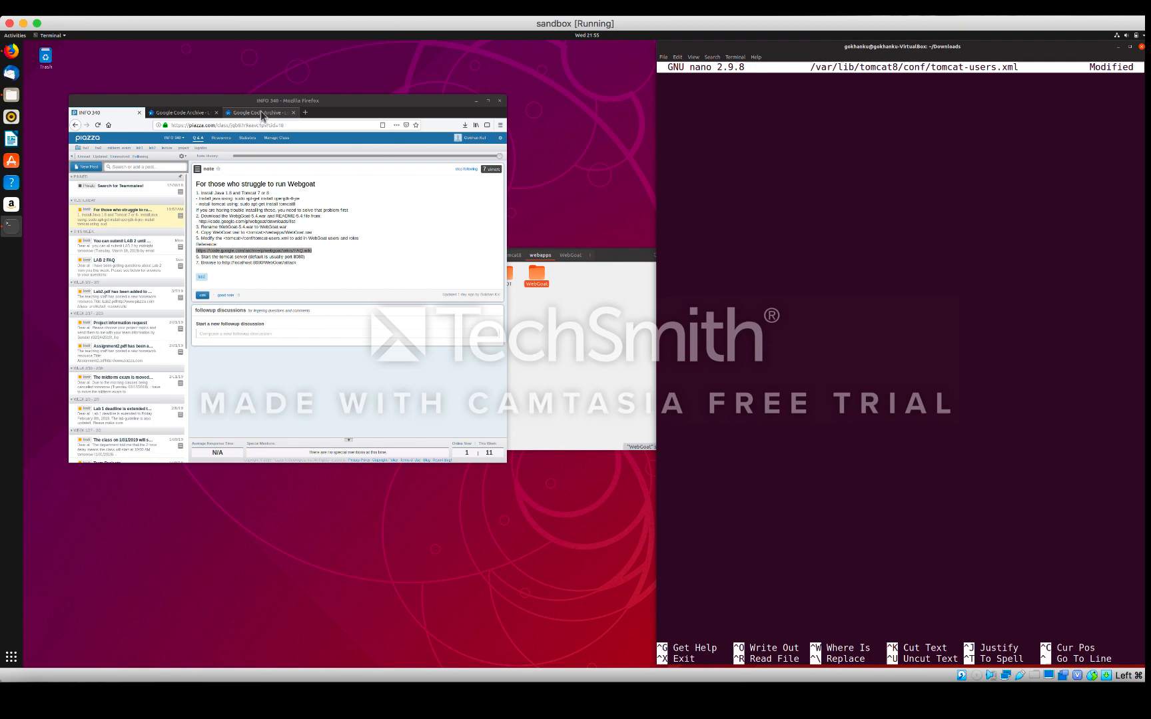
# - Copy the WebGoat users and roles XML from the FAQ into tomcat-users.xml and save
pyautogui.click(260, 113)
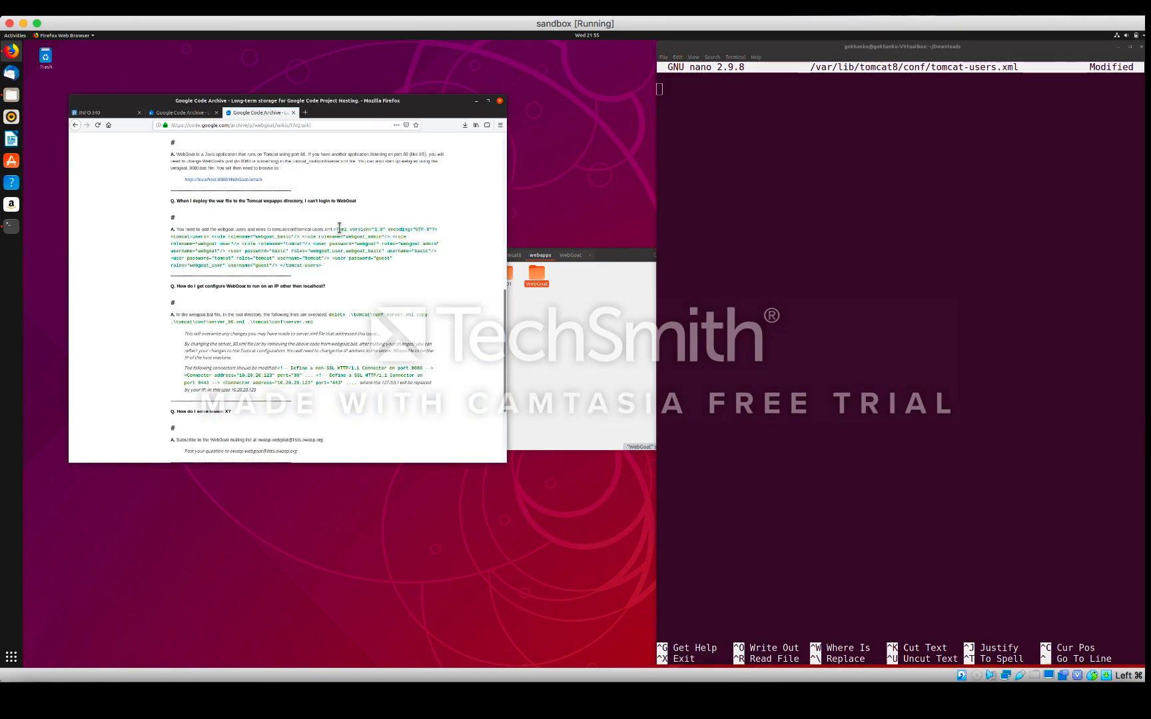
pyautogui.moveTo(334, 229); pyautogui.dragTo(345, 265)
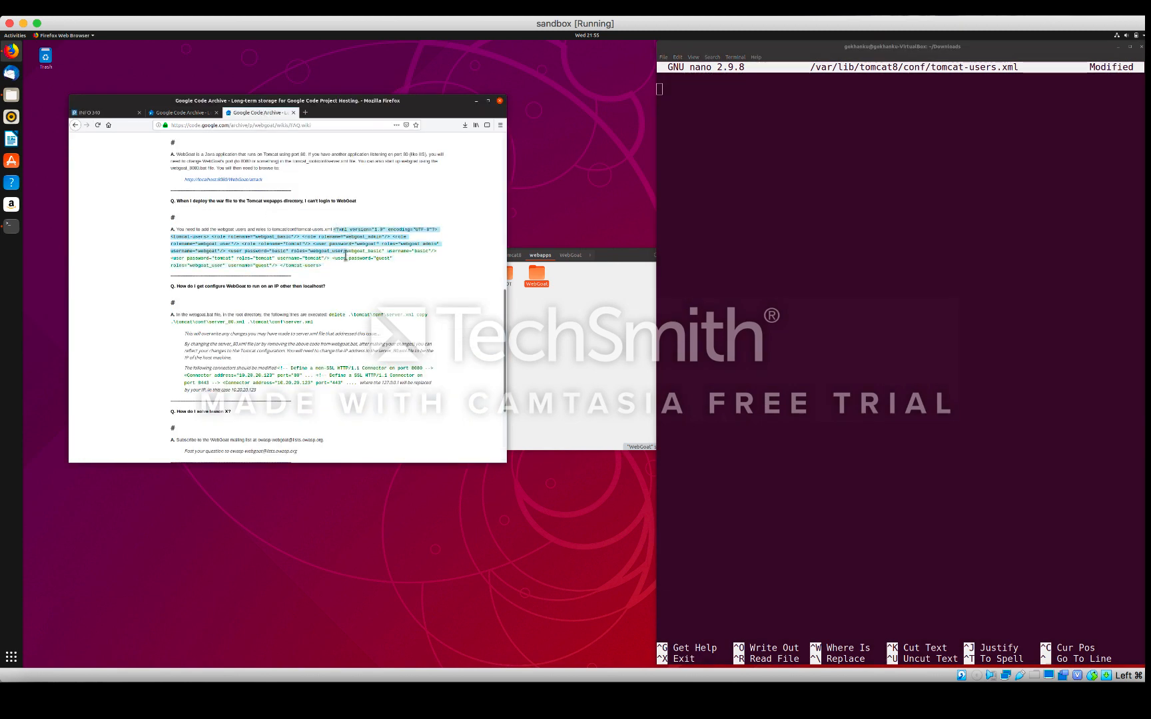
pyautogui.rightClick(345, 255)
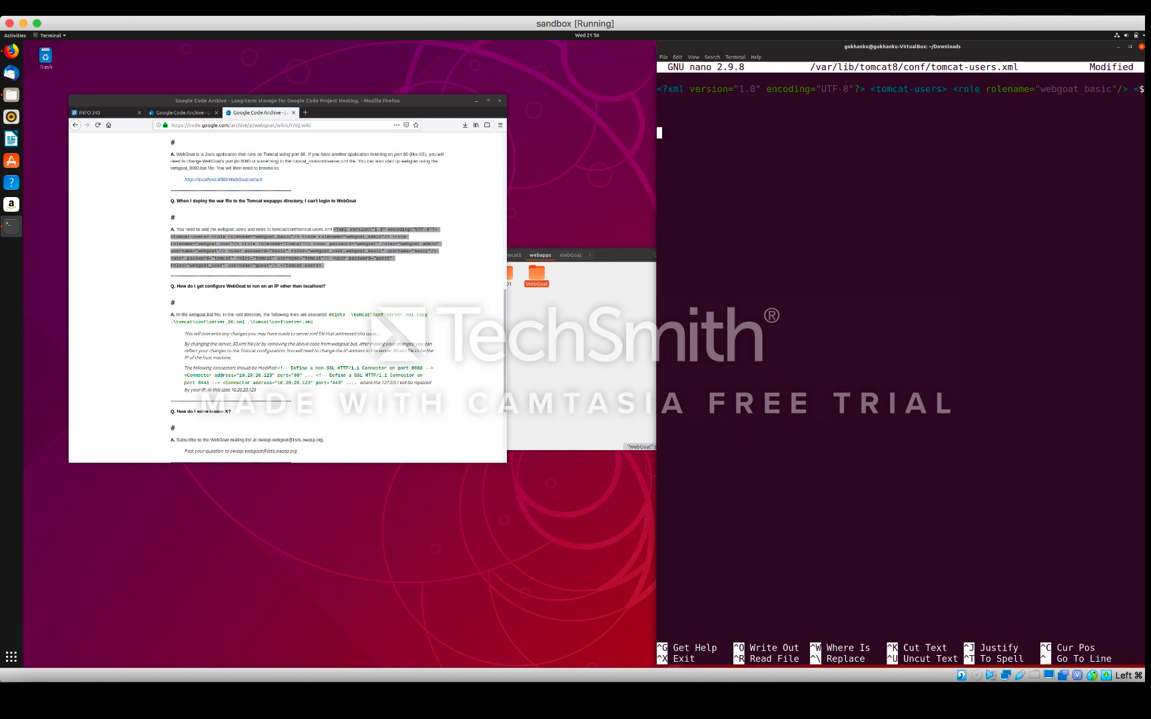
pyautogui.press('ctrl+x')
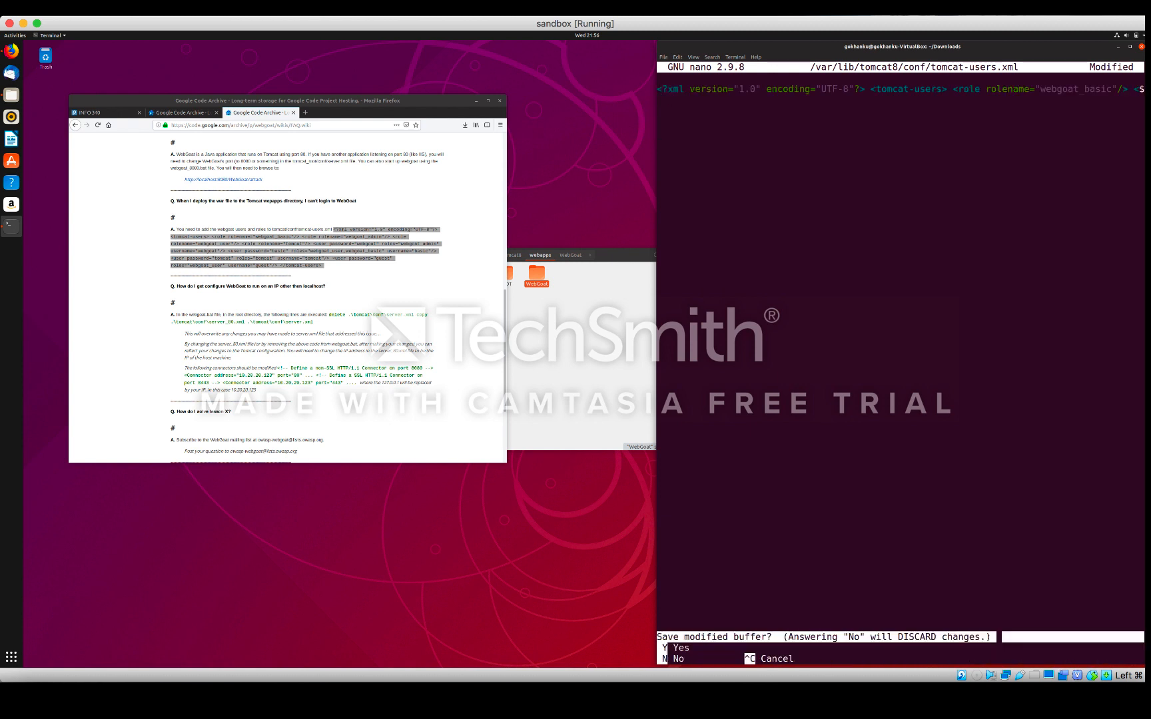
pyautogui.press('y')
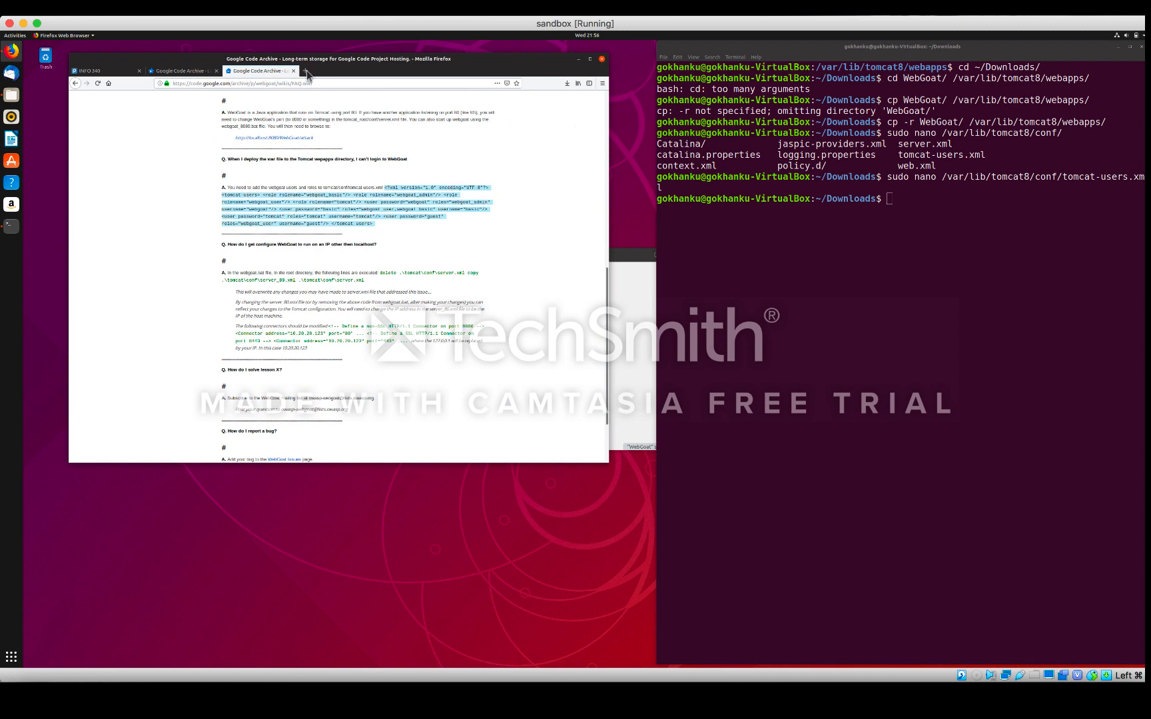
# - Run 'service tomcat8 start' and authenticate with the password
pyautogui.click(308, 71)
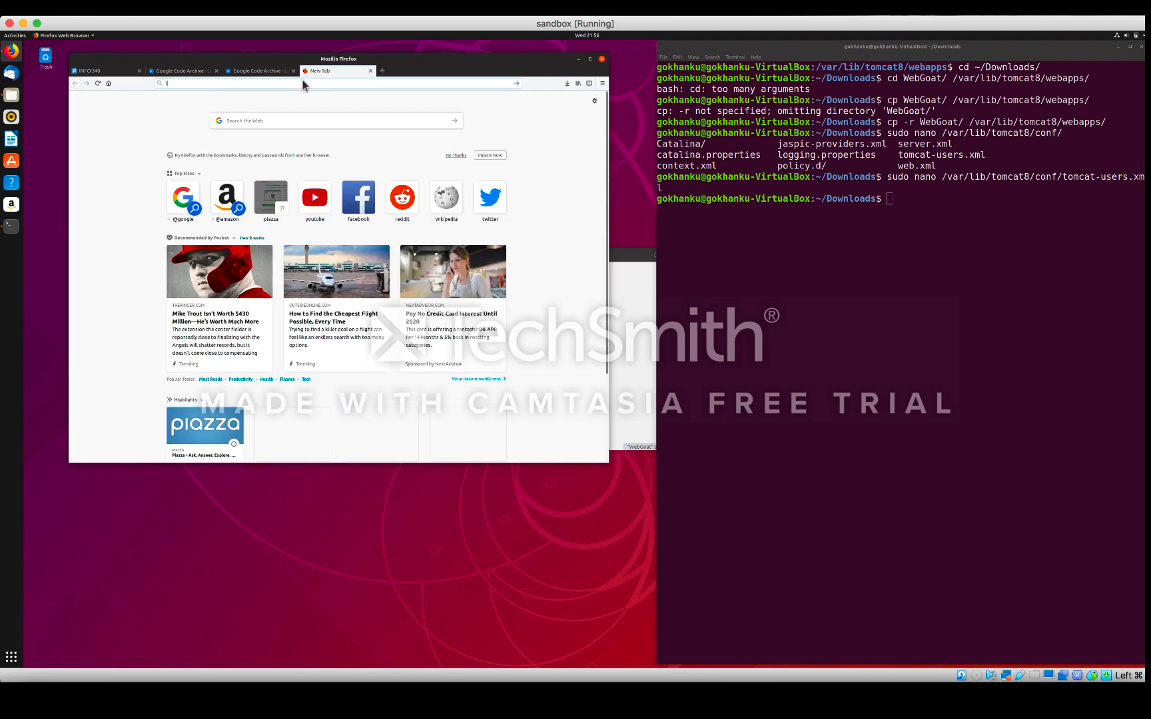
pyautogui.write('l')
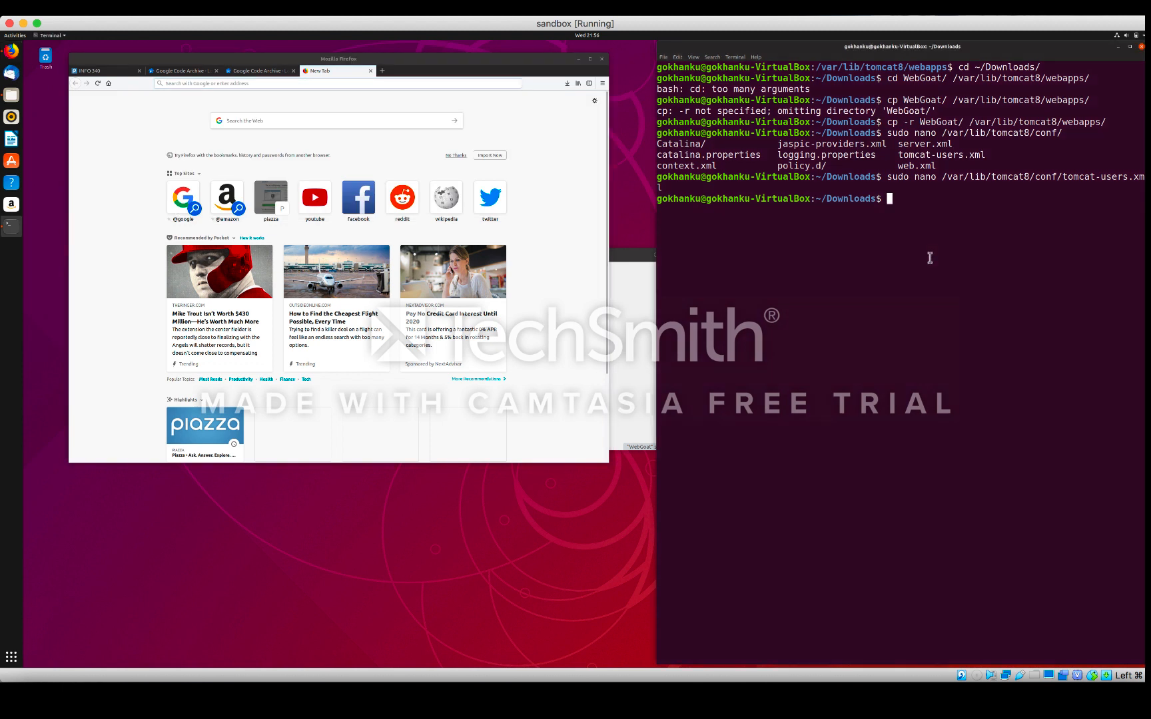
pyautogui.write('su')
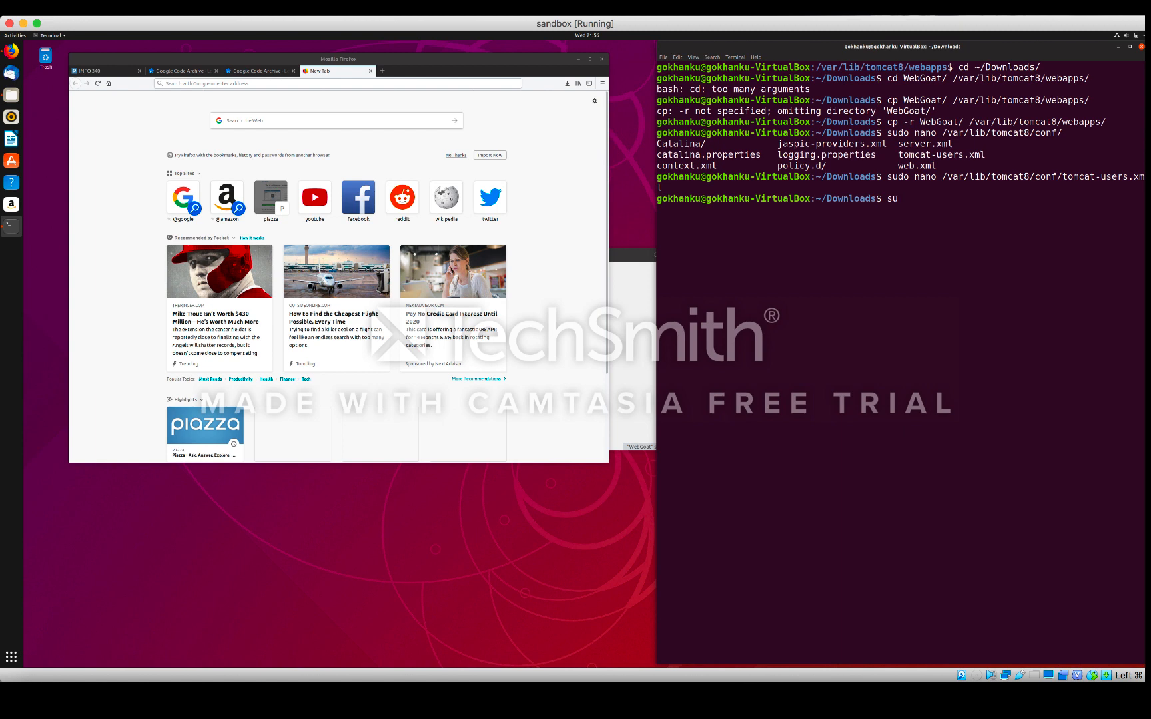
pyautogui.write('service')
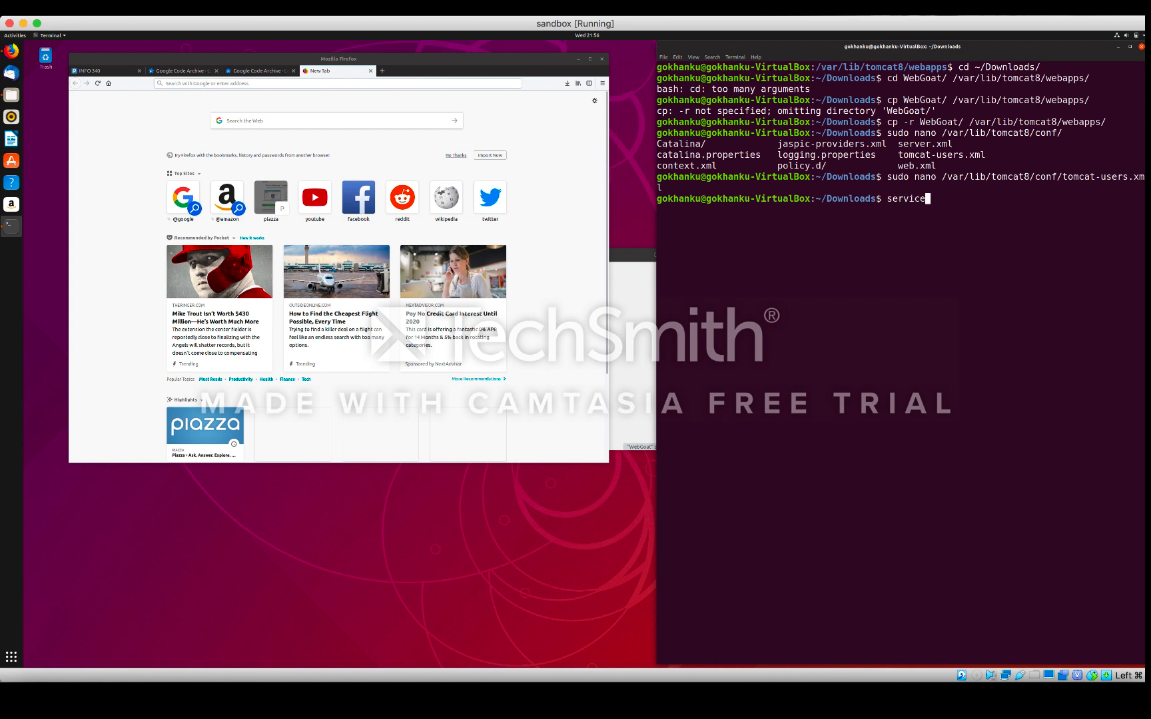
pyautogui.click(96, 70)
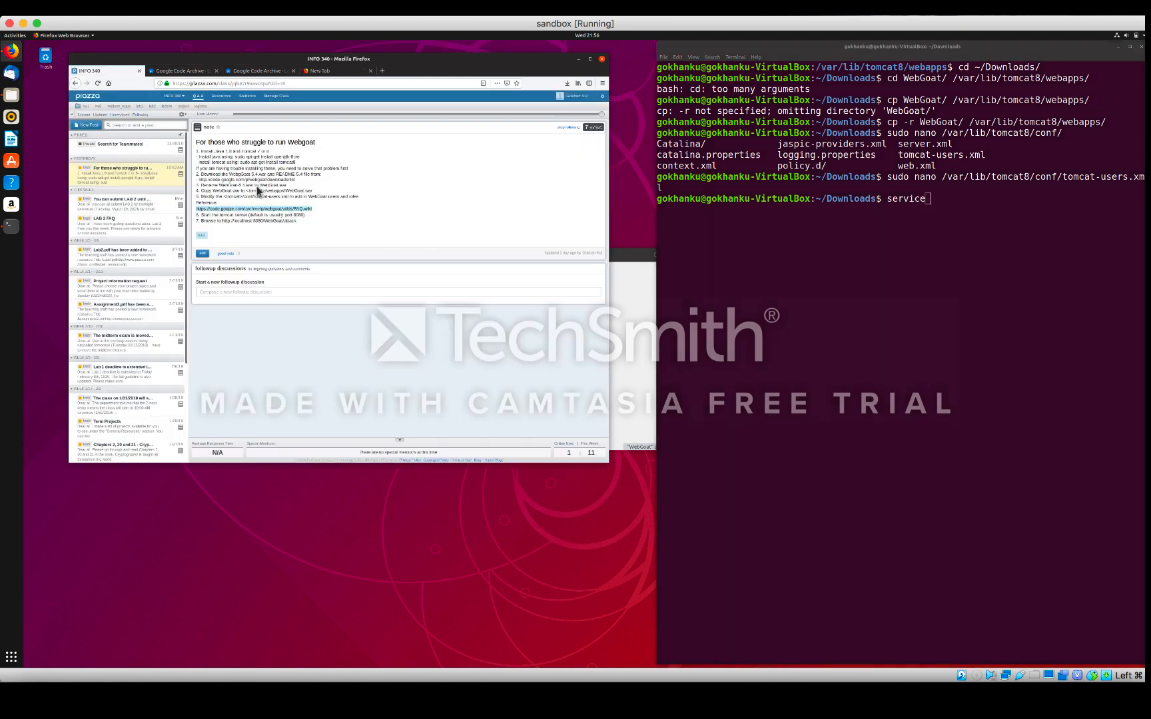
pyautogui.moveTo(243, 231)
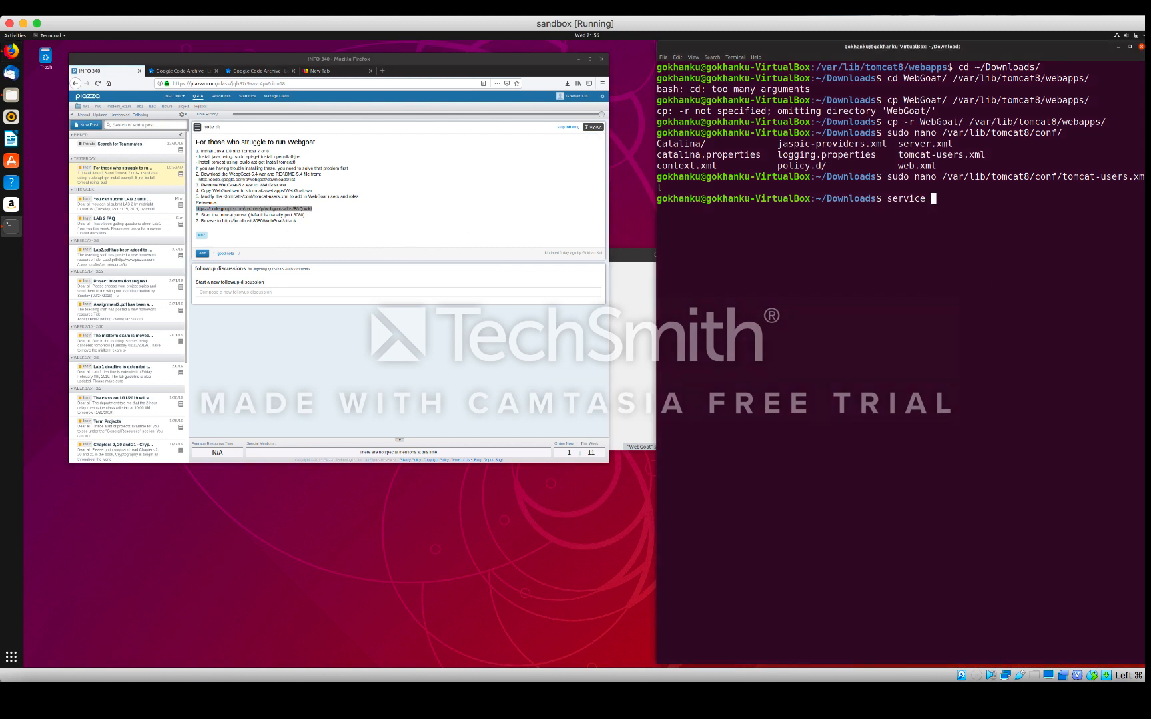
pyautogui.write('tomcat')
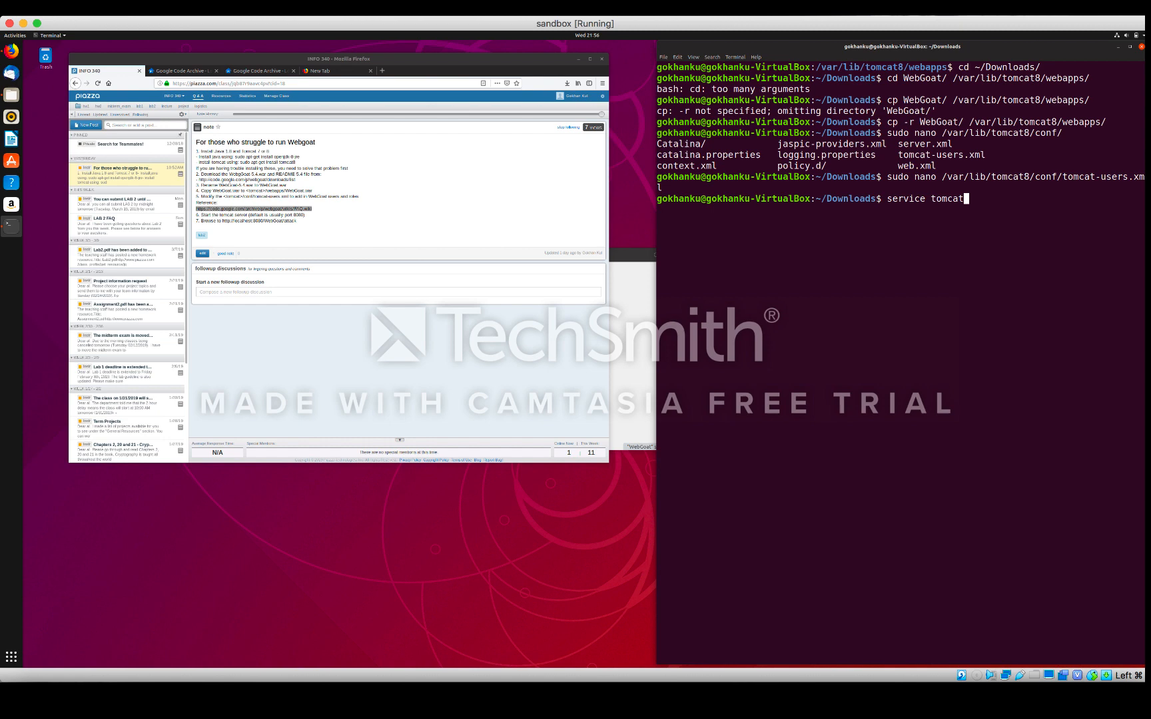
pyautogui.write('8 start')
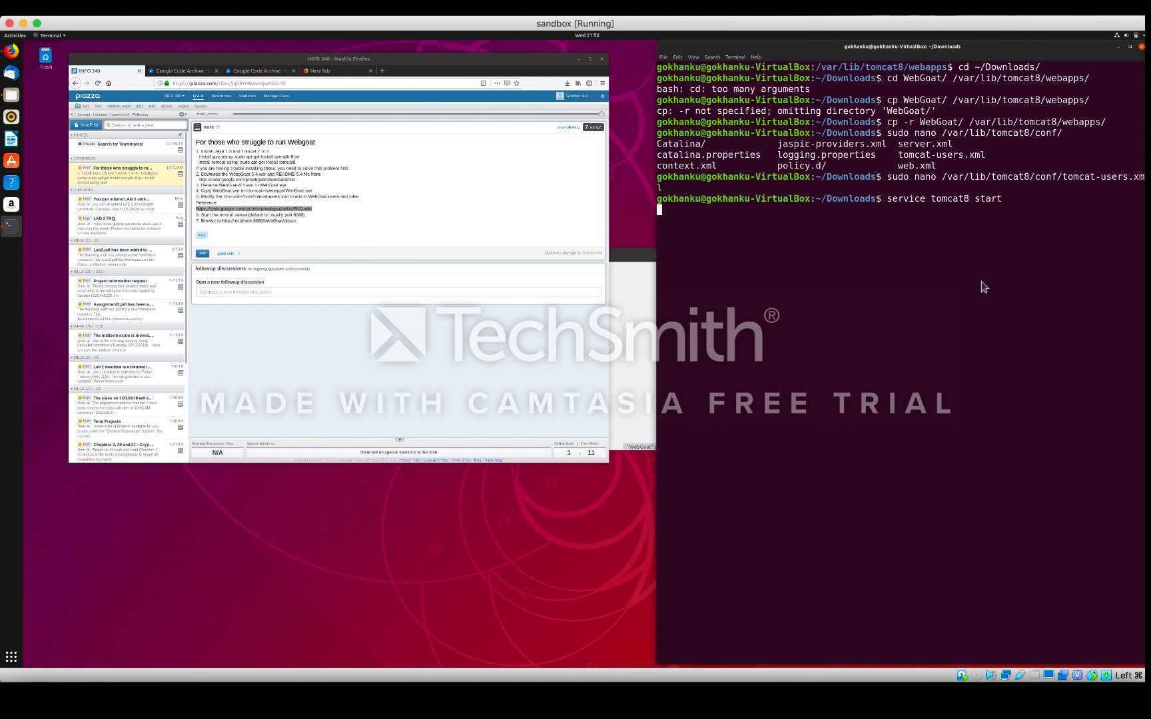
pyautogui.press('Return')
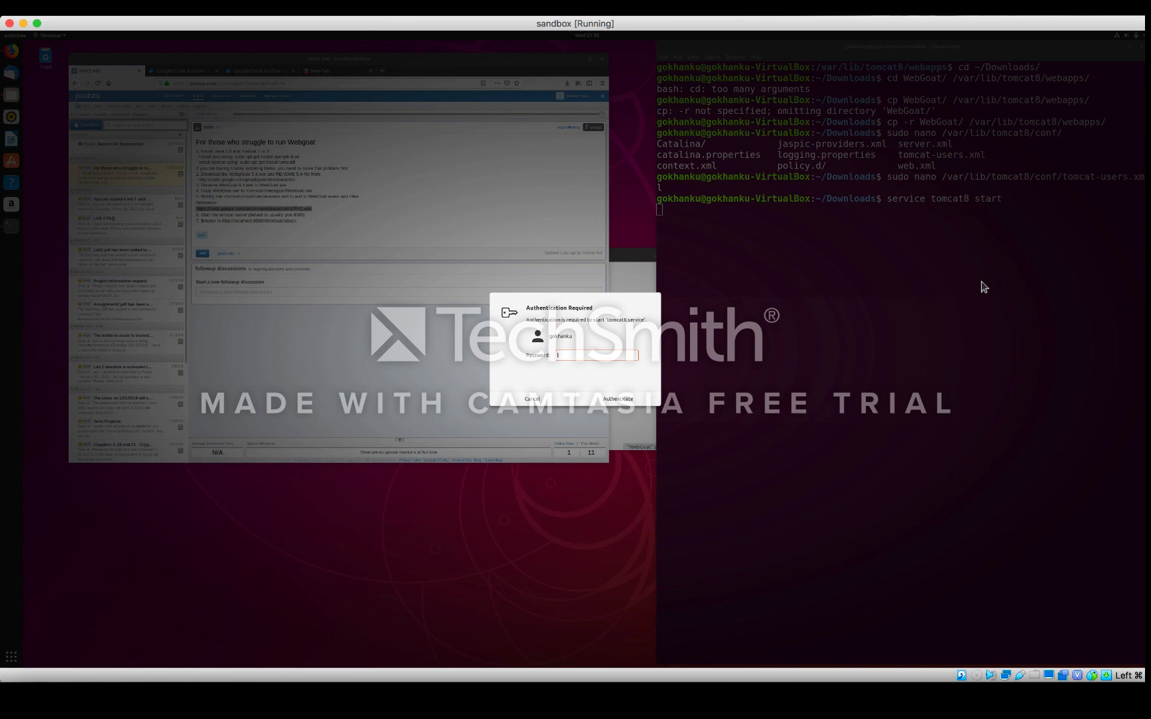
pyautogui.write('password')
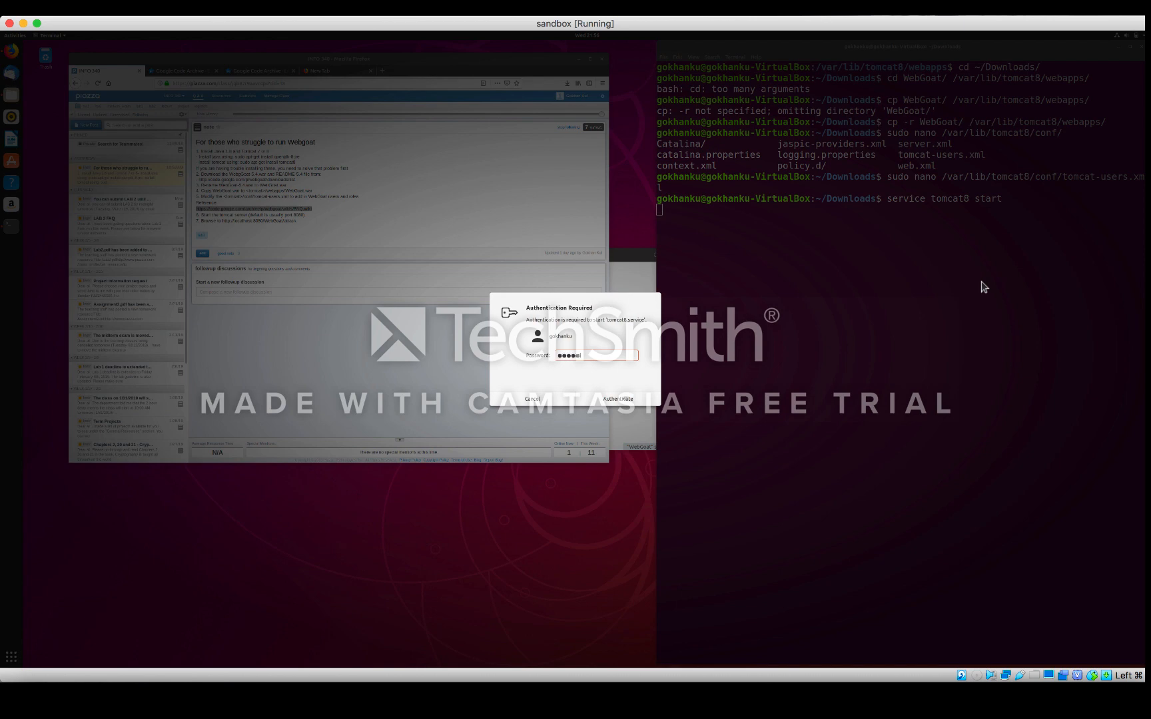
pyautogui.click(618, 399)
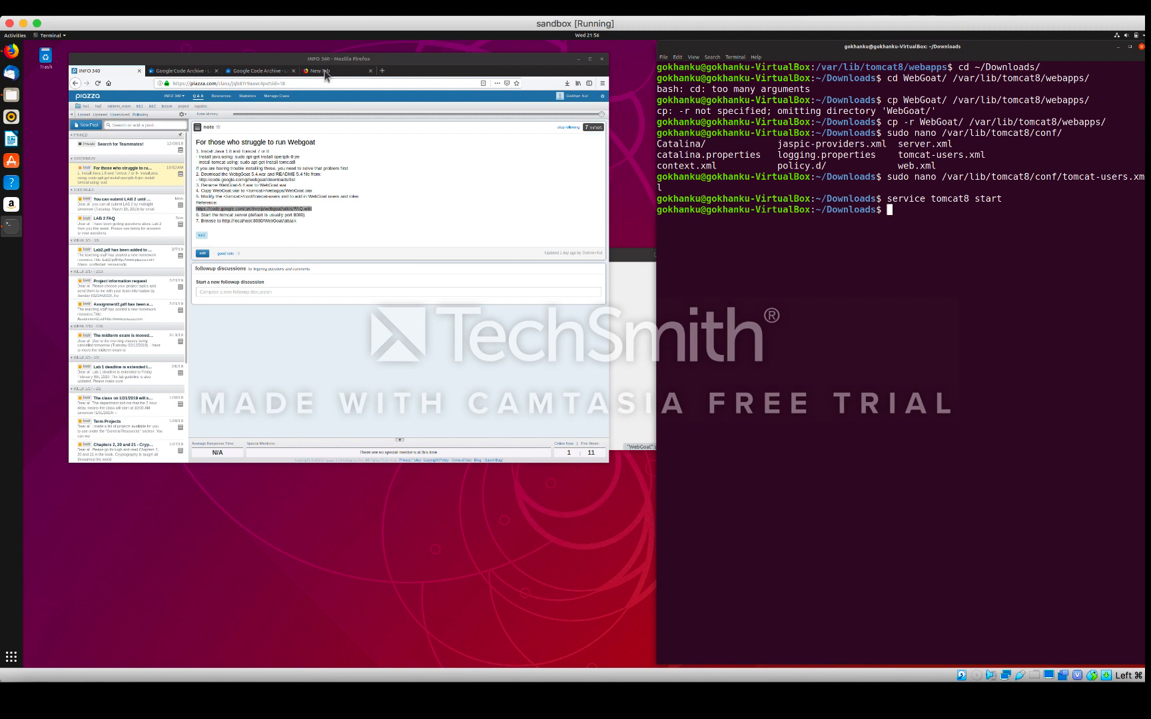
# - Go to localhost:8080/WebGoat/attack in the new tab and begin entering guest credentials
pyautogui.click(322, 71)
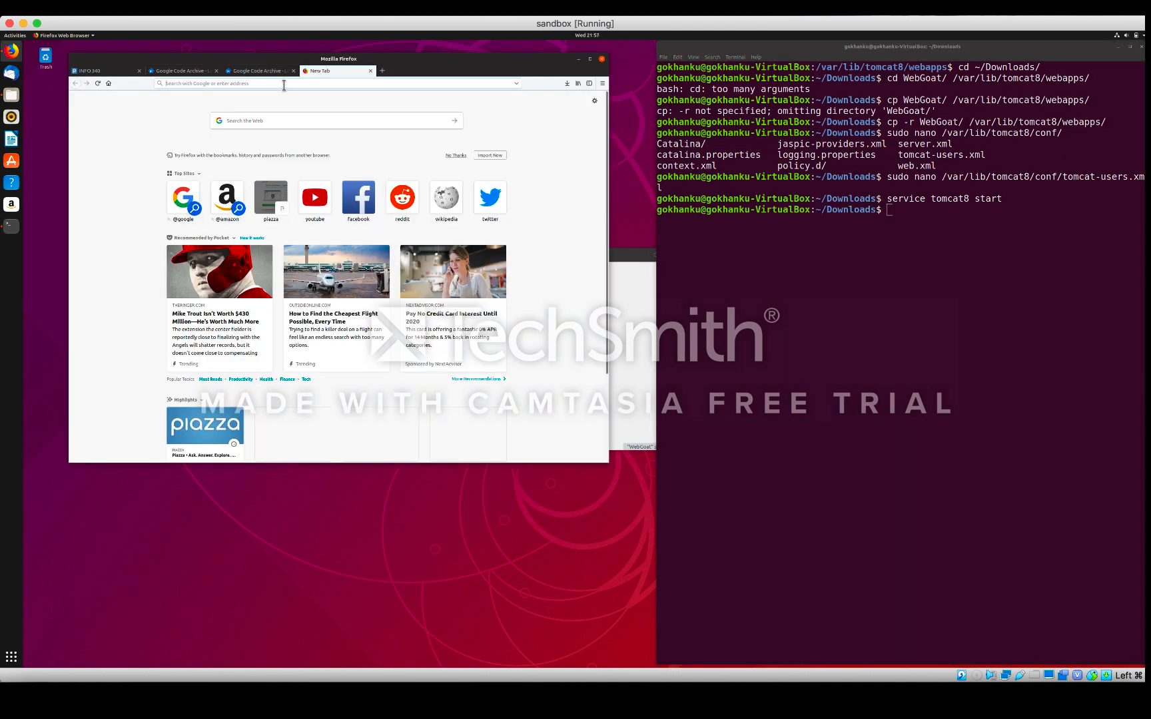
pyautogui.write('localhost:8080/')
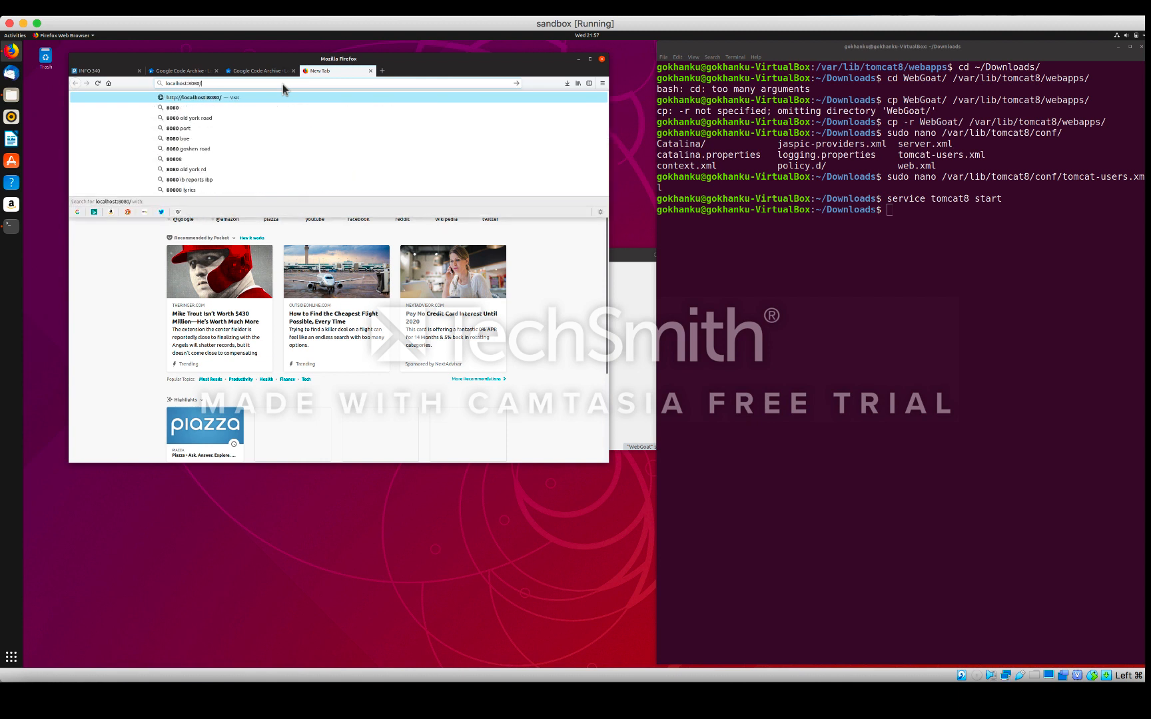
pyautogui.write('WebGoat/attack')
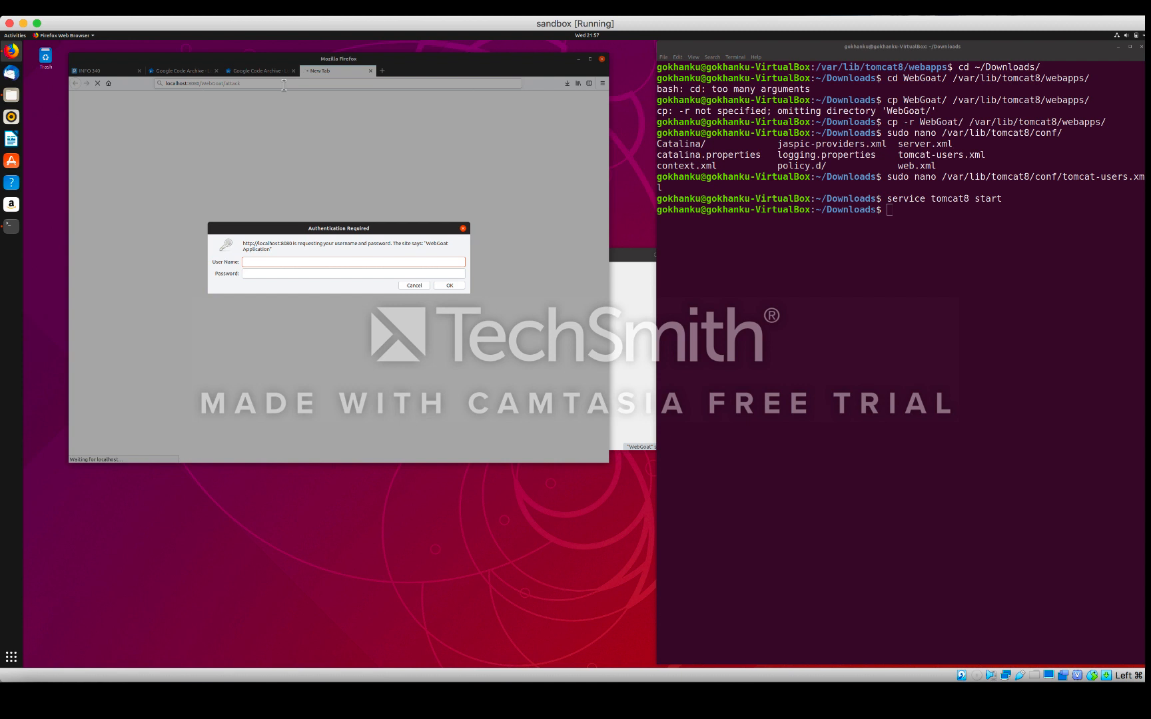
pyautogui.write('guest')
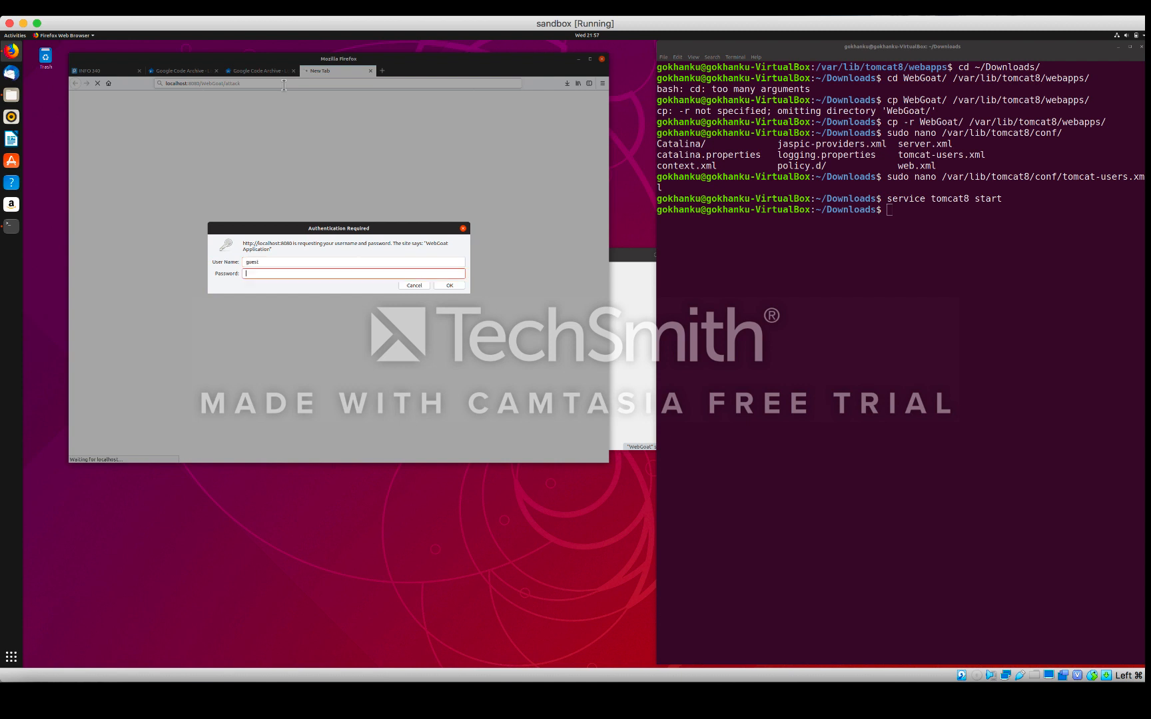
pyautogui.write('guest')
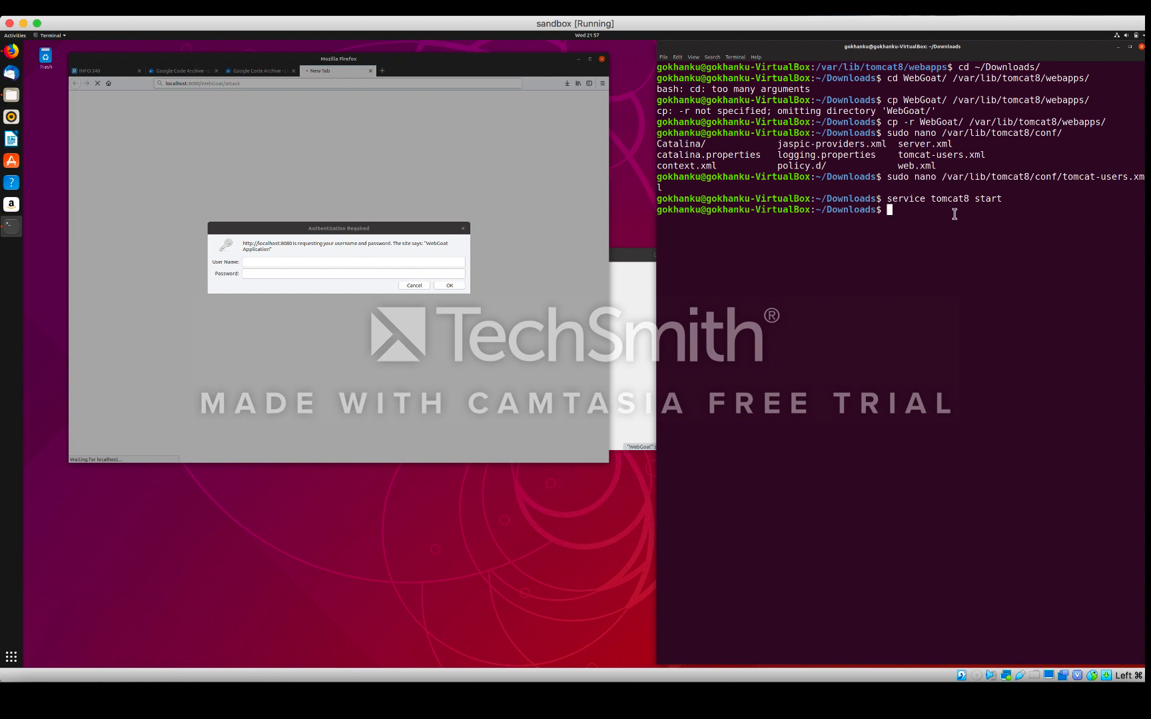
# - Open /var/lib/tomcat8/conf/tomcat-users.xml in nano, then reopen it with sudo
pyautogui.write('nano /')
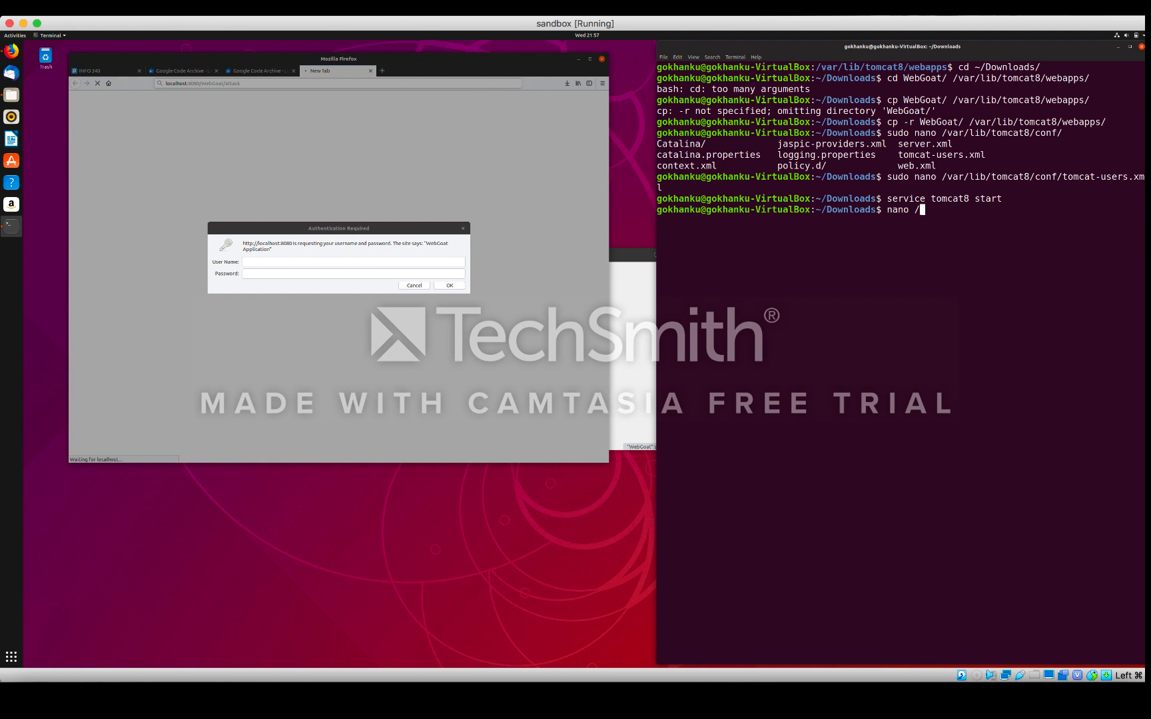
pyautogui.write('var/lib/')
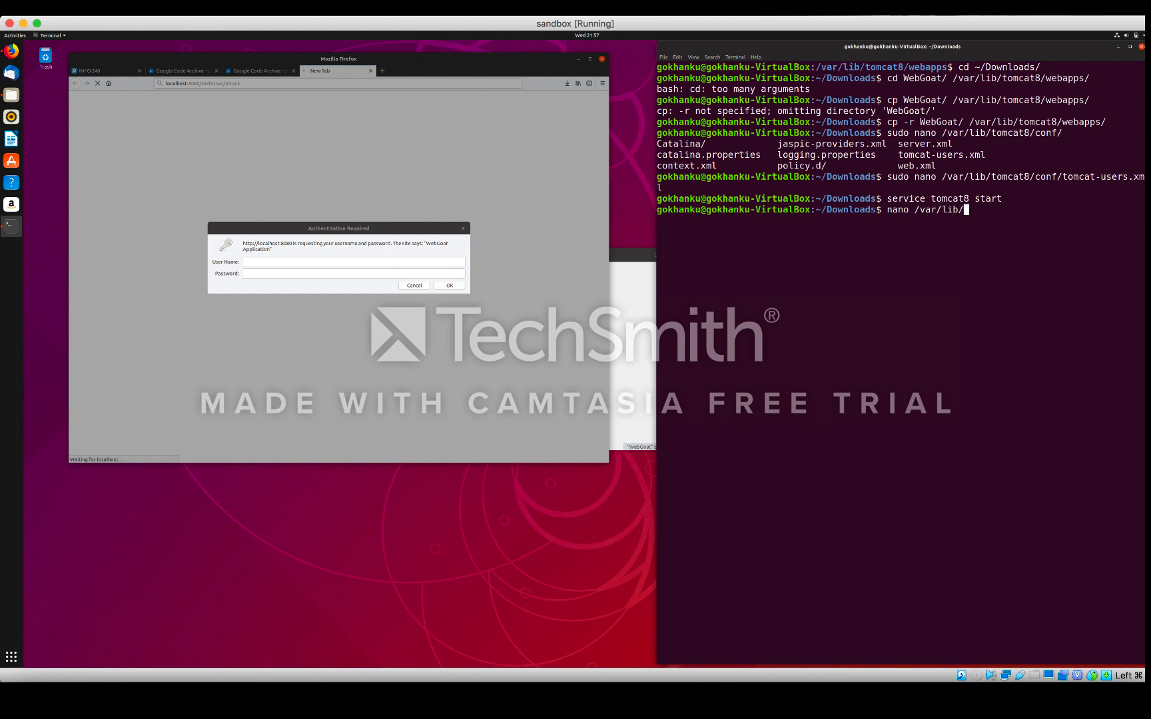
pyautogui.write('tomcat8')
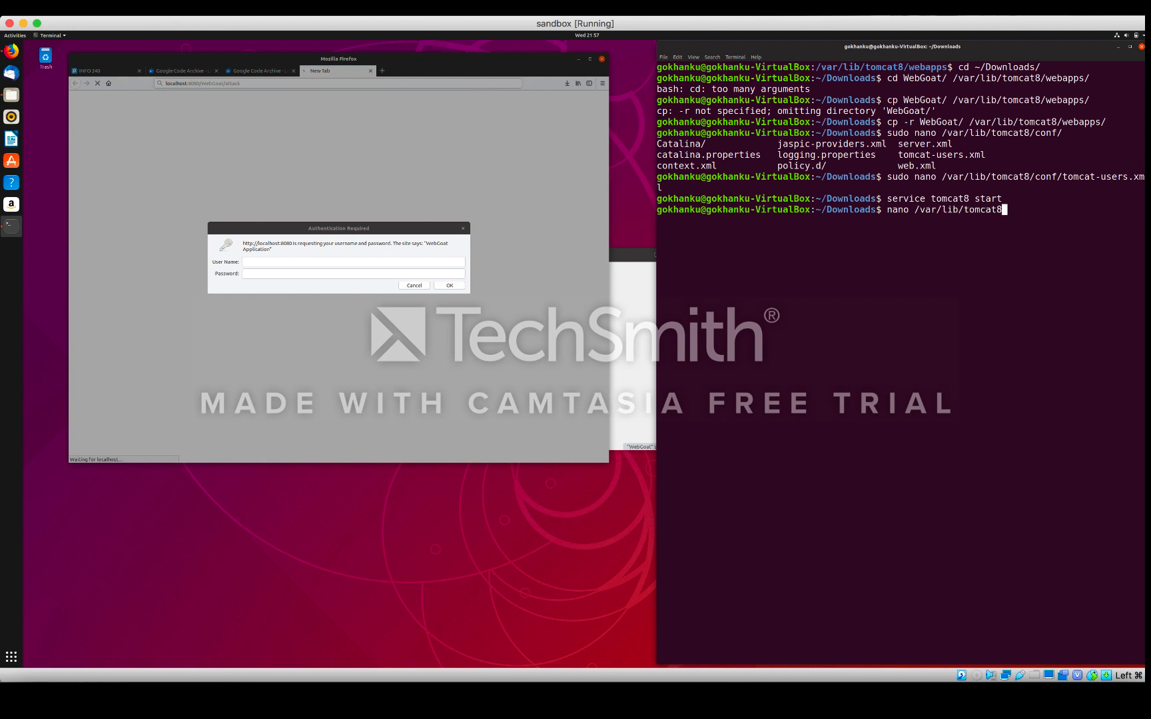
pyautogui.write('/conf/')
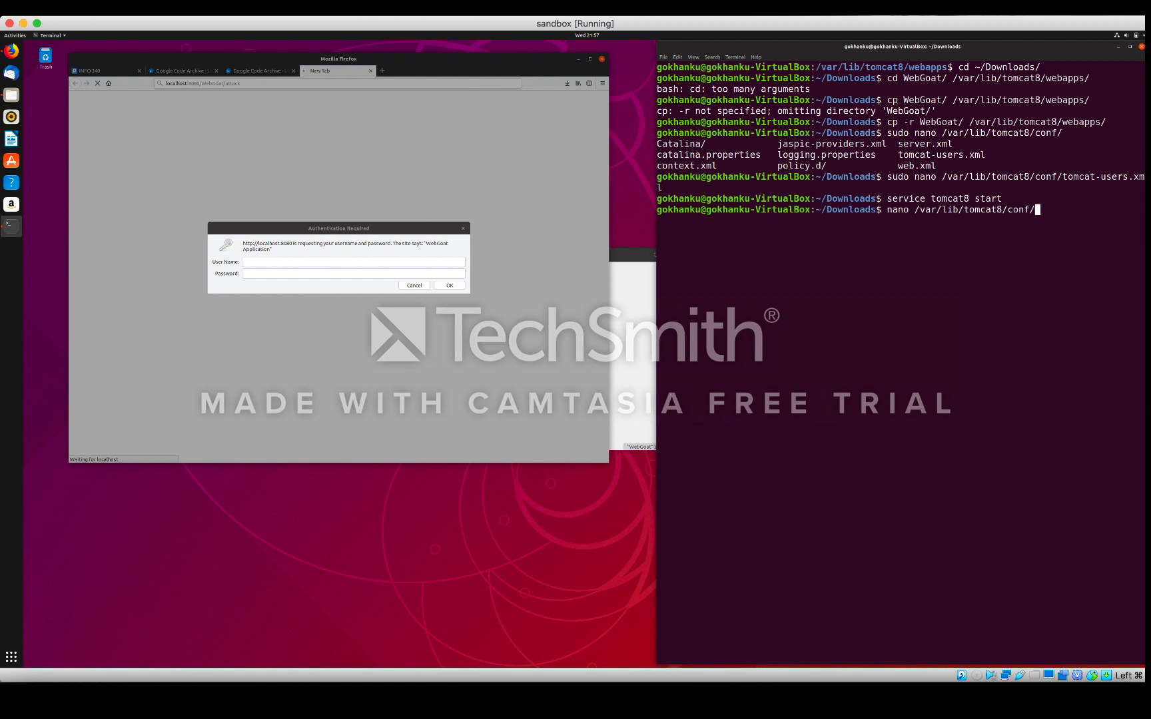
pyautogui.write('tomcat-users.xml')
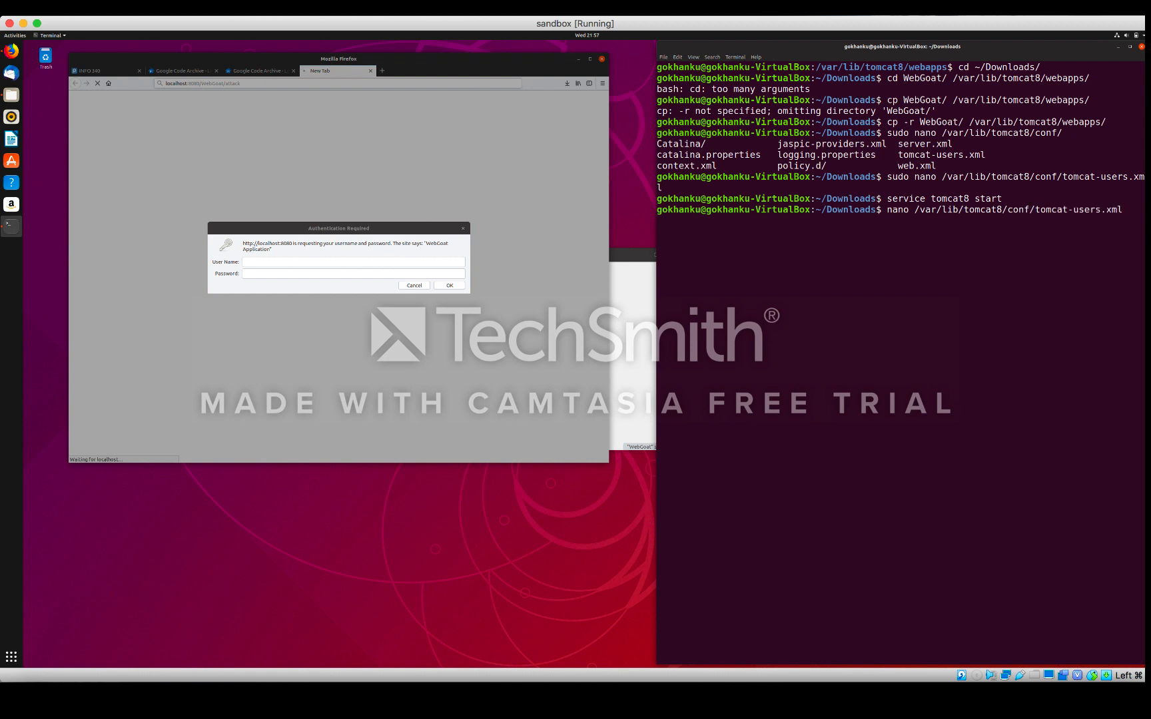
pyautogui.press('Return')
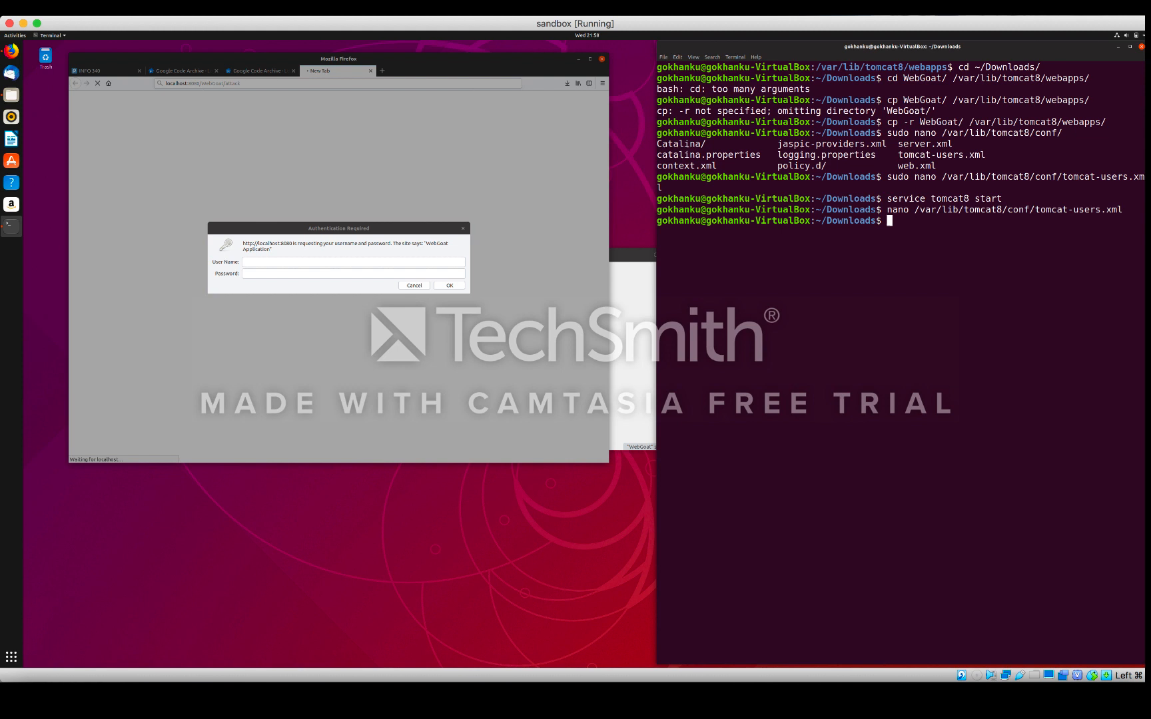
pyautogui.write('sudo nano /var/lib/tomcat8/conf/tomcat-users.xml')
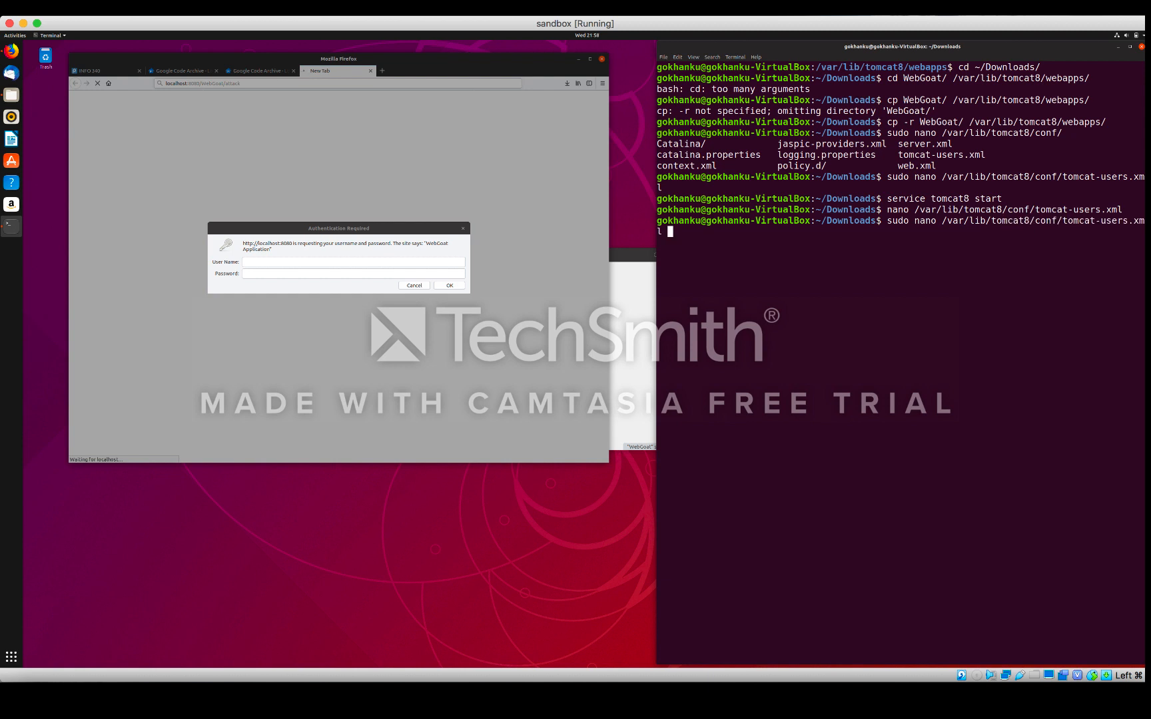
pyautogui.press('Return')
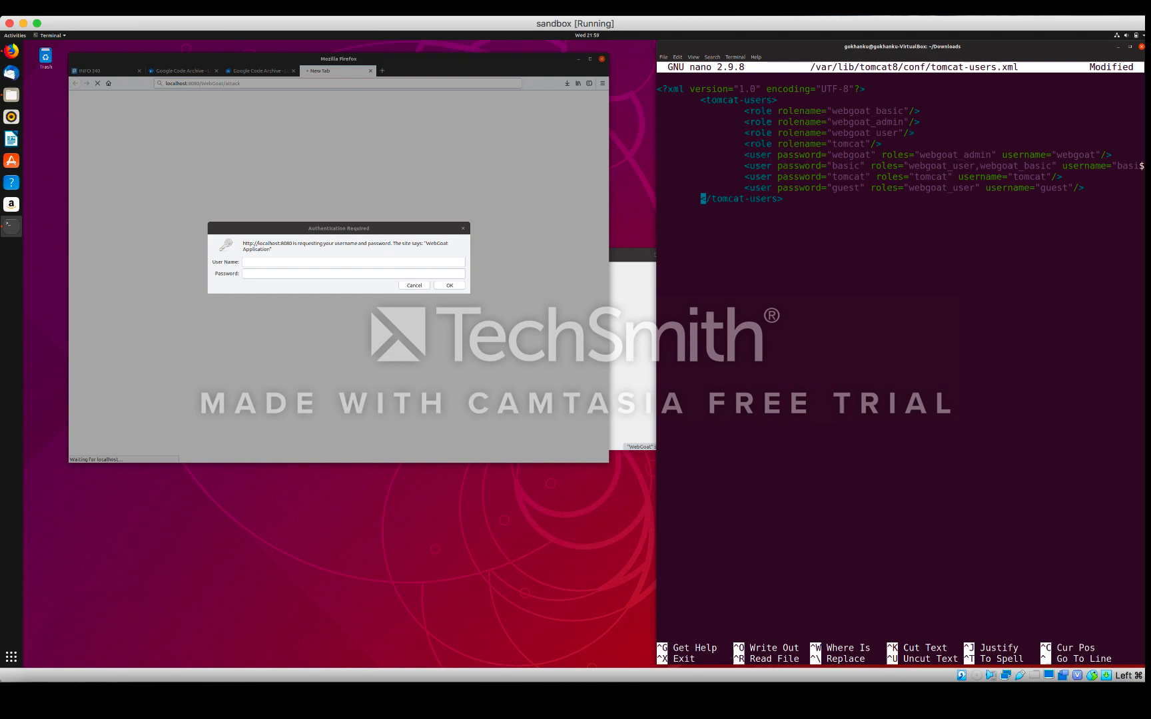
# - Save the edited webgoat, basic, tomcat and guest user entries and exit nano
pyautogui.press('ctrl+x')
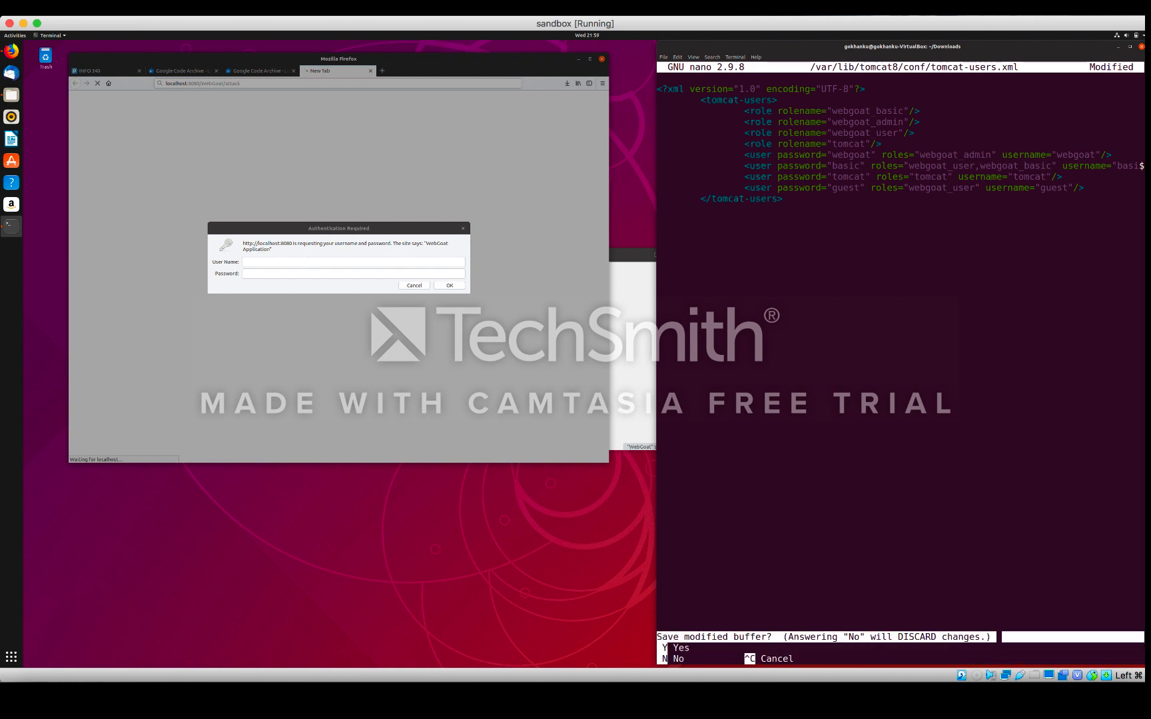
pyautogui.press('y')
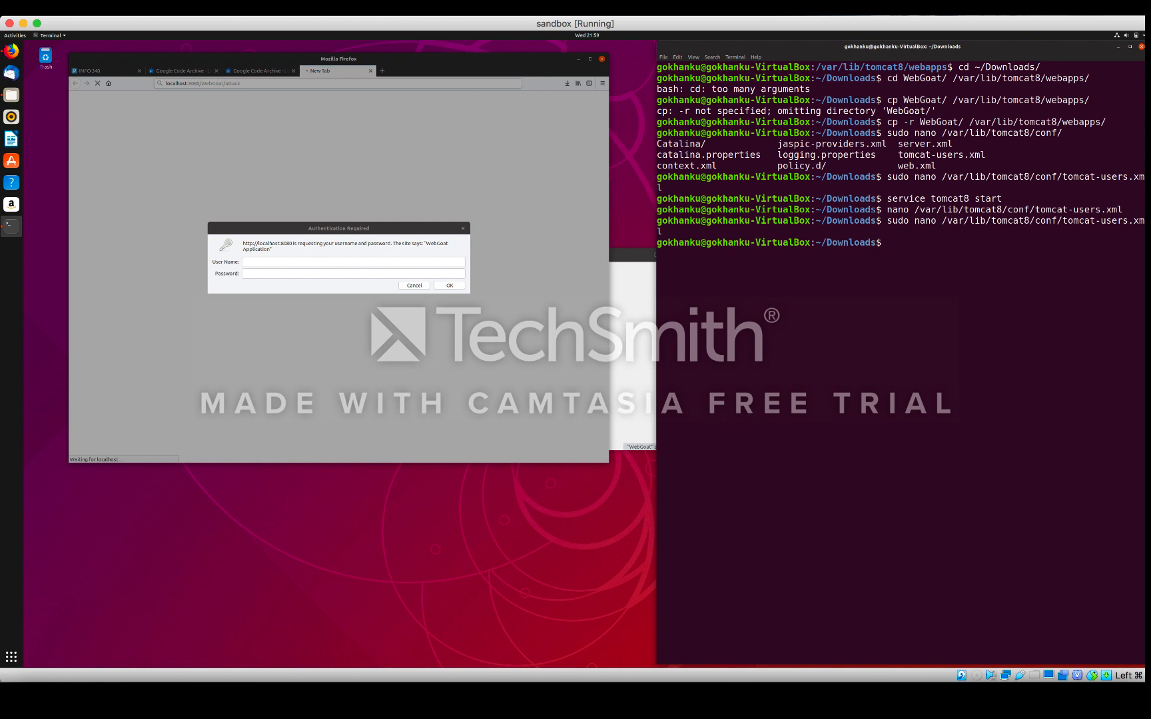
# - Stop the tomcat8 service and authenticate with the password
pyautogui.write('sercice to')
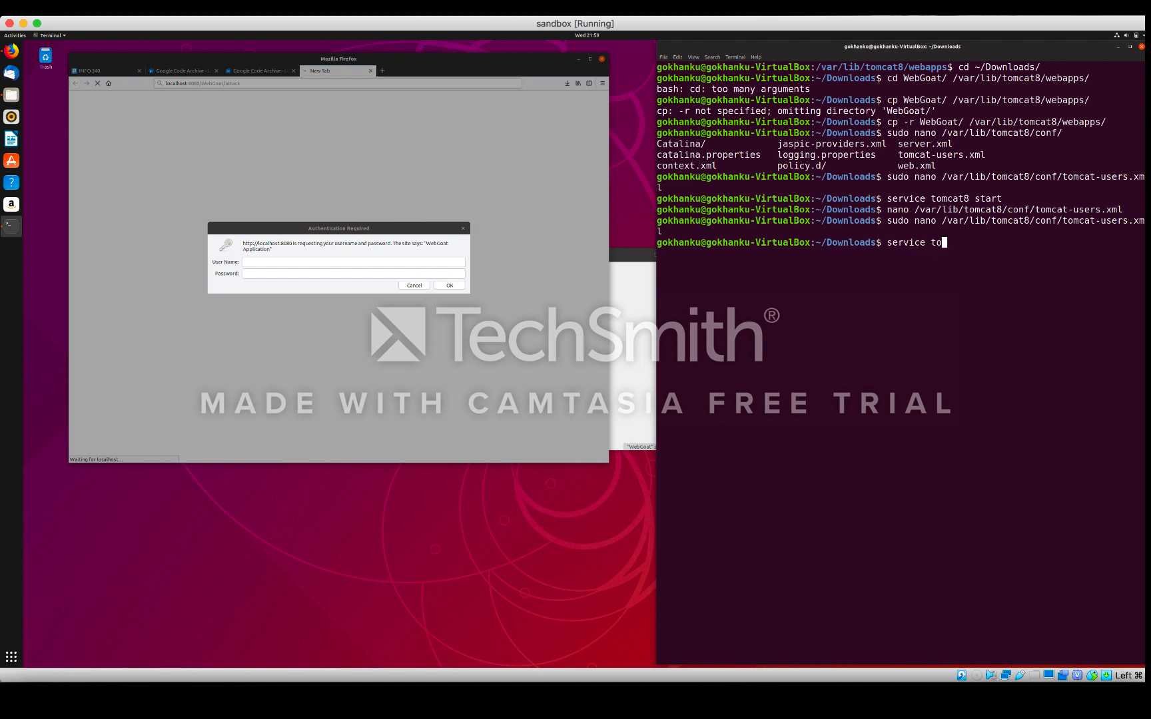
pyautogui.write('mcat8 stop')
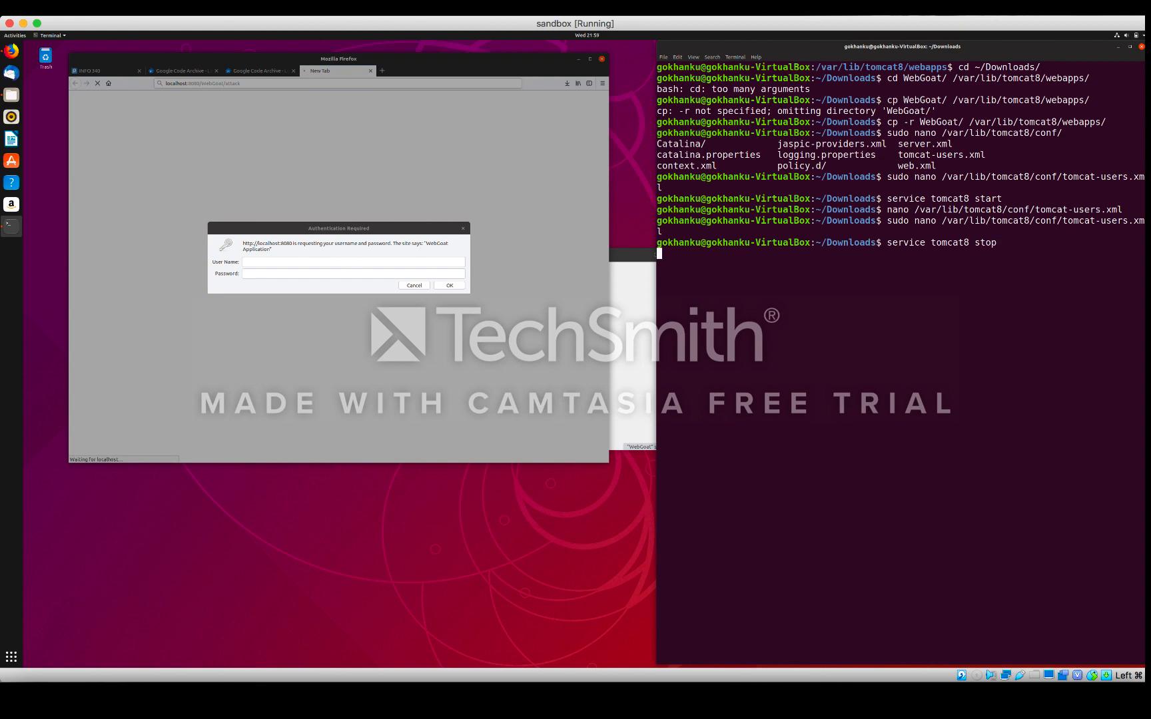
pyautogui.press('Return')
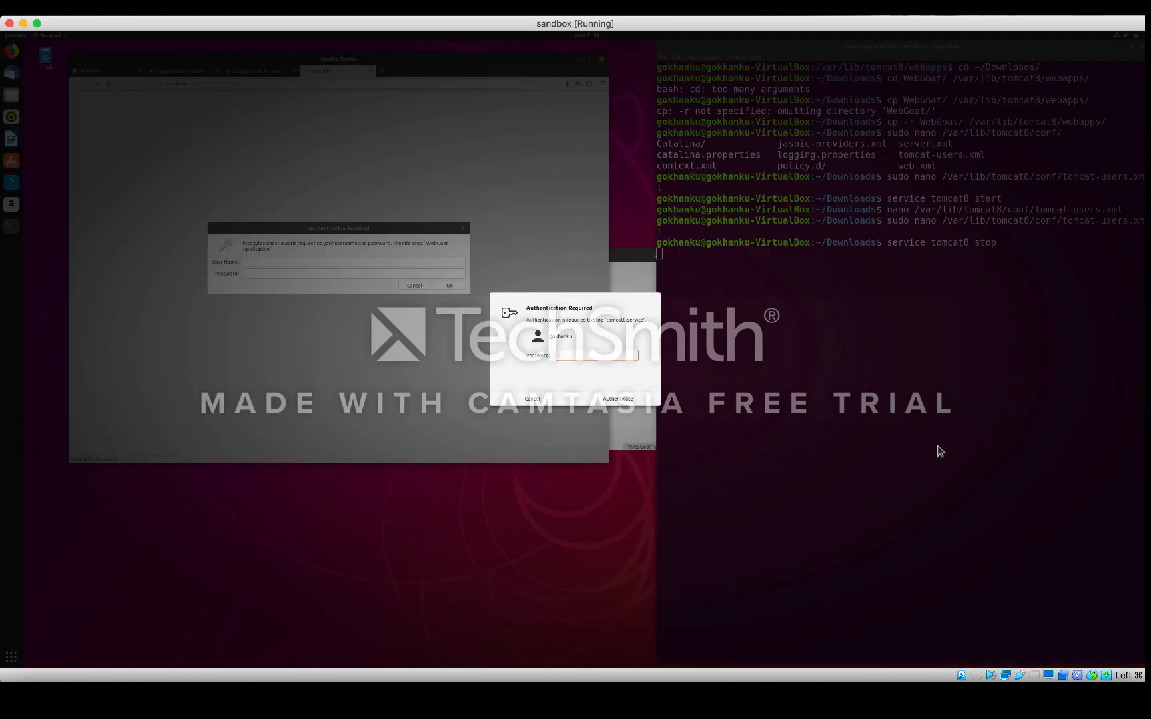
pyautogui.write('password')
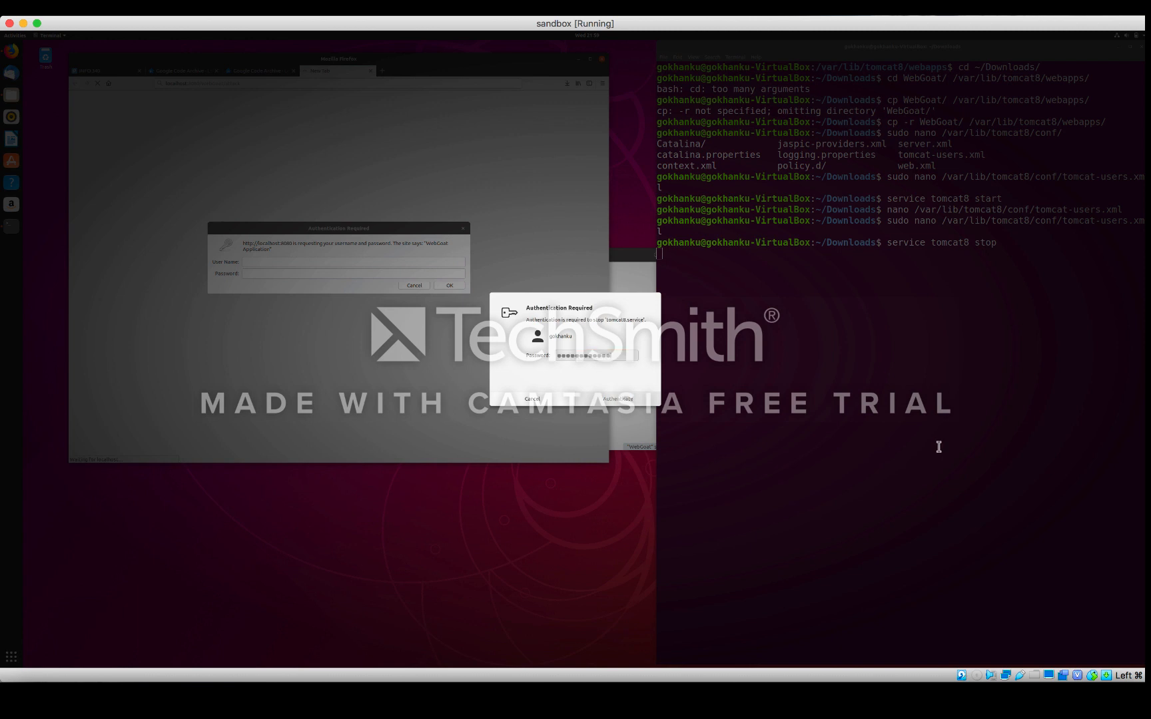
# - Start the tomcat8 service again and authenticate with the password
pyautogui.write('service tomp')
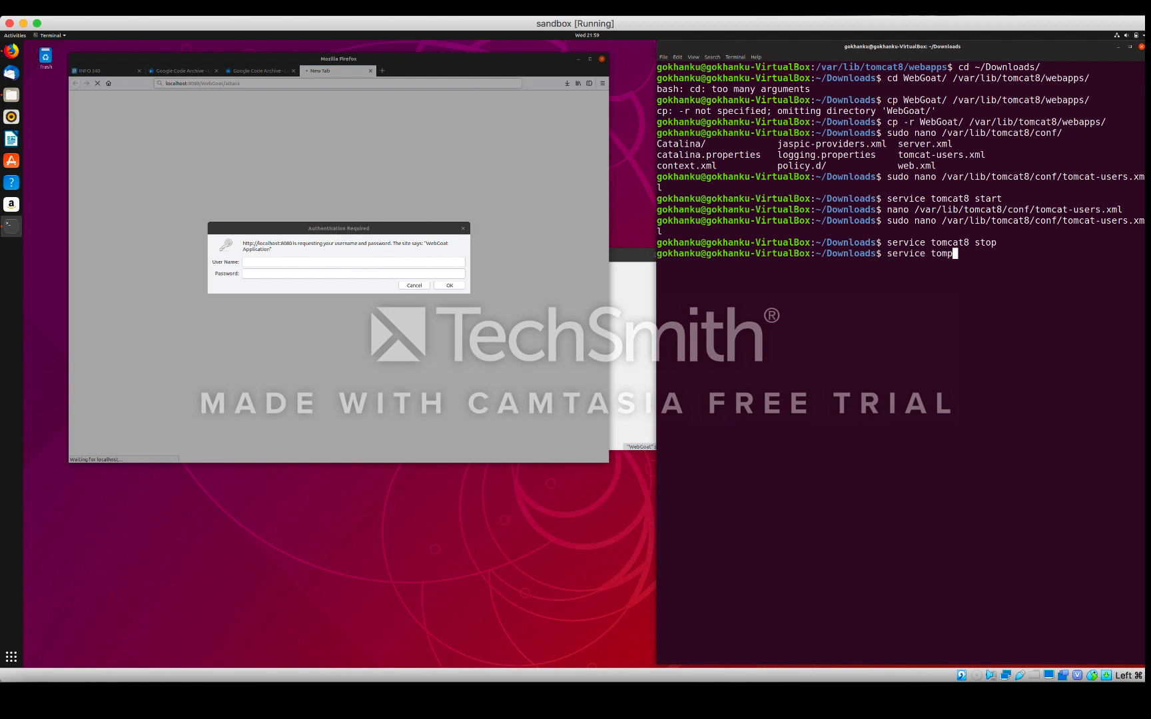
pyautogui.write('cat8 start')
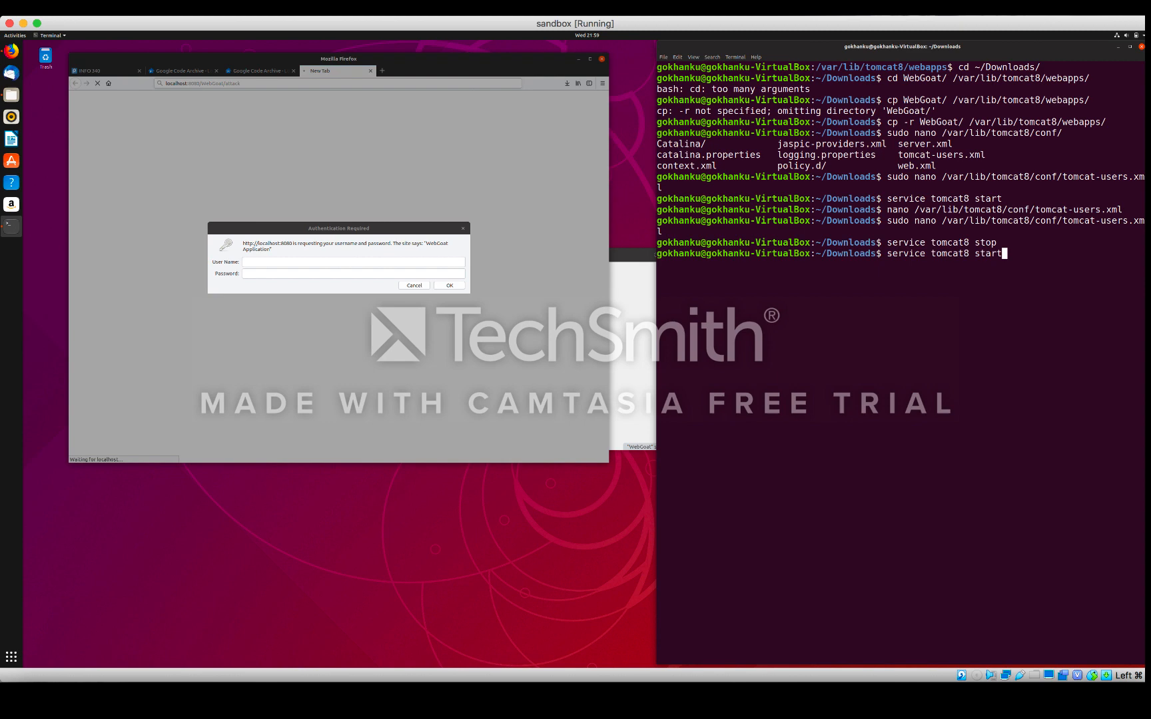
pyautogui.press('enter')
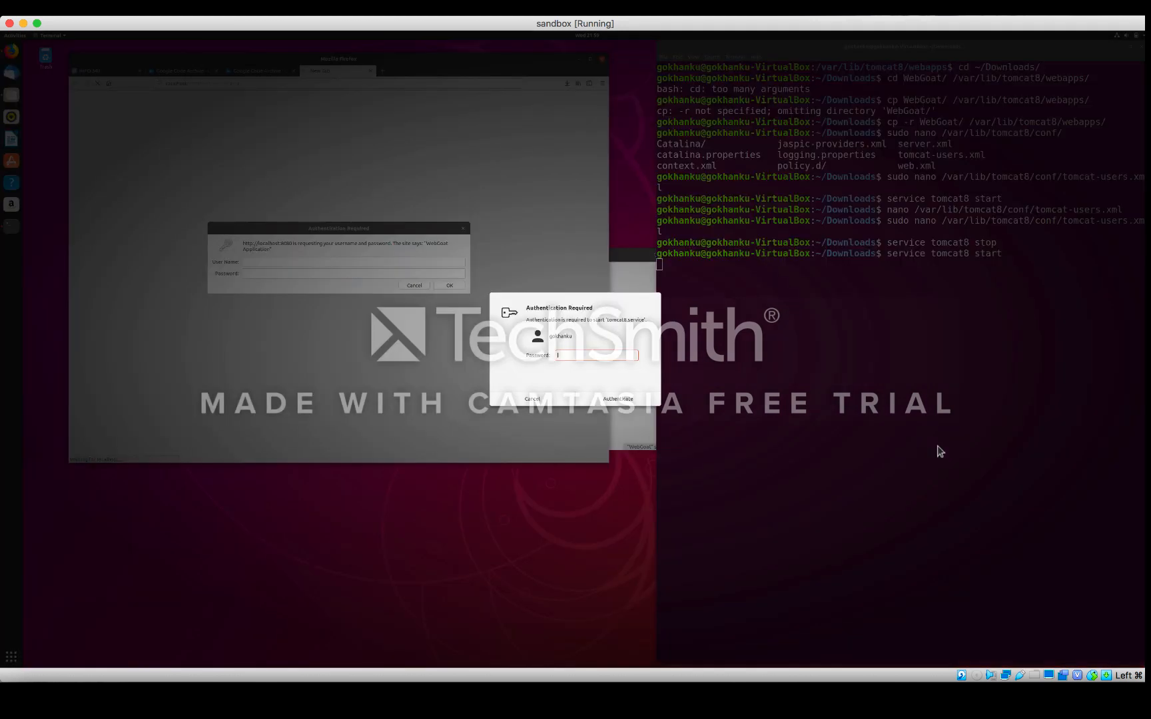
pyautogui.write('password')
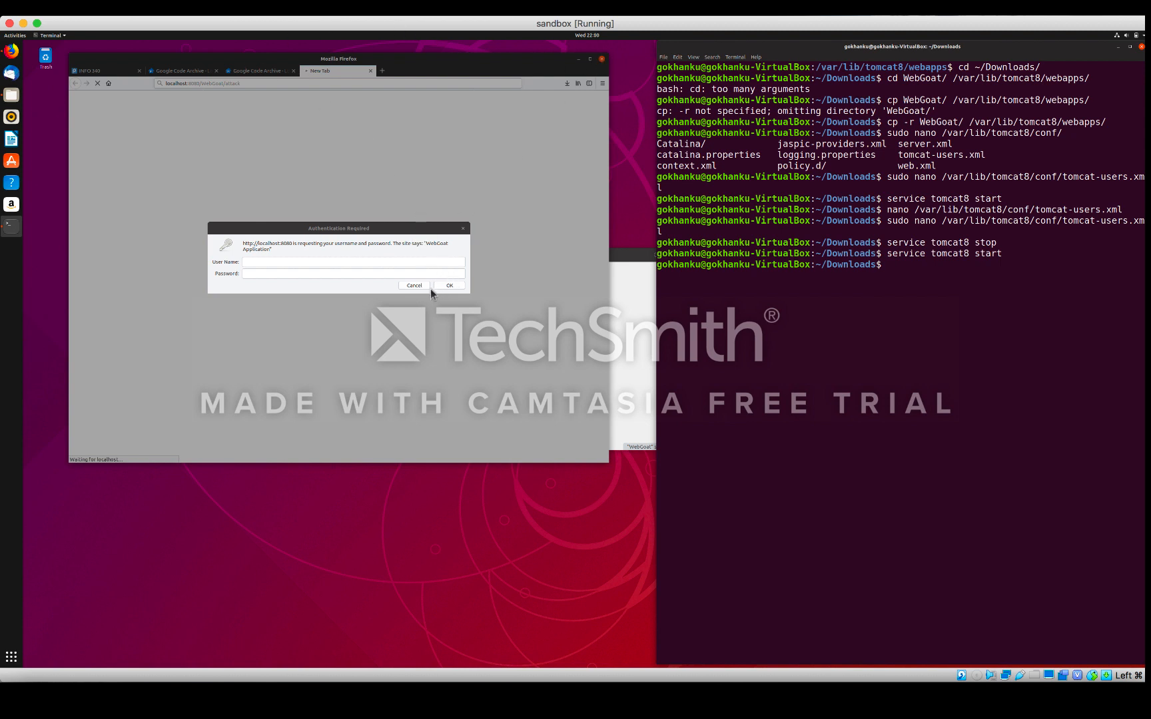
# - Dismiss the login prompt, close Firefox with all its tabs, and relaunch it from the dock
pyautogui.click(414, 285)
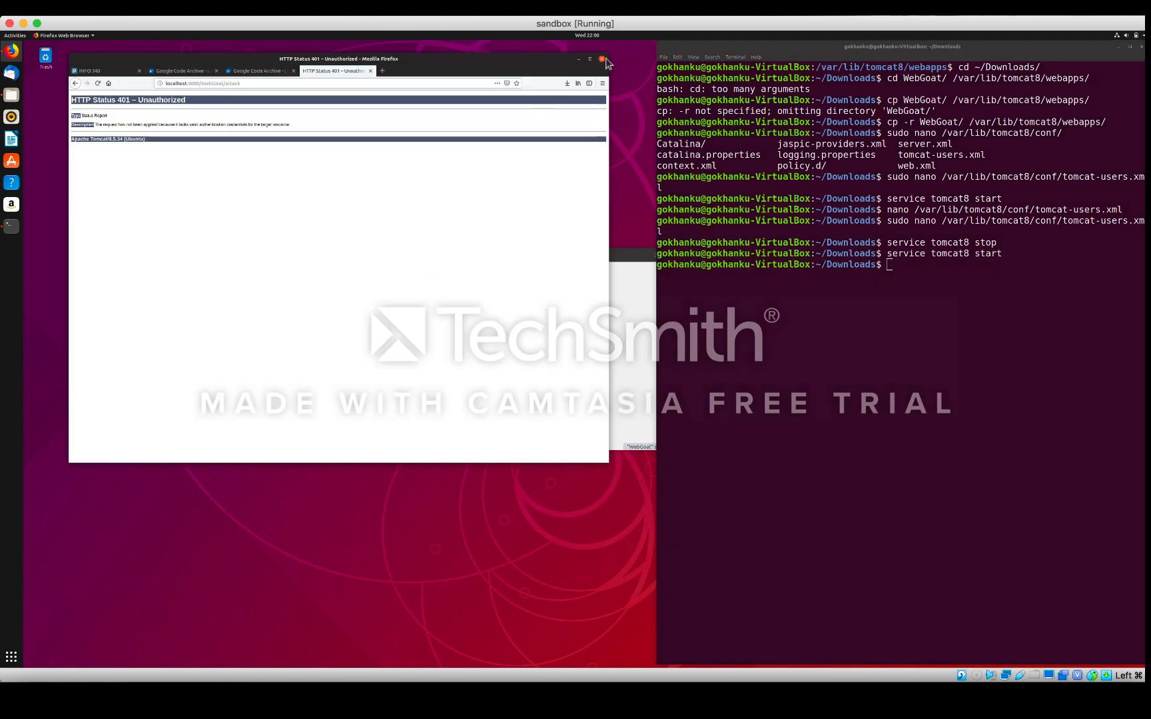
pyautogui.click(602, 59)
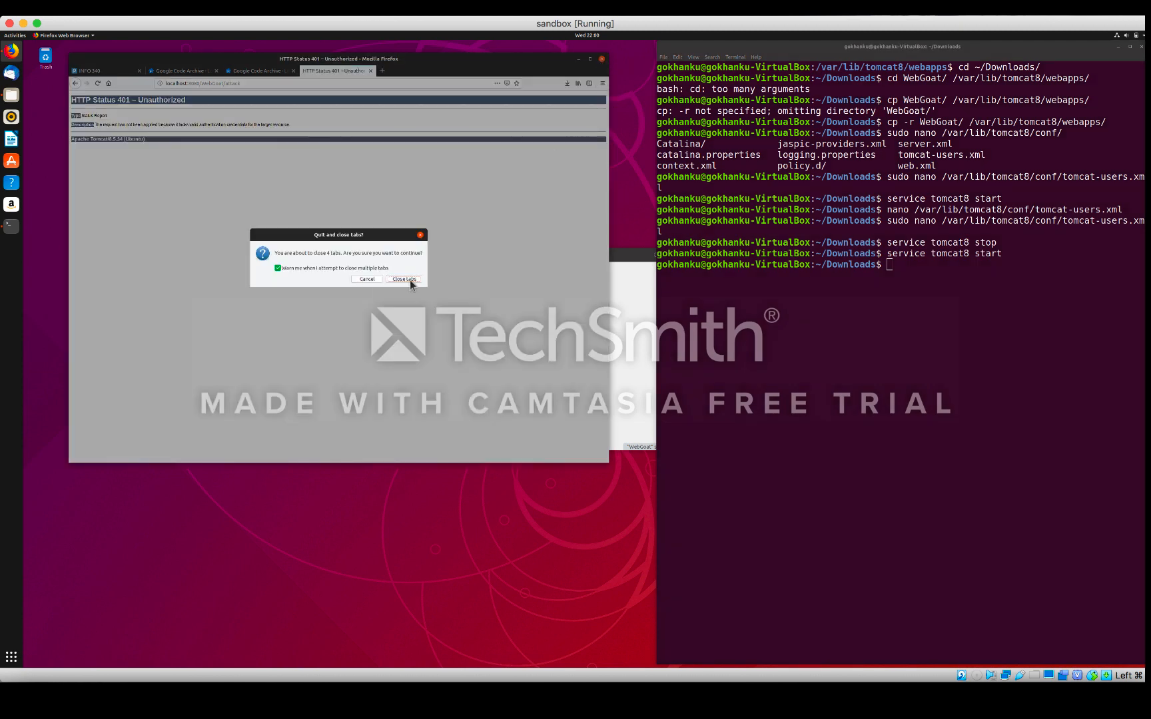
pyautogui.click(404, 278)
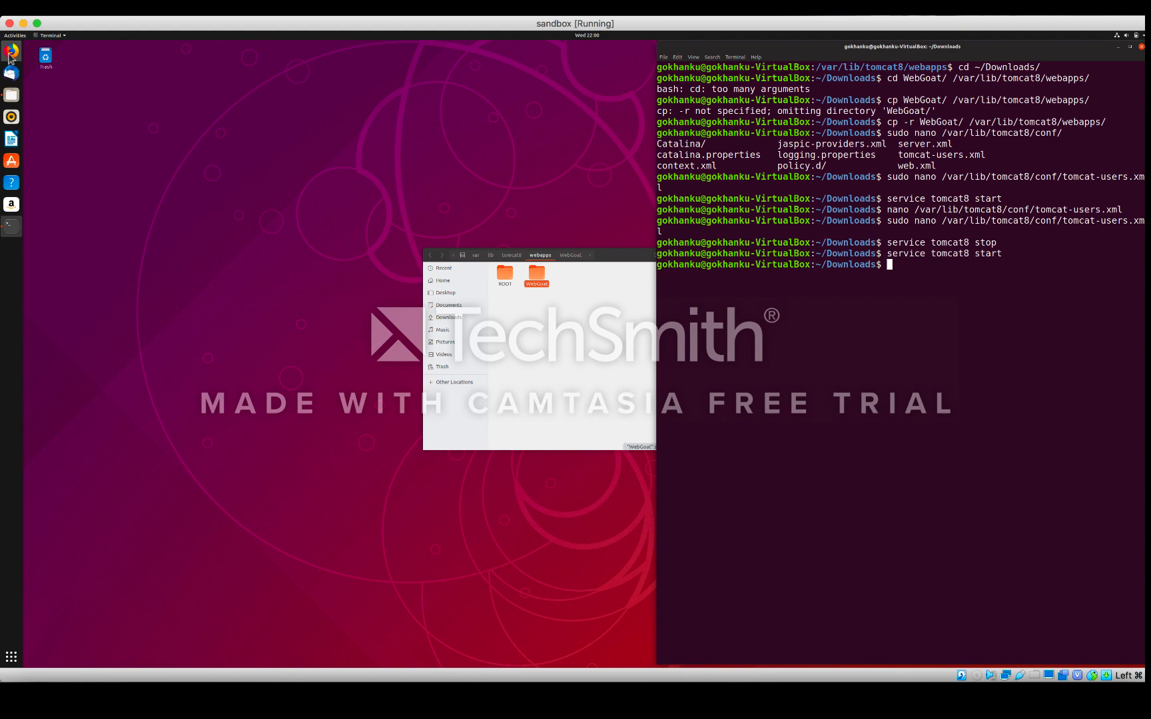
pyautogui.click(11, 51)
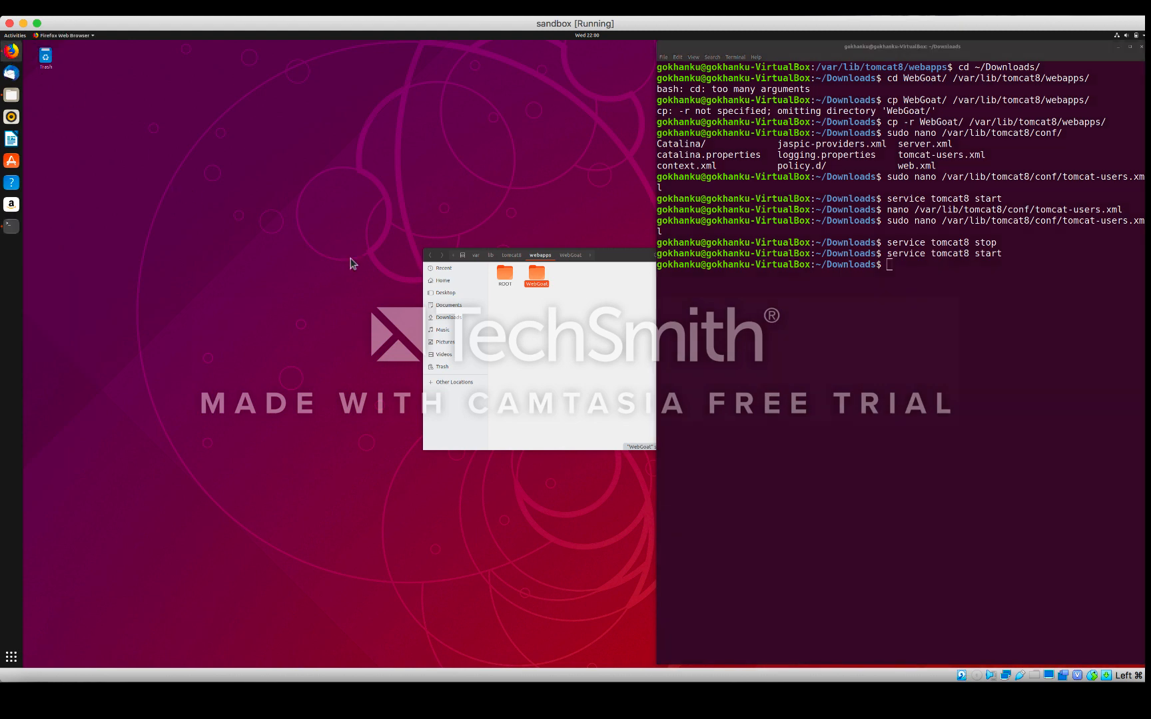
pyautogui.click(11, 50)
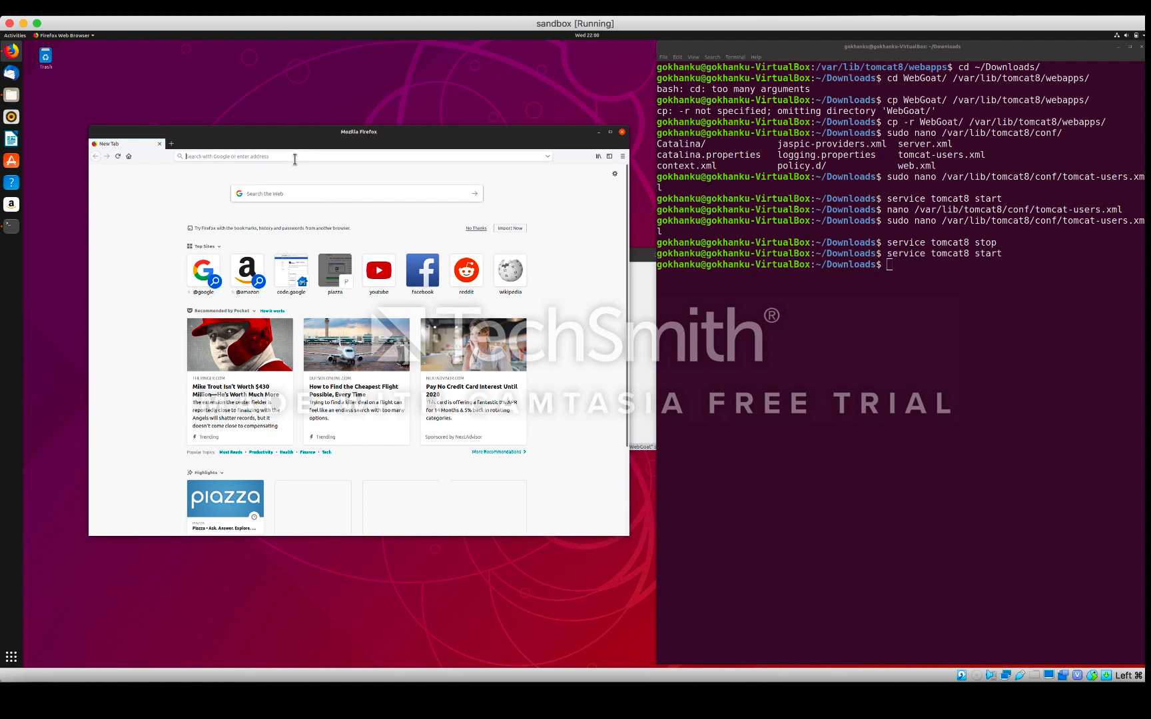
# - Open localhost:8080/WebGoat/attack and submit the webgoat username and password
pyautogui.write('localhost:8080/WebGoat/attack')
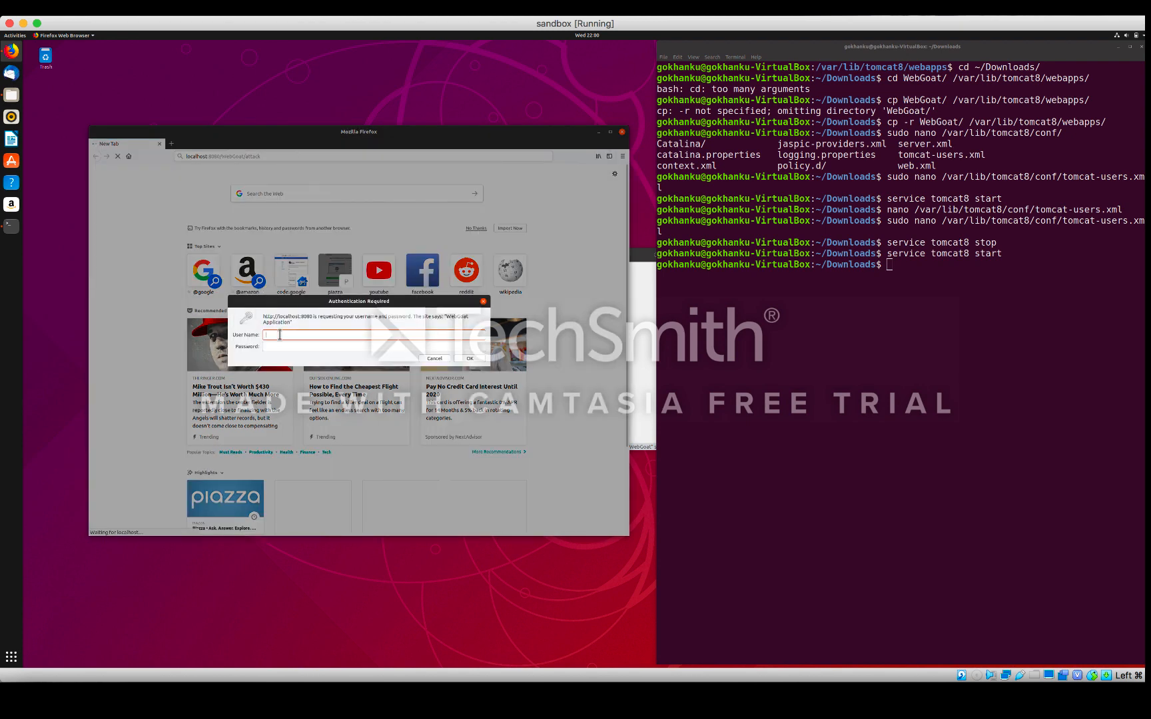
pyautogui.write('webgoat')
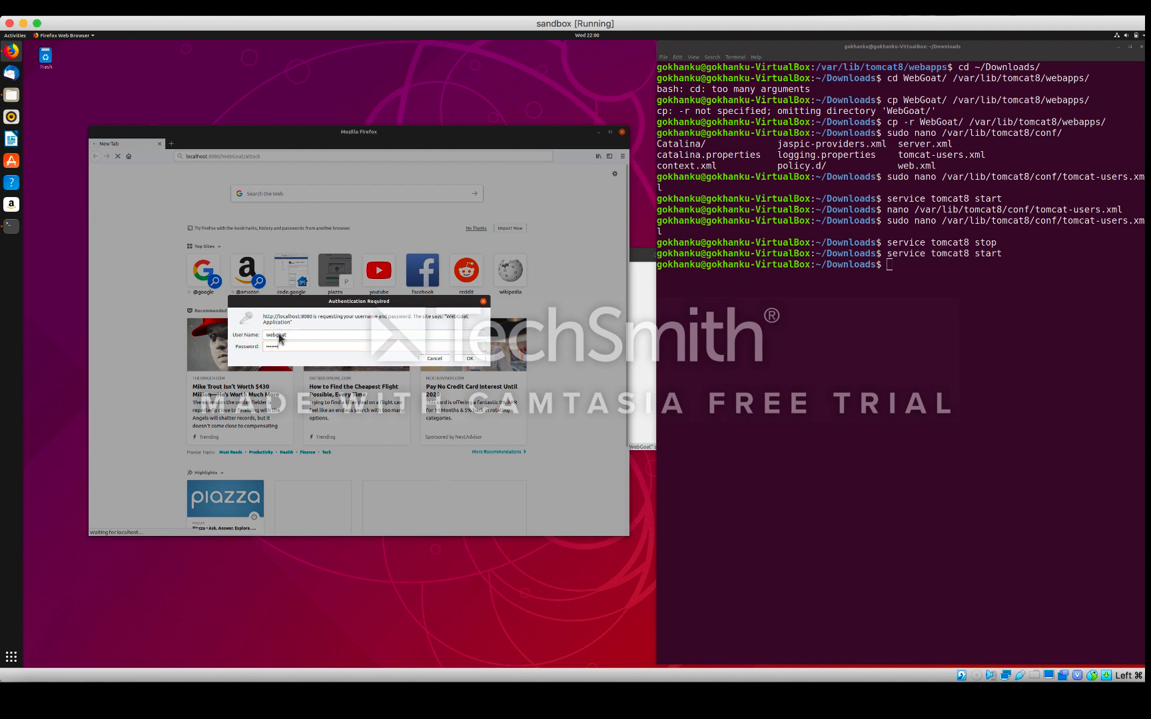
pyautogui.click(470, 359)
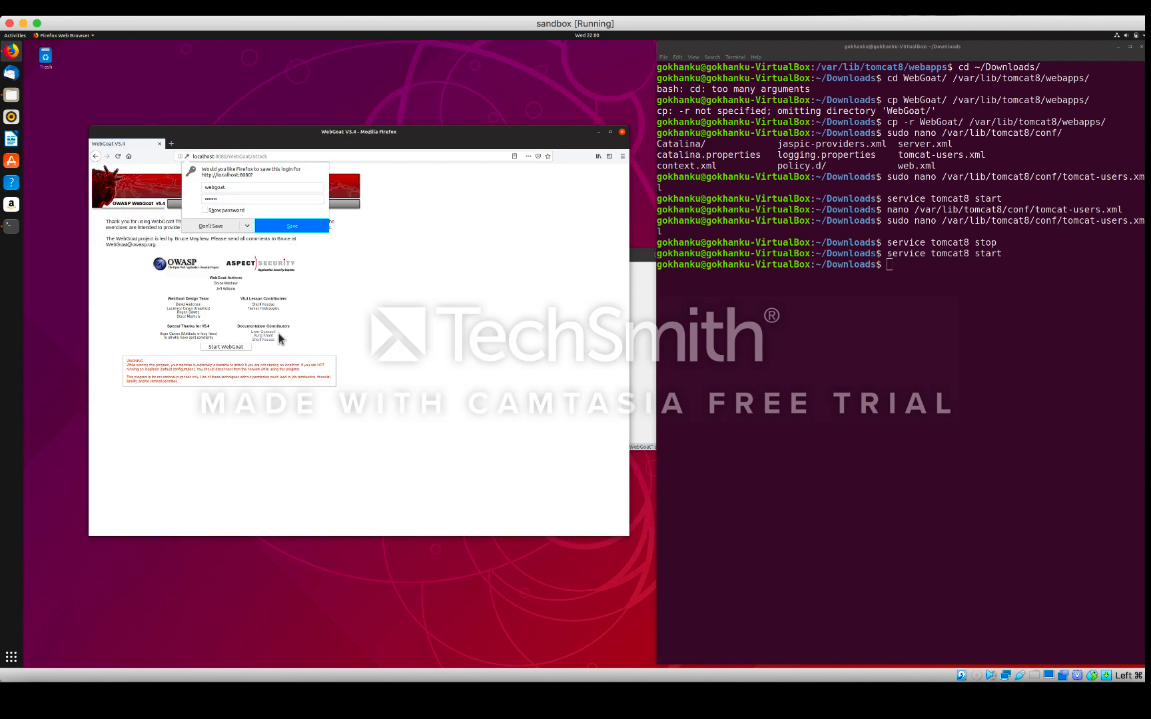
# - Dismiss the save-login prompt and press Start WebGoat to reach the 'How to work with WebGoat' lesson
pyautogui.click(212, 225)
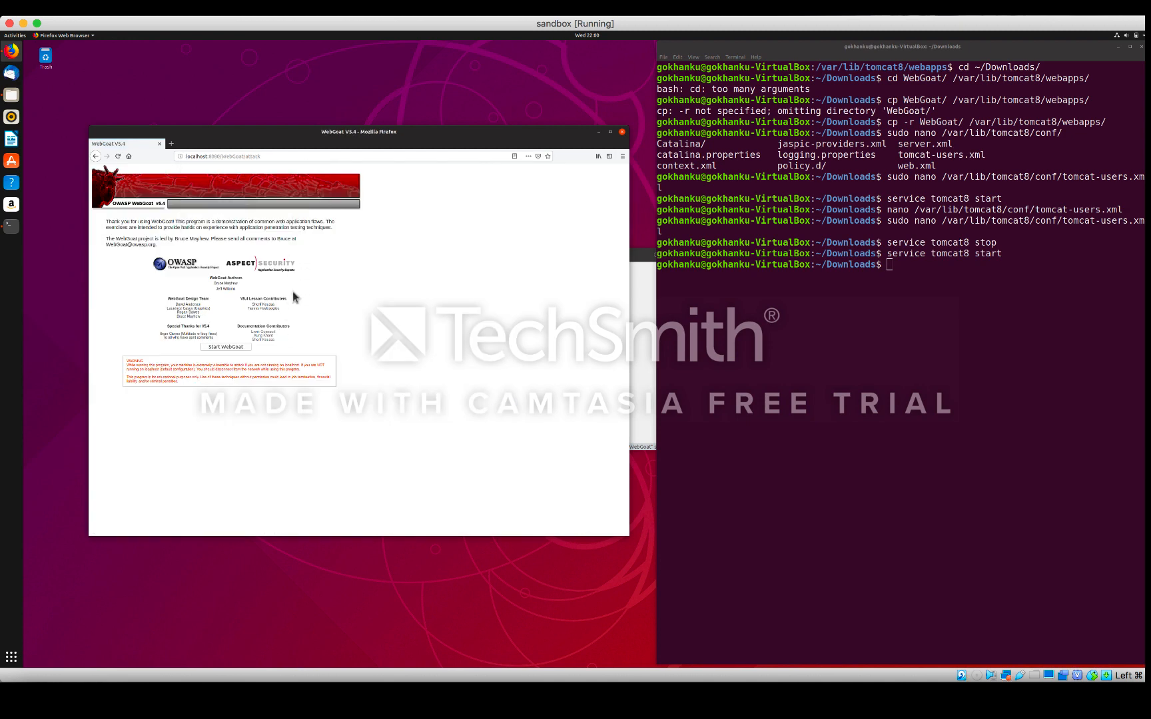
pyautogui.moveTo(230, 365)
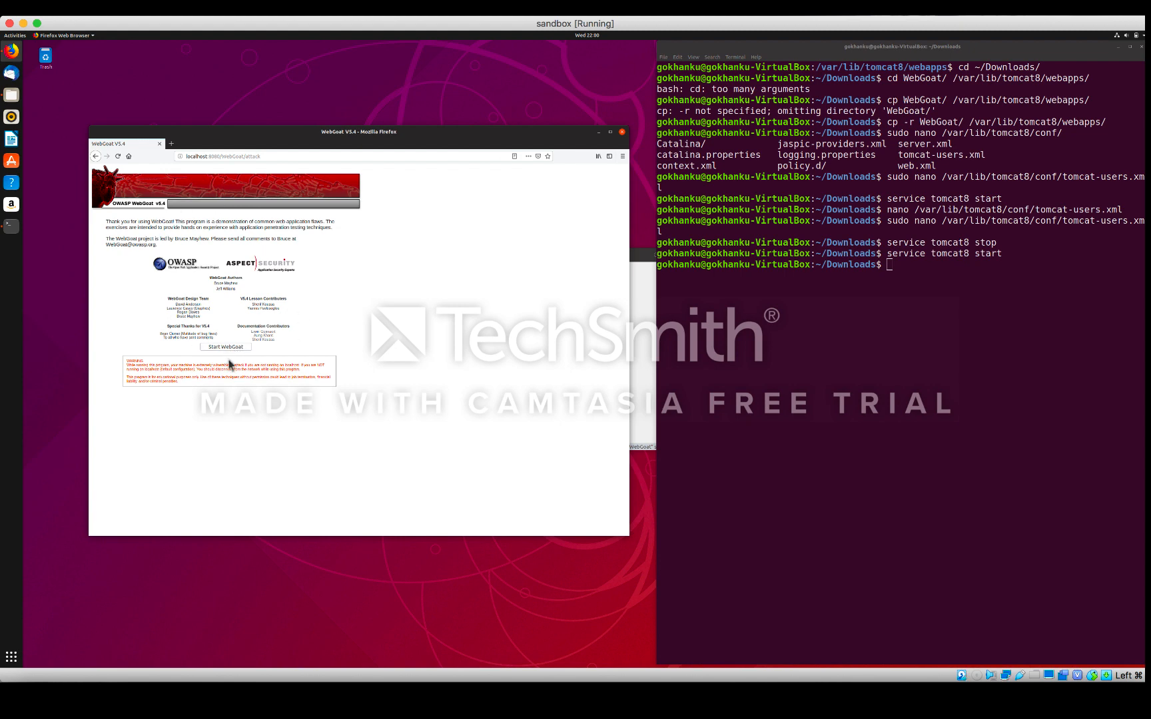
pyautogui.click(226, 348)
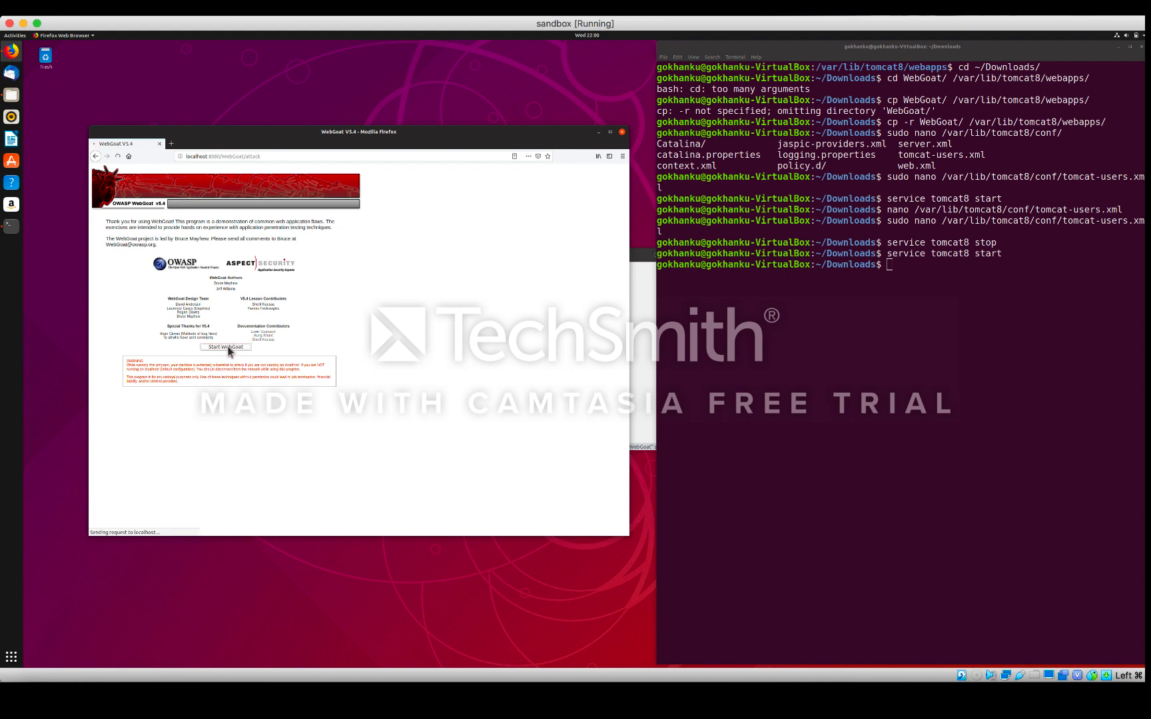
pyautogui.click(225, 347)
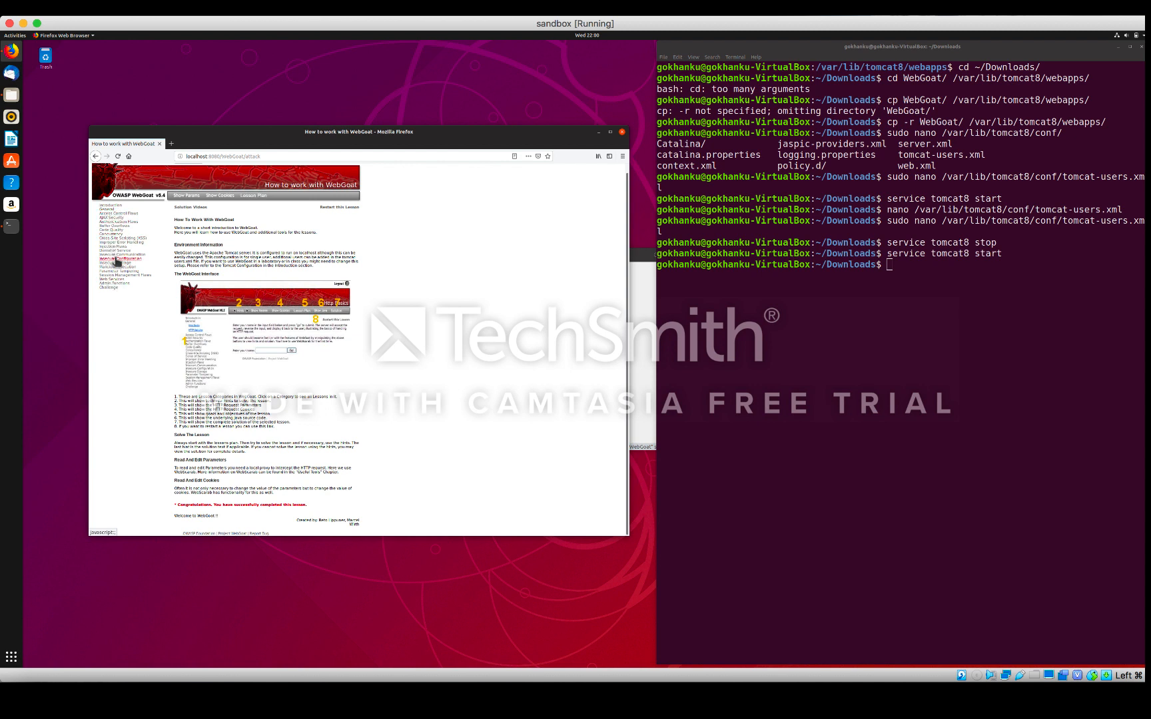
pyautogui.moveTo(116, 260)
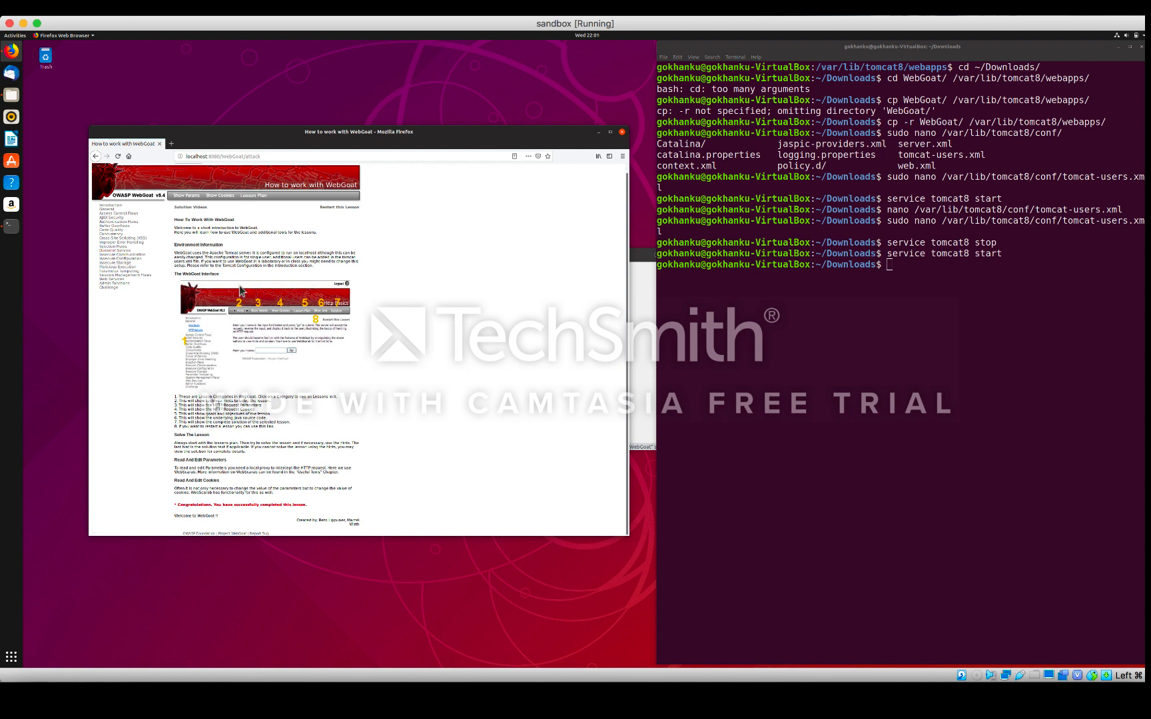
pyautogui.moveTo(212, 327)
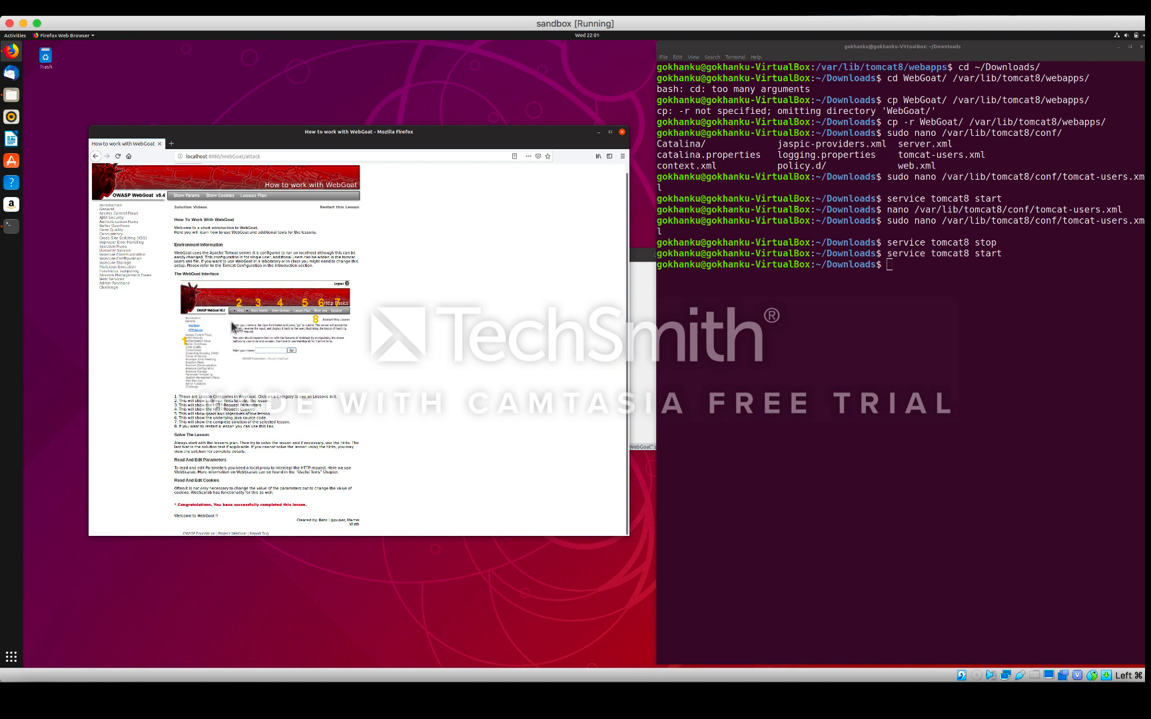